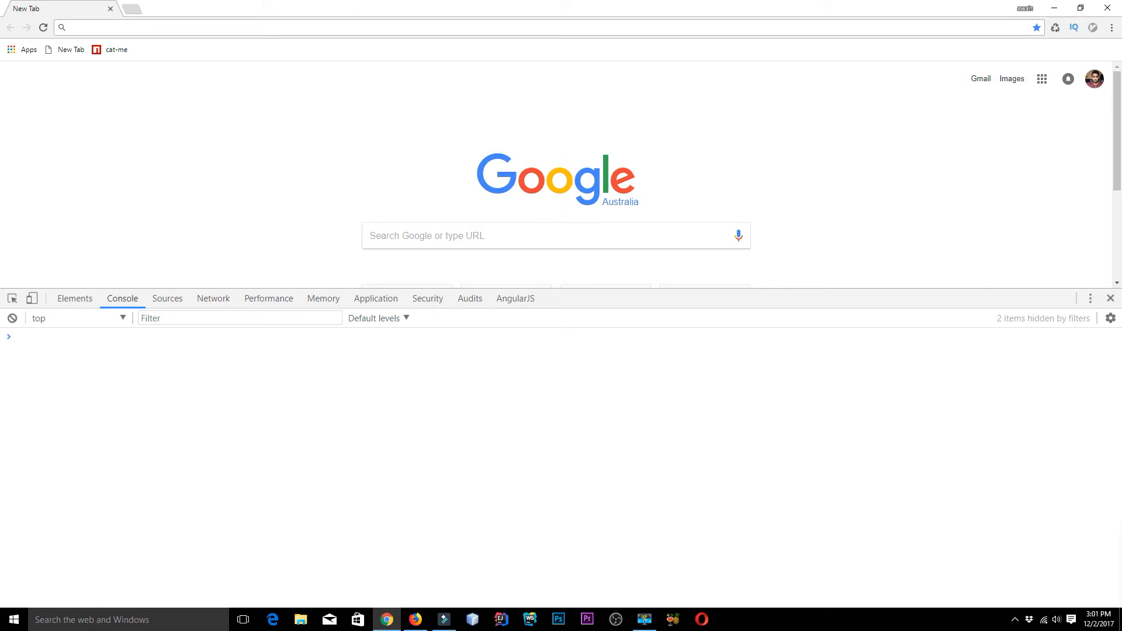
Step: Define var data = {name: 'Awais', role: 'Develop'} in the Console
{"action": "left_click", "coordinate": [24, 338]}
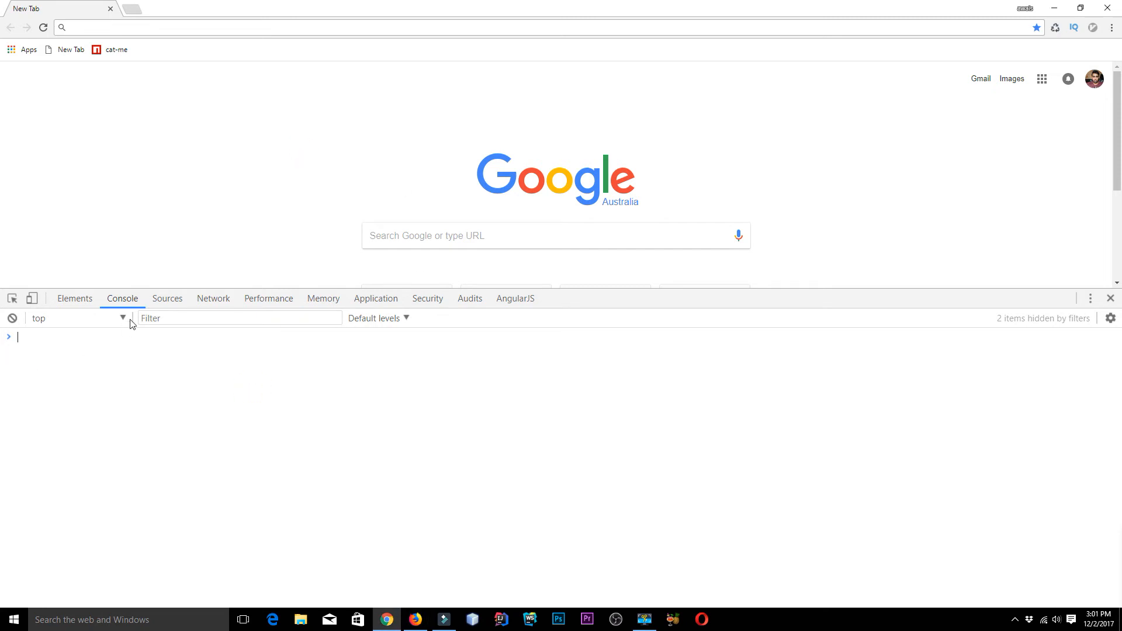
{"action": "mouse_move", "coordinate": [1042, 134]}
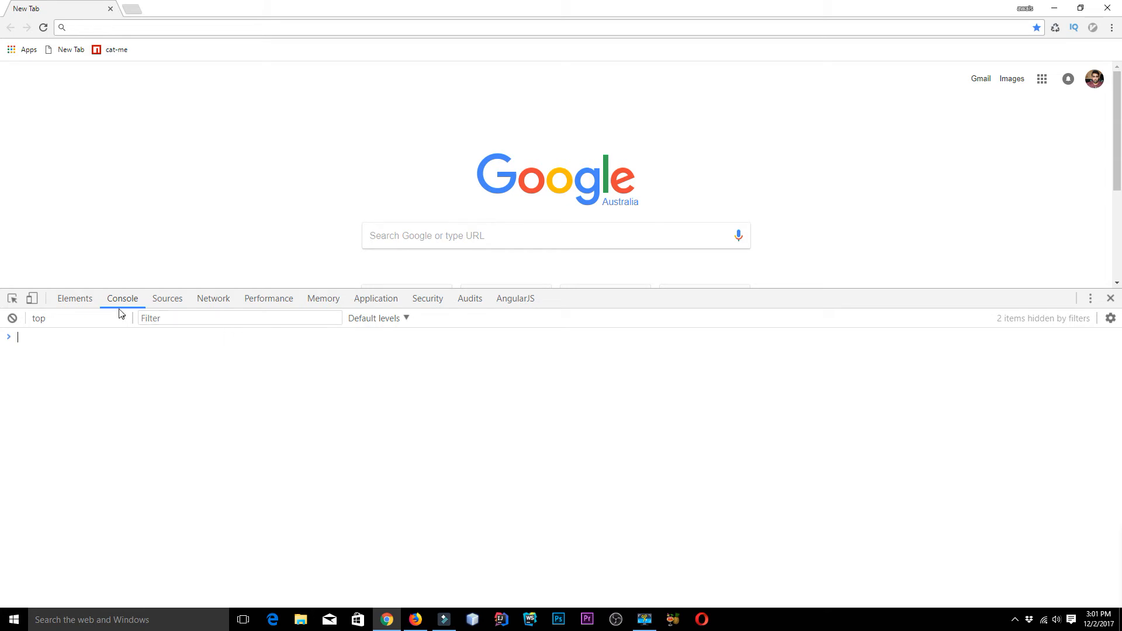
{"action": "left_click", "coordinate": [1111, 27]}
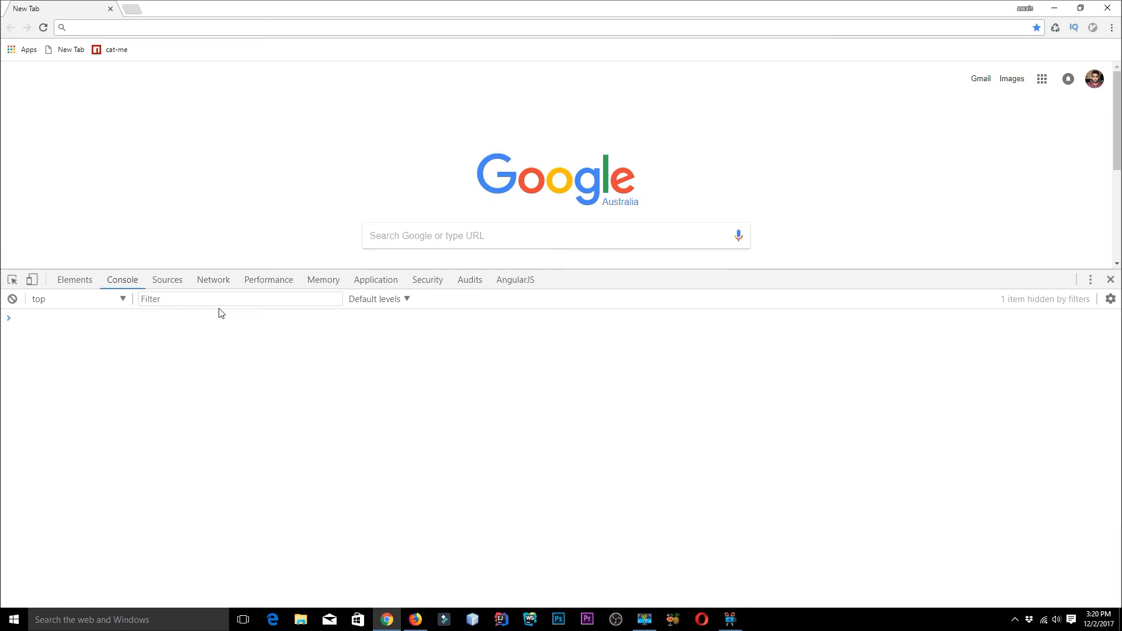
{"action": "type", "text": "var"}
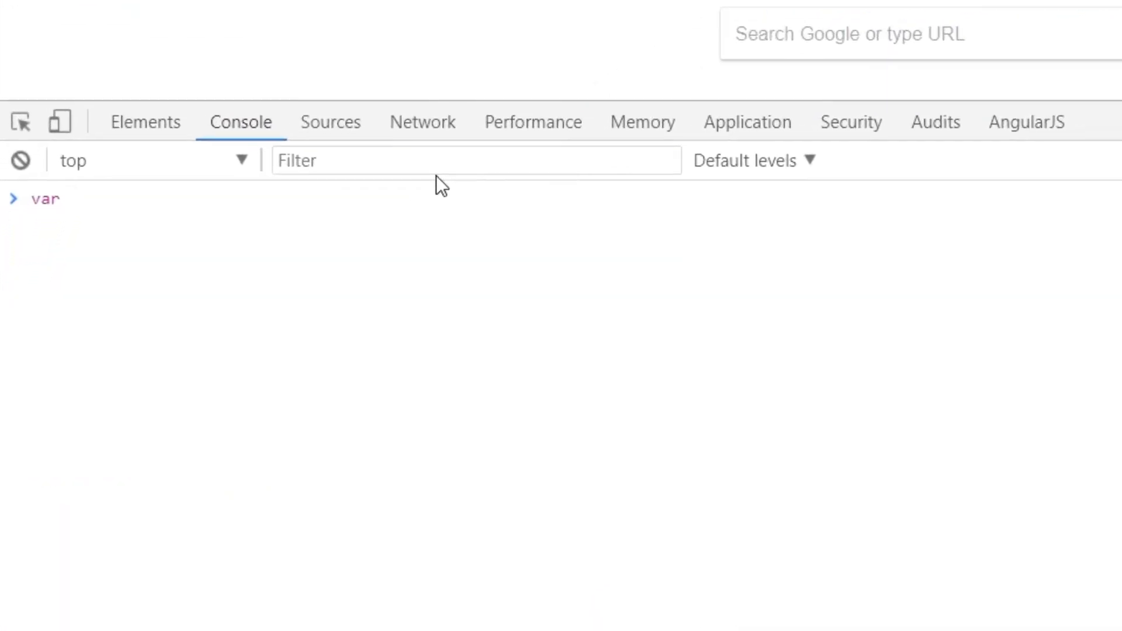
{"action": "type", "text": "data ="}
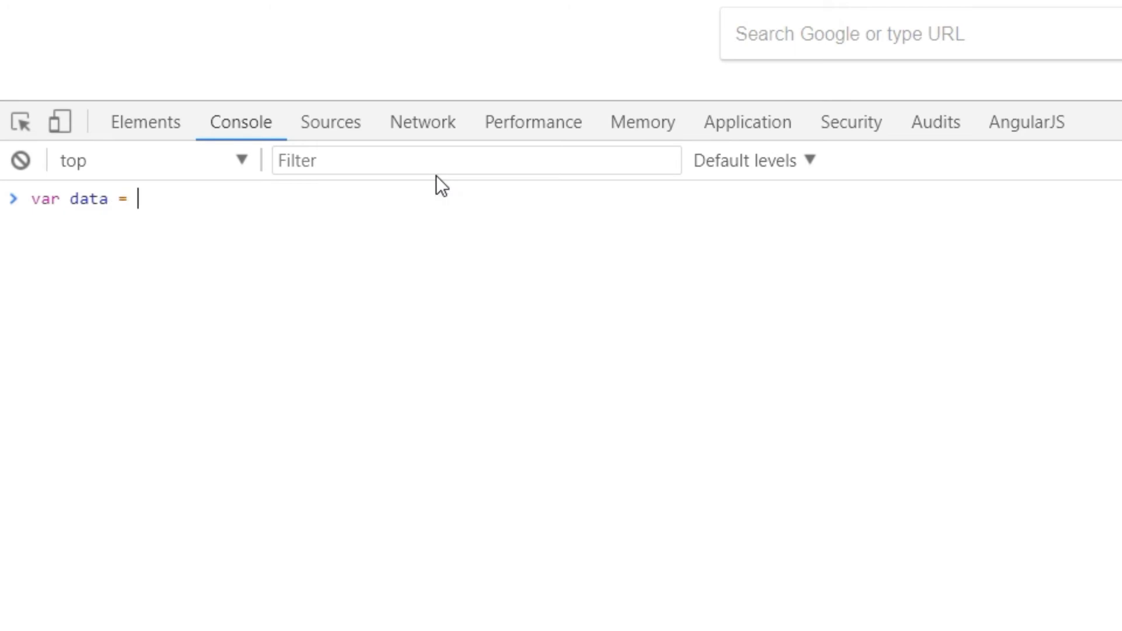
{"action": "type", "text": "{na"}
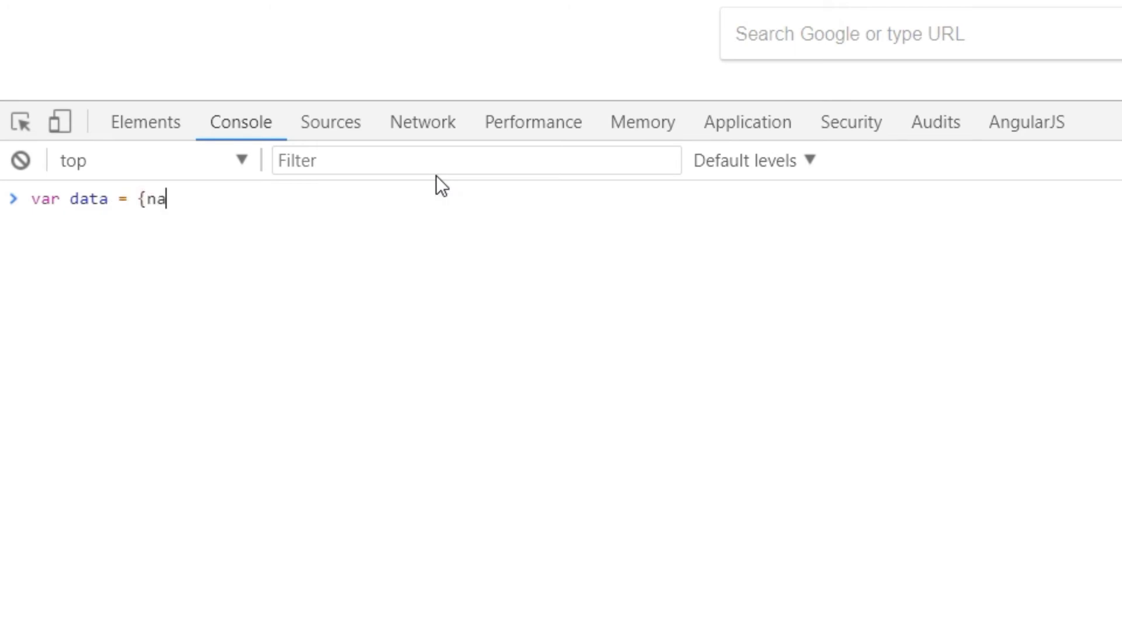
{"action": "type", "text": "me: '"}
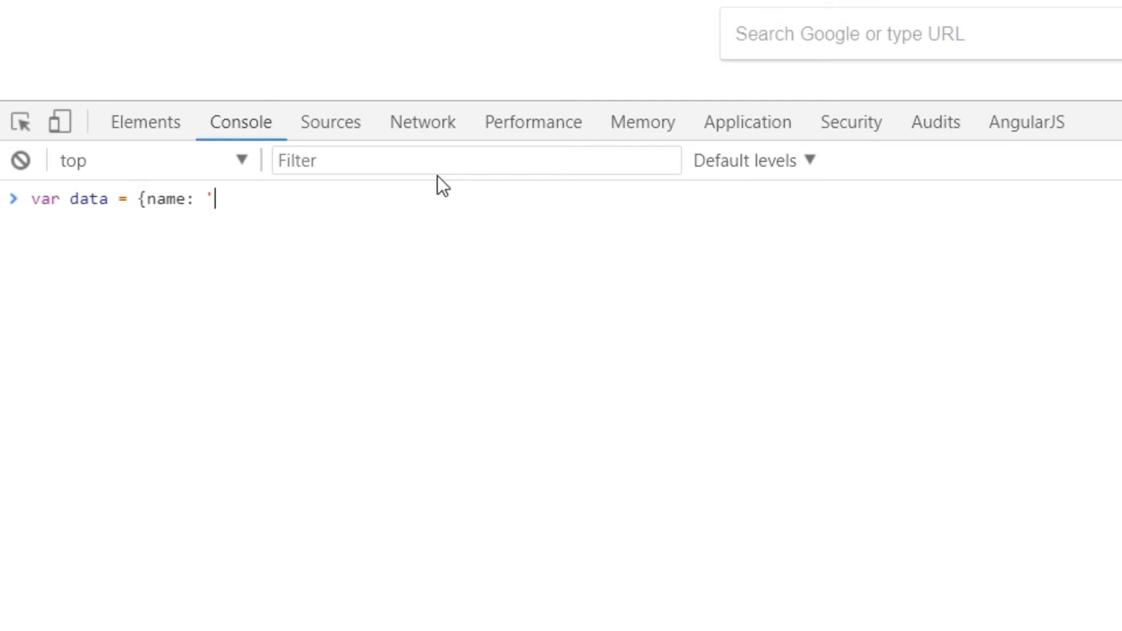
{"action": "type", "text": "Awais"}
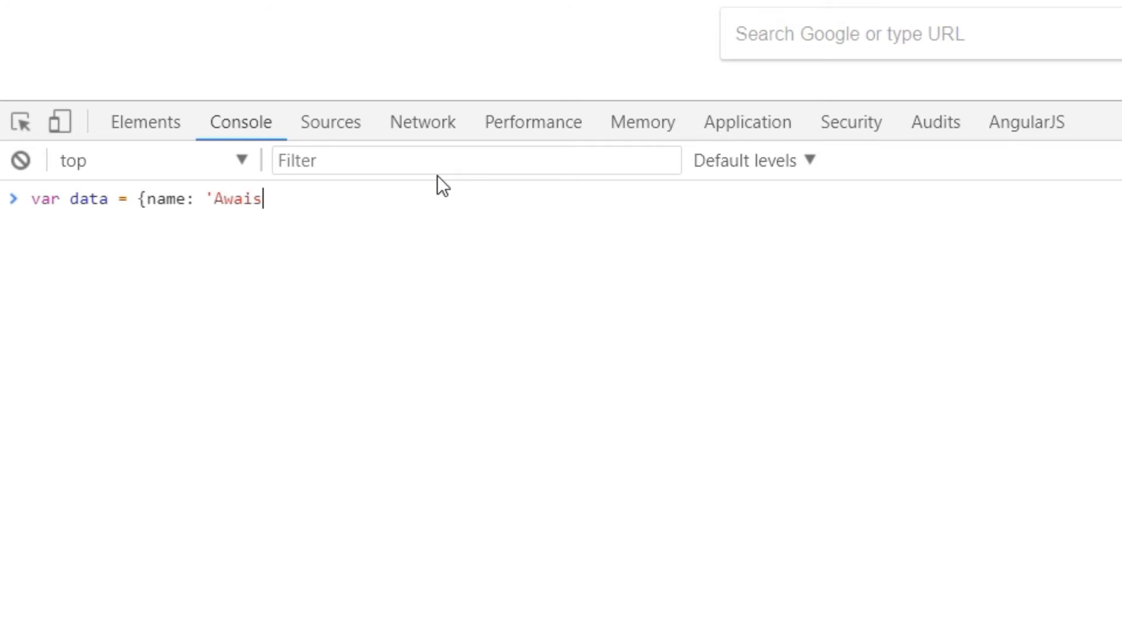
{"action": "type", "text": "',"}
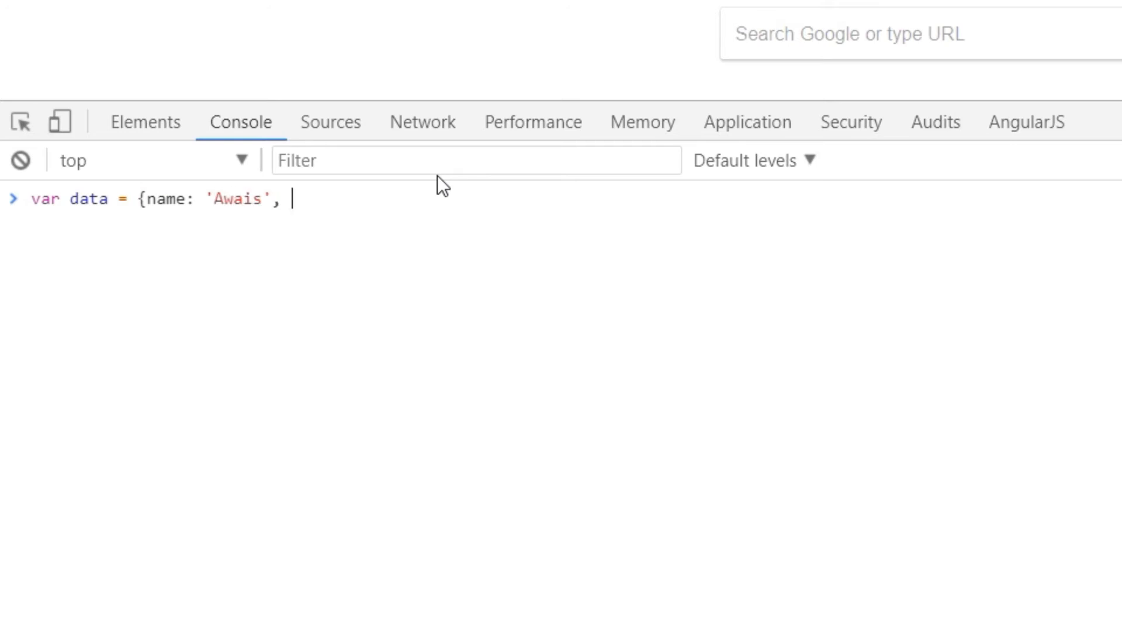
{"action": "type", "text": "role"}
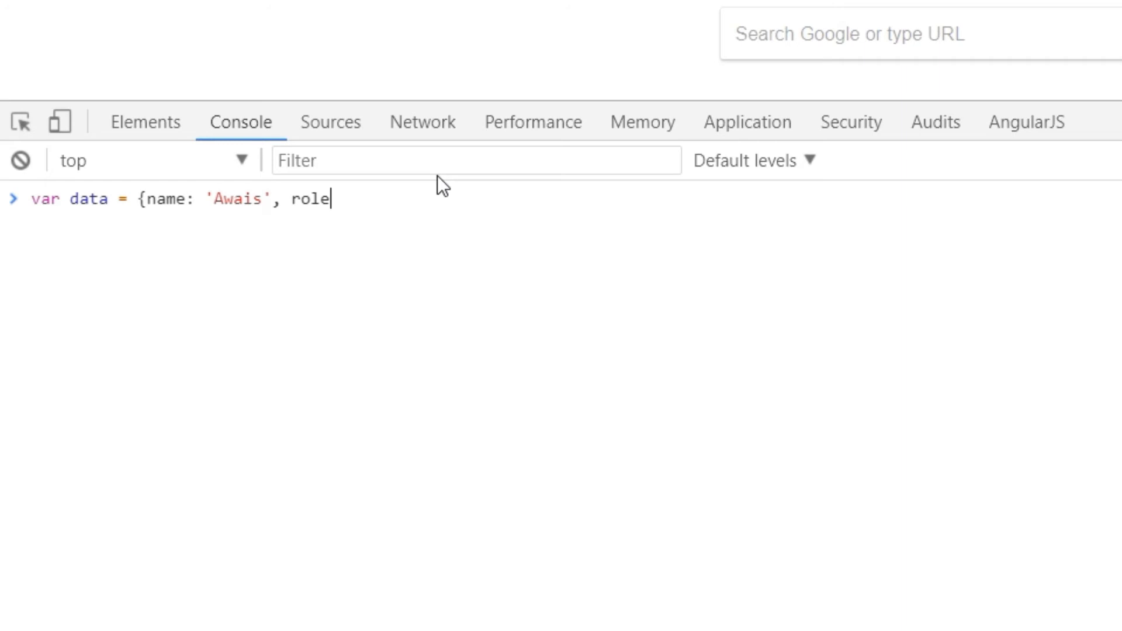
{"action": "type", "text": ": 'D"}
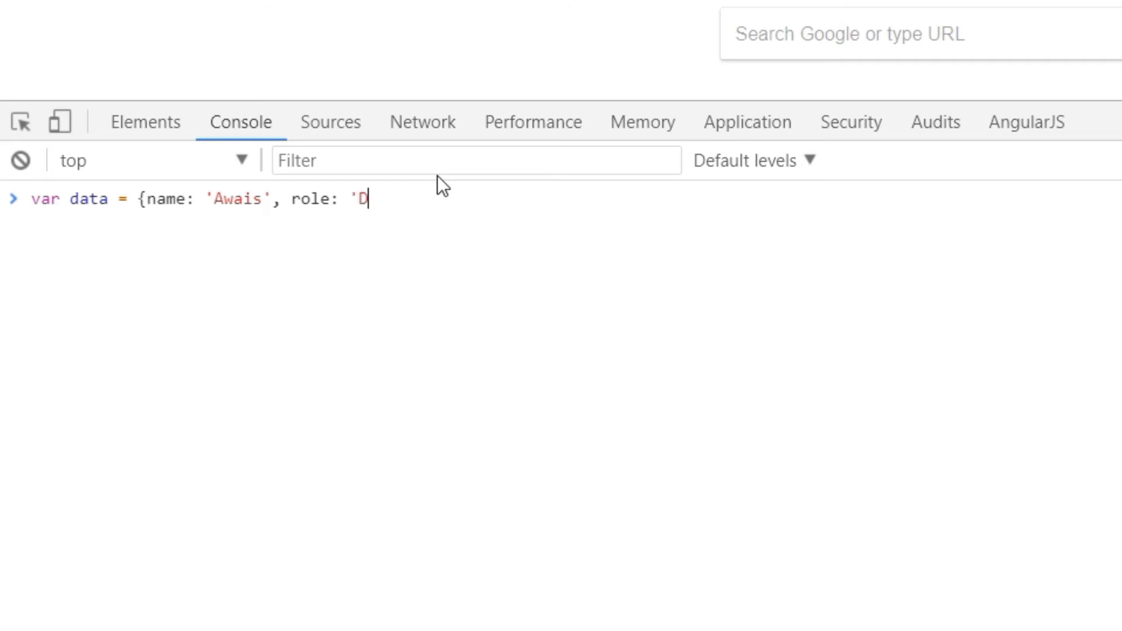
{"action": "type", "text": "evelop"}
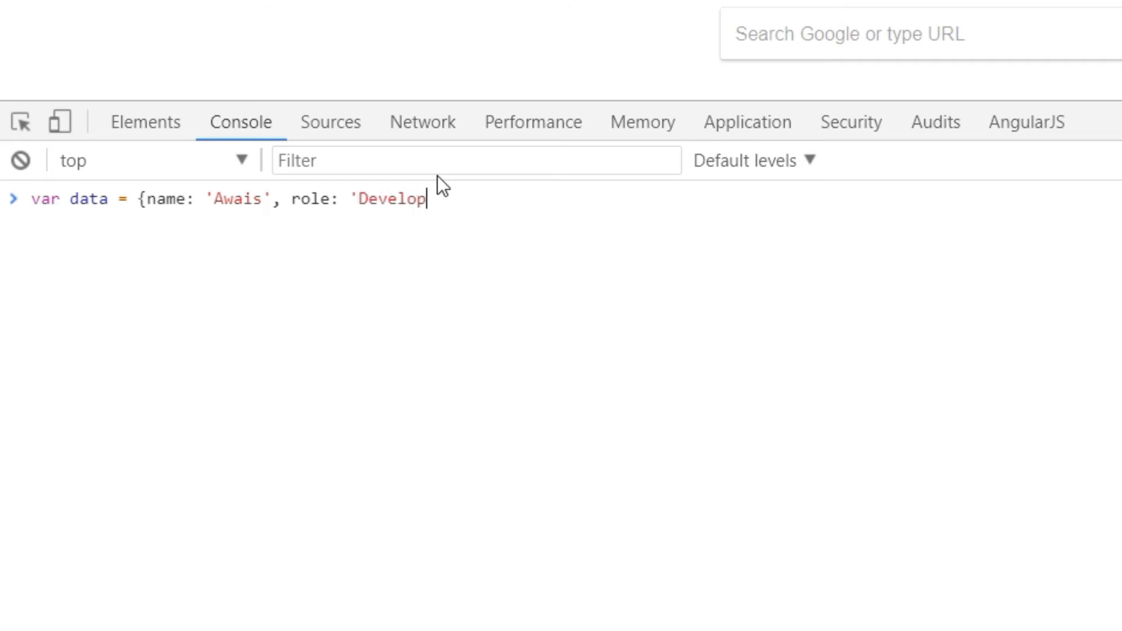
{"action": "type", "text": "'}"}
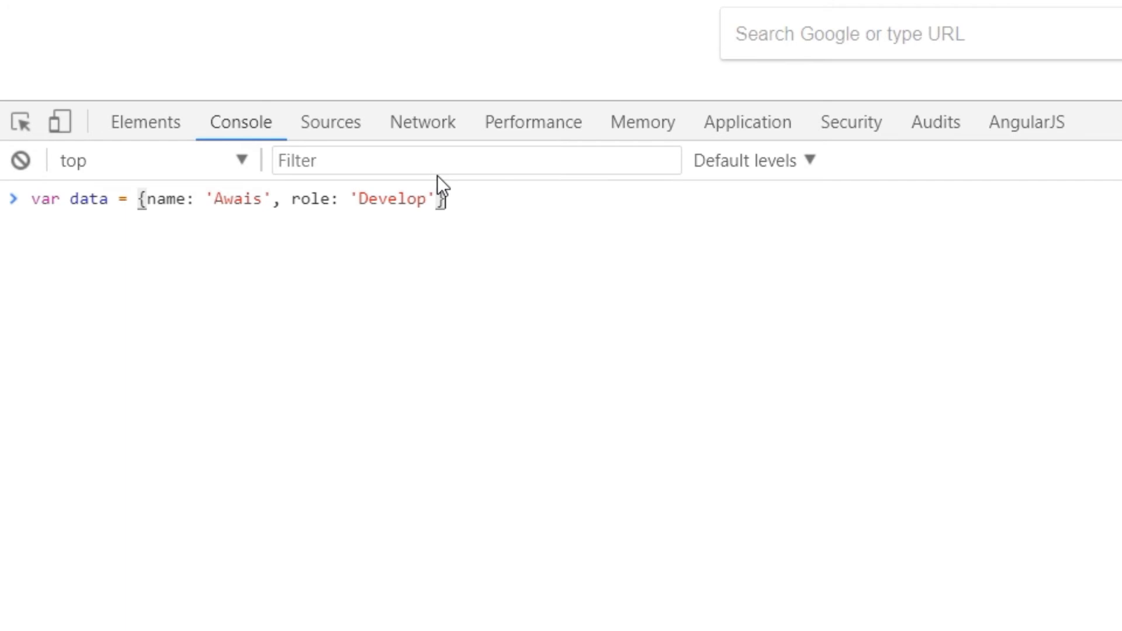
{"action": "key", "text": "Enter"}
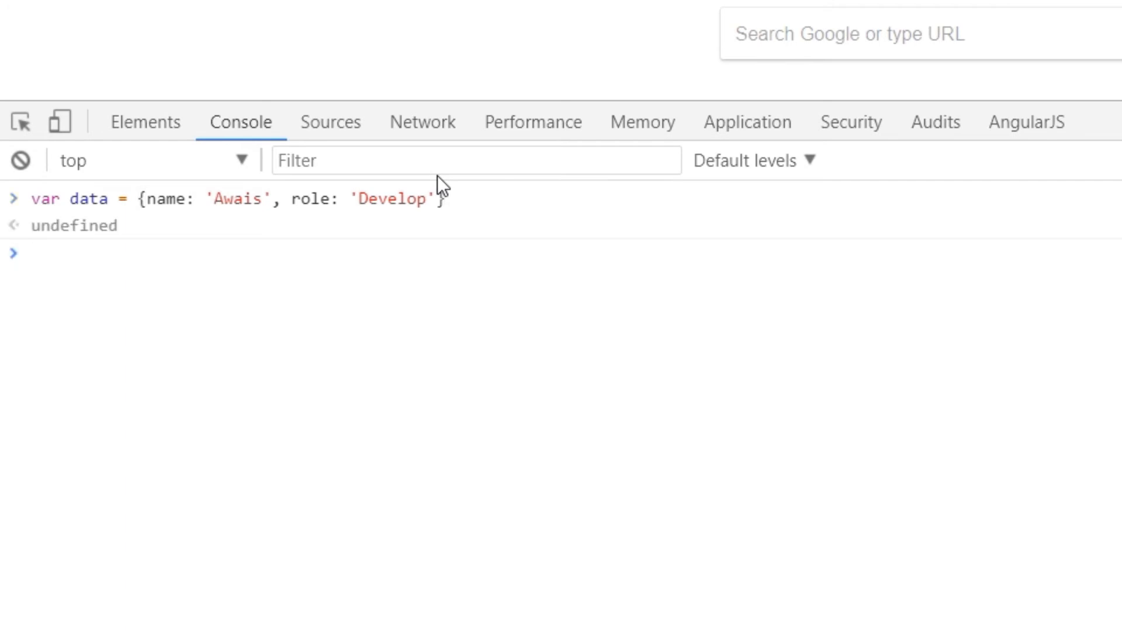
Step: Evaluate data, then expand and collapse the printed object
{"action": "type", "text": "data"}
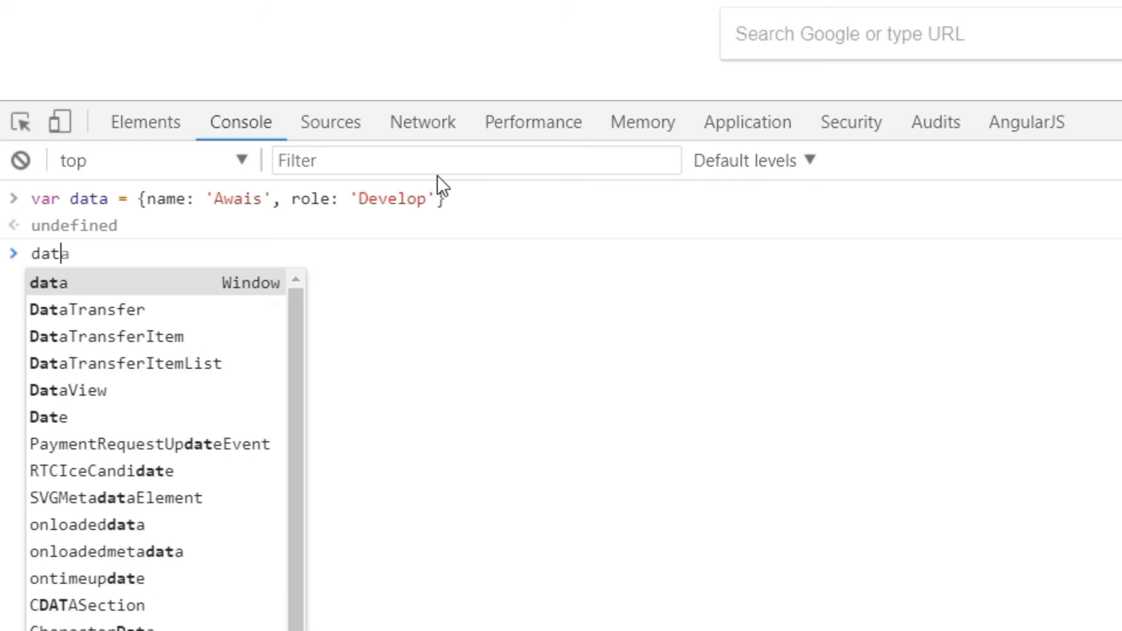
{"action": "key", "text": "Enter"}
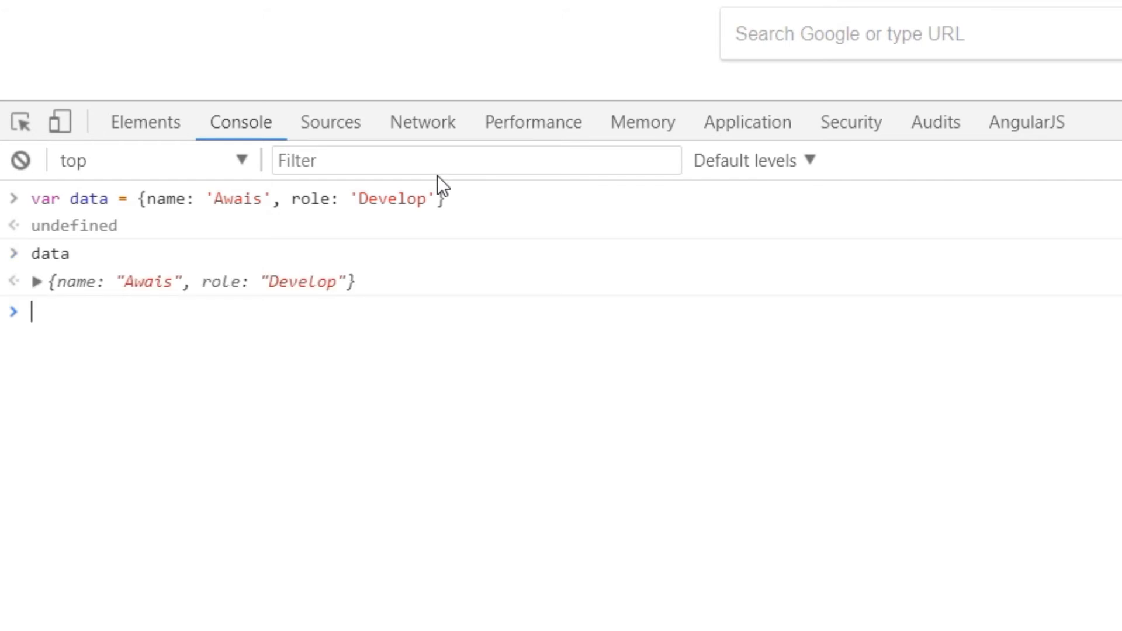
{"action": "left_click", "coordinate": [38, 280]}
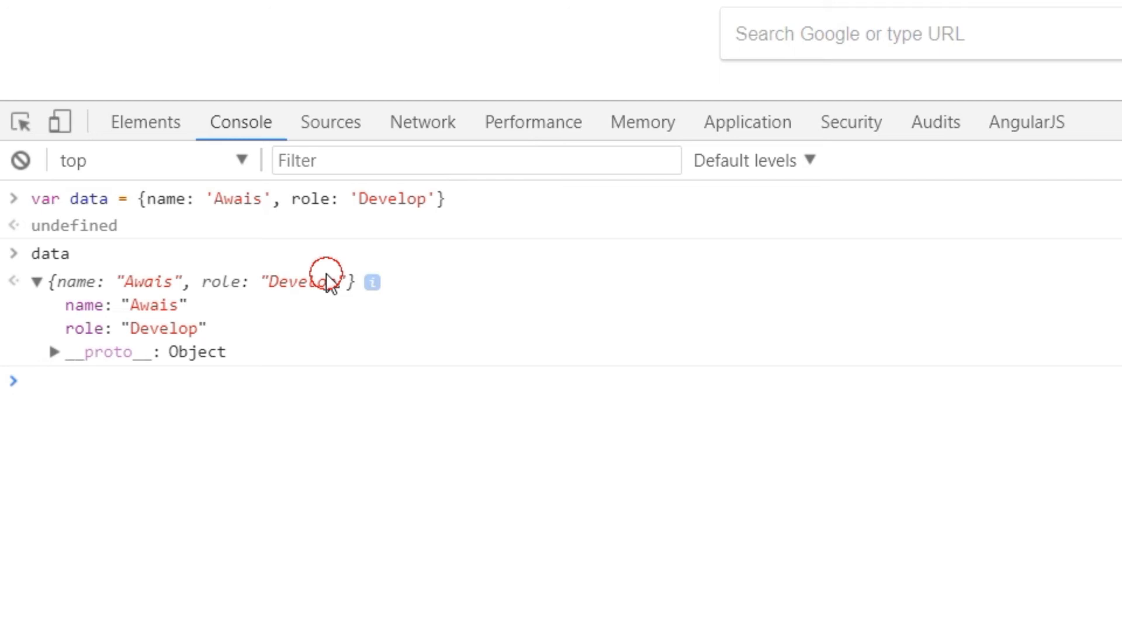
{"action": "left_click", "coordinate": [38, 282]}
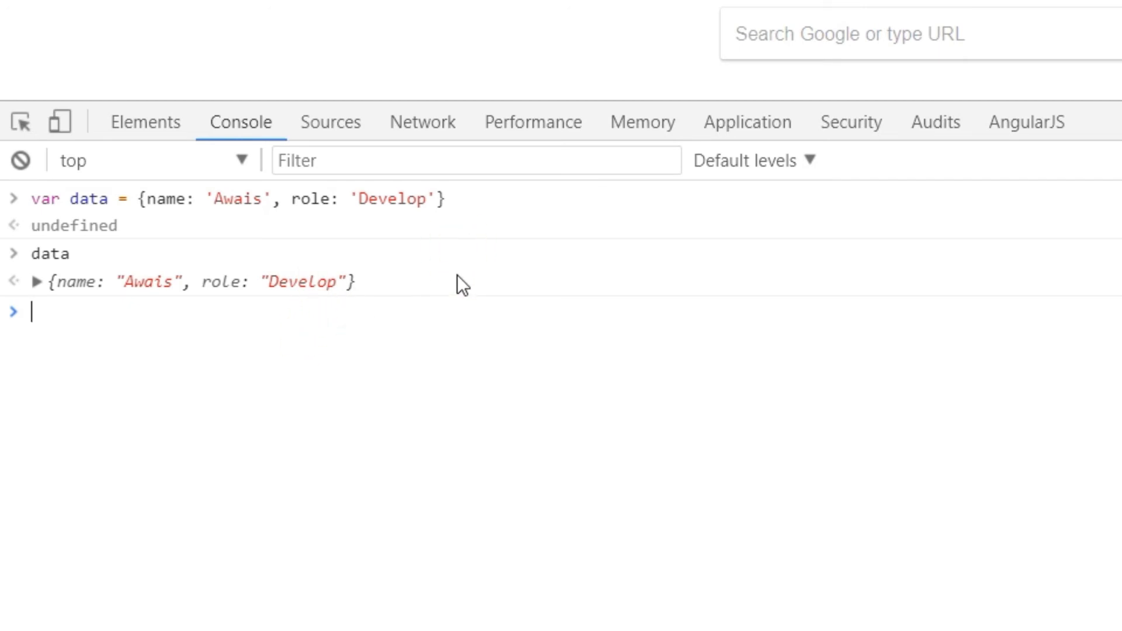
{"action": "mouse_move", "coordinate": [560, 328]}
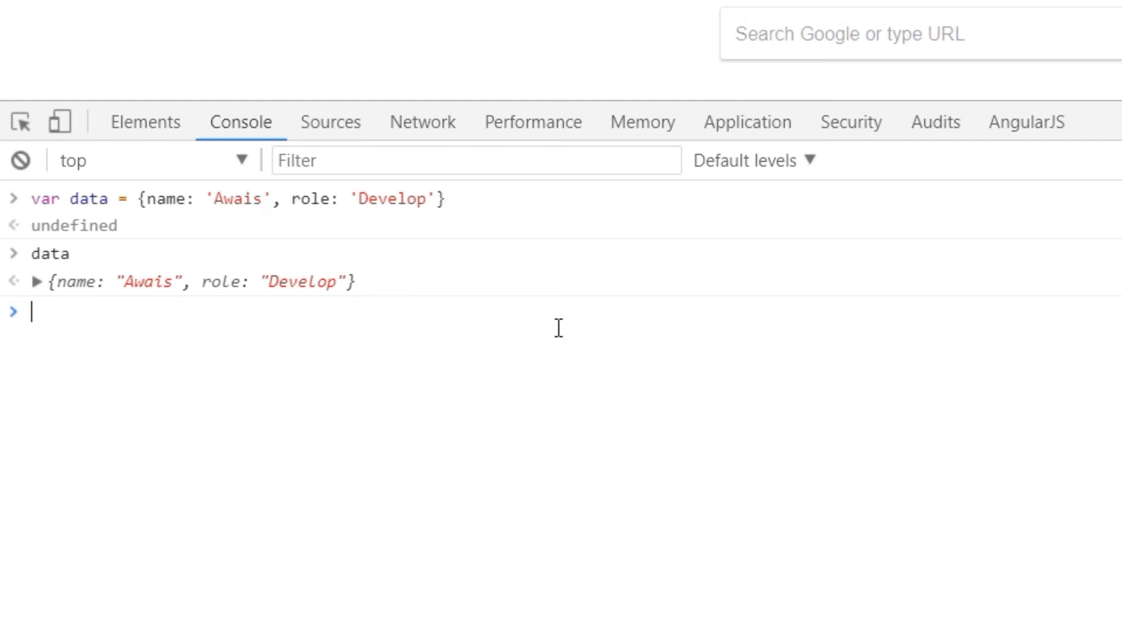
Step: Create storeD as JSON.stringify(data)
{"action": "type", "text": "var storeD ="}
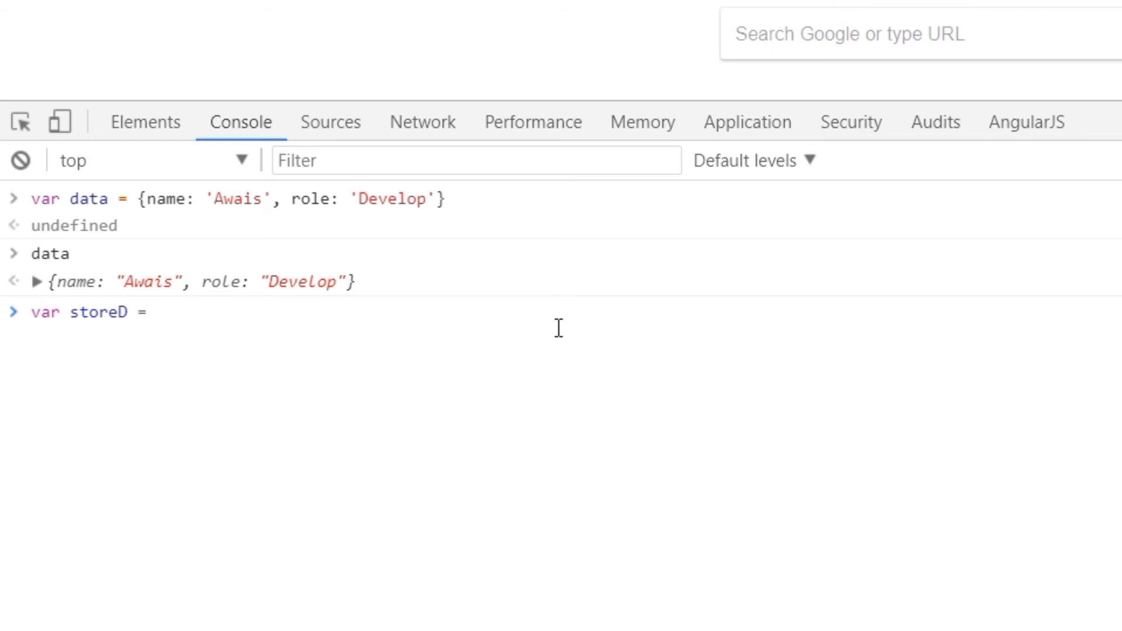
{"action": "type", "text": "JSON.S"}
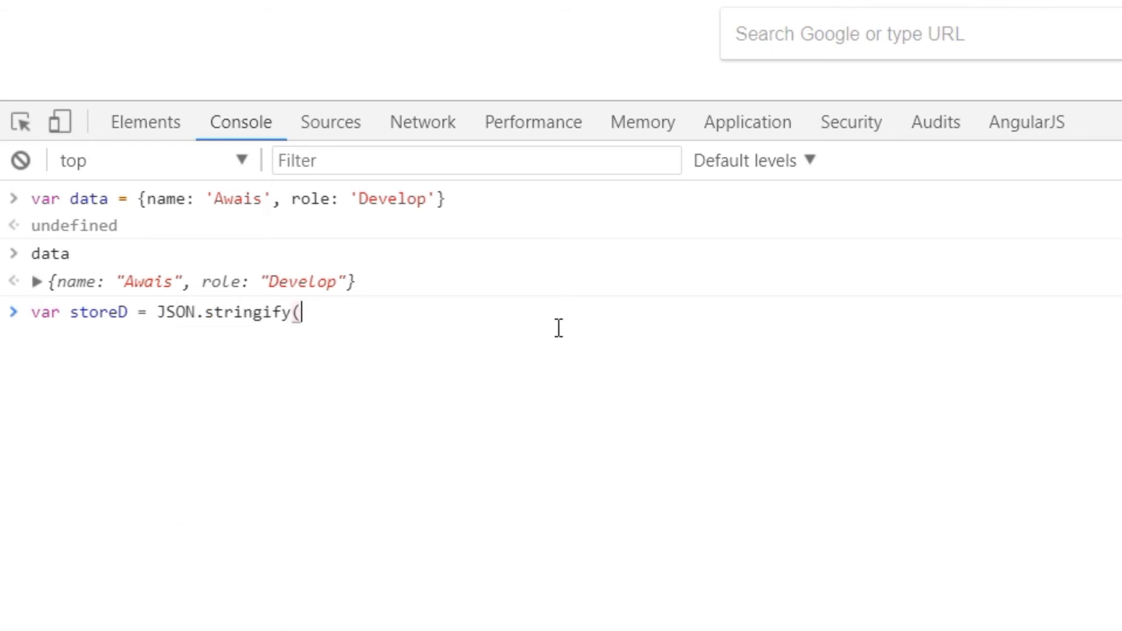
{"action": "type", "text": "data)"}
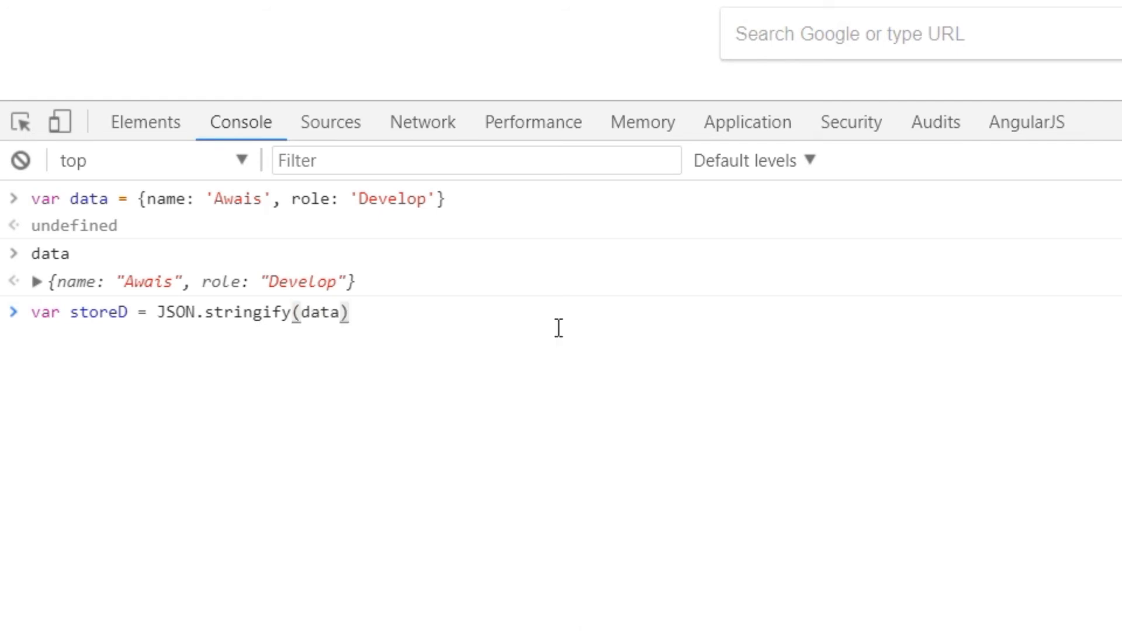
{"action": "key", "text": "Enter"}
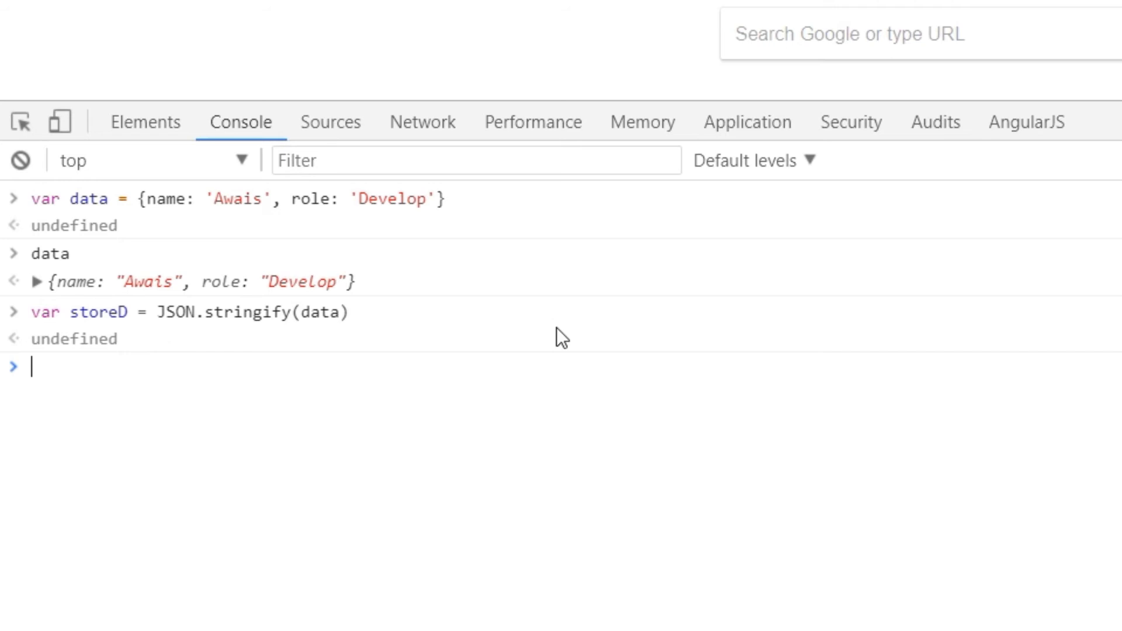
Step: Evaluate storeD to display the JSON string
{"action": "type", "text": "sto"}
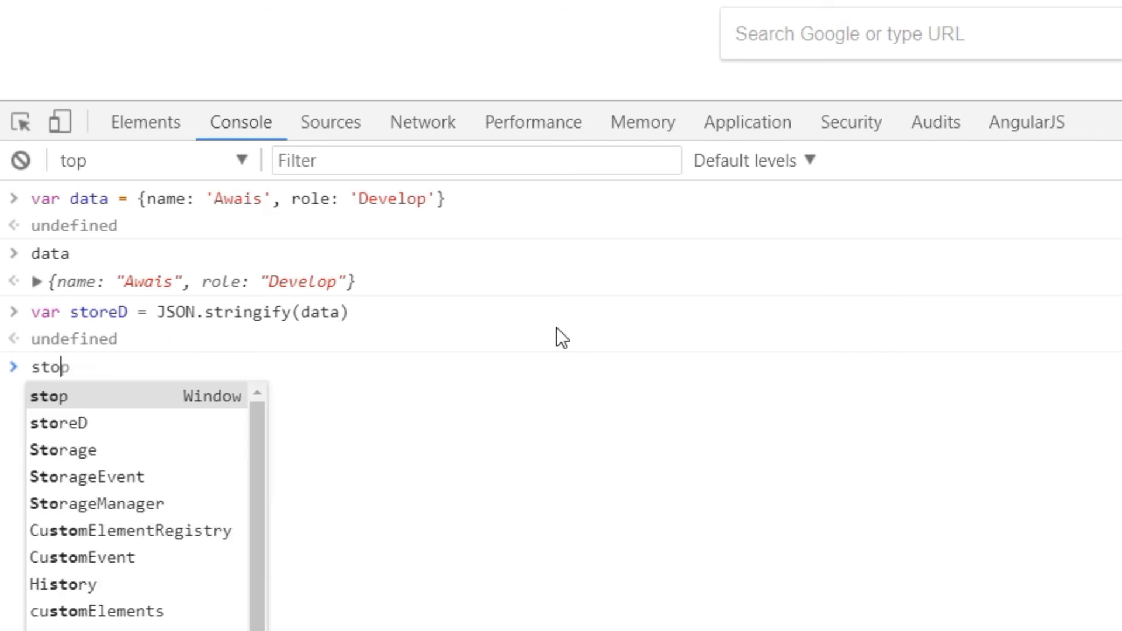
{"action": "key", "text": "Enter"}
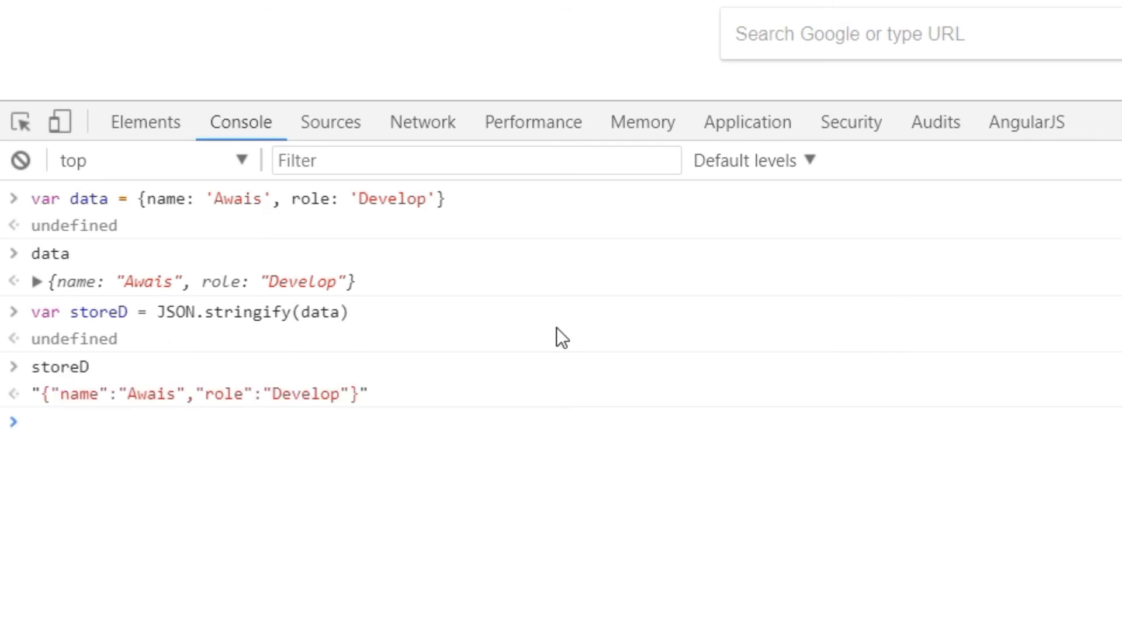
{"action": "mouse_move", "coordinate": [53, 422]}
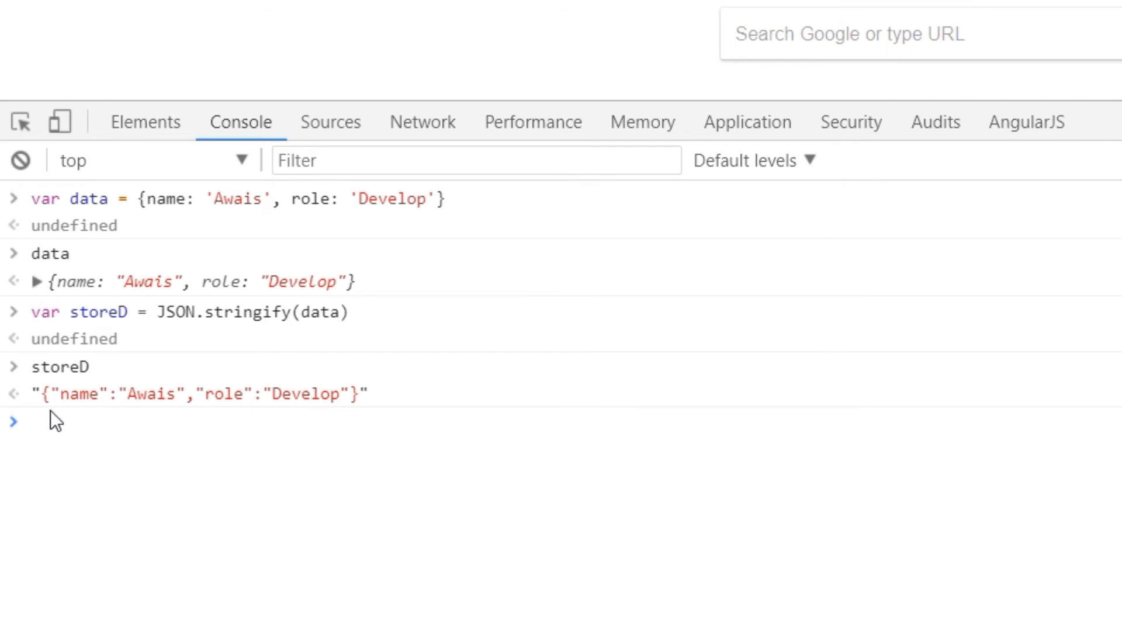
{"action": "left_click", "coordinate": [407, 401]}
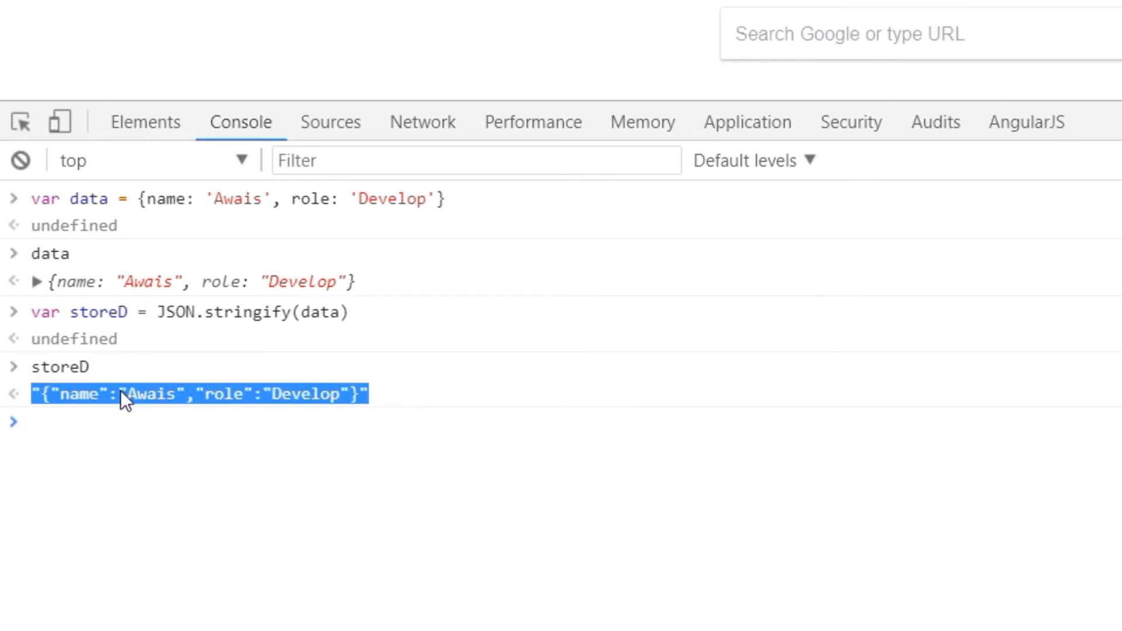
{"action": "left_click", "coordinate": [527, 400]}
{"action": "type", "text": "localStorage.s"}
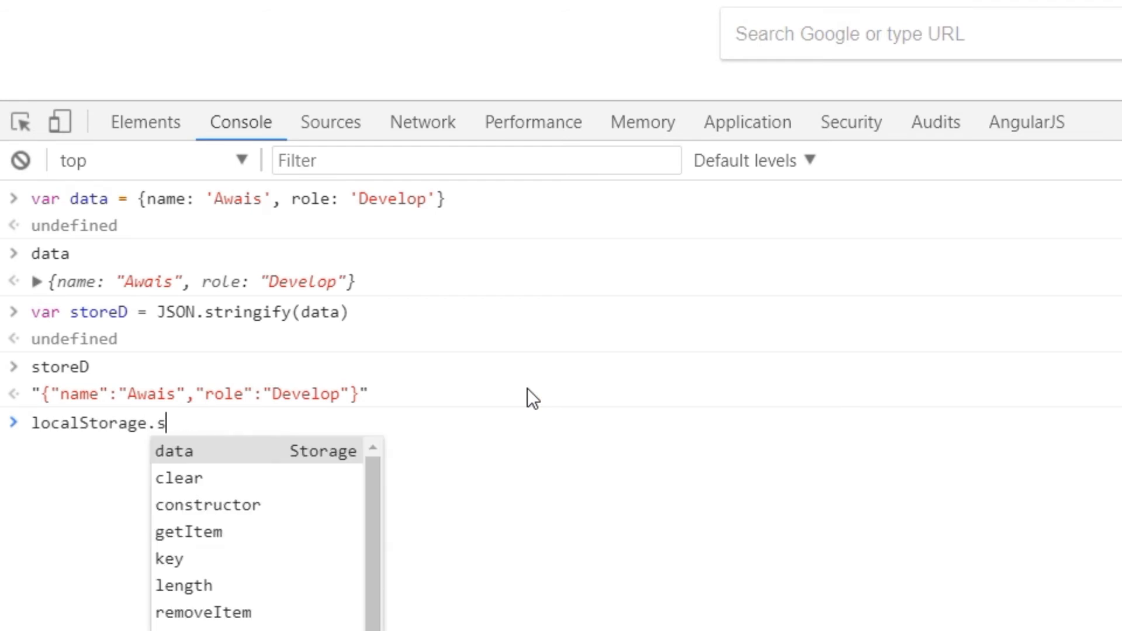
Step: Run localStorage.setItem('data', storeD) to store the JSON string
{"action": "type", "text": "etItem('data',"}
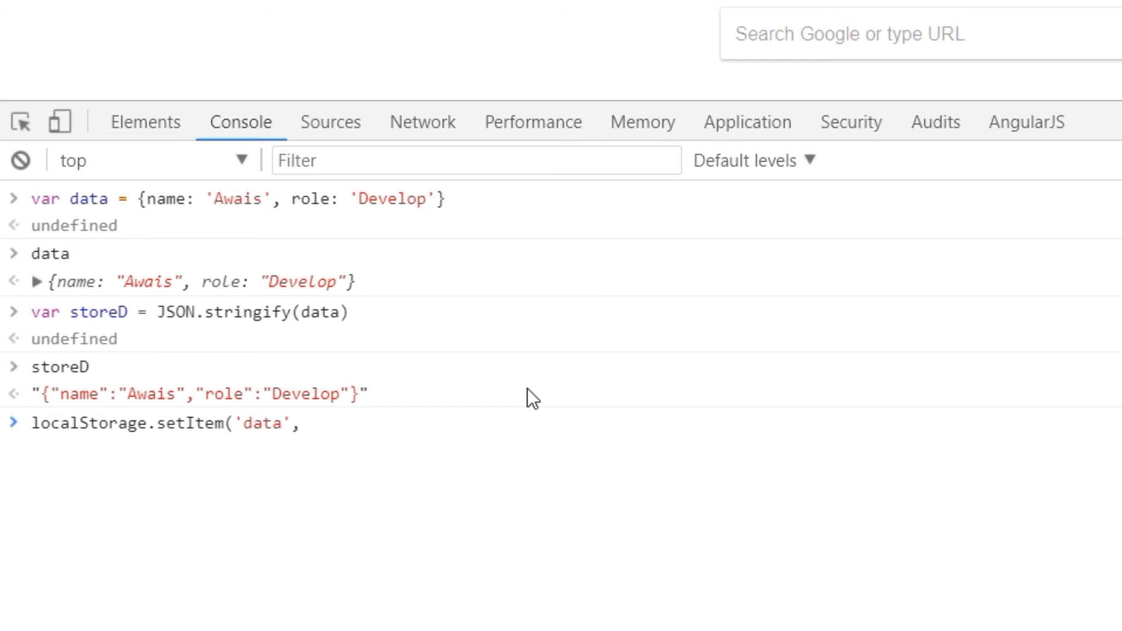
{"action": "type", "text": "storeD"}
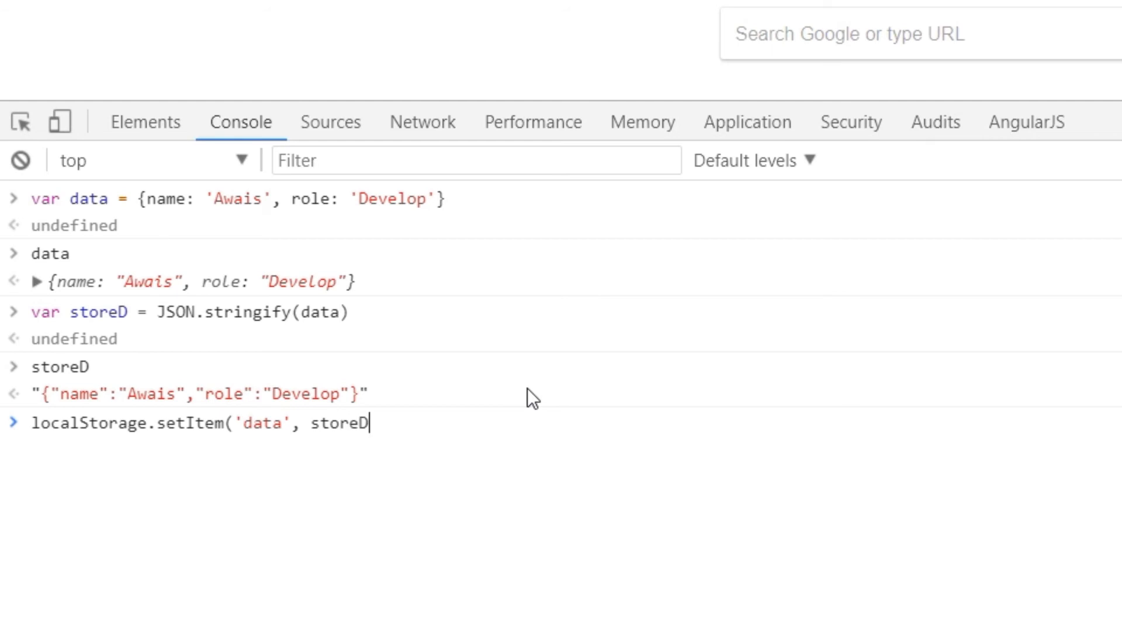
{"action": "type", "text": ")"}
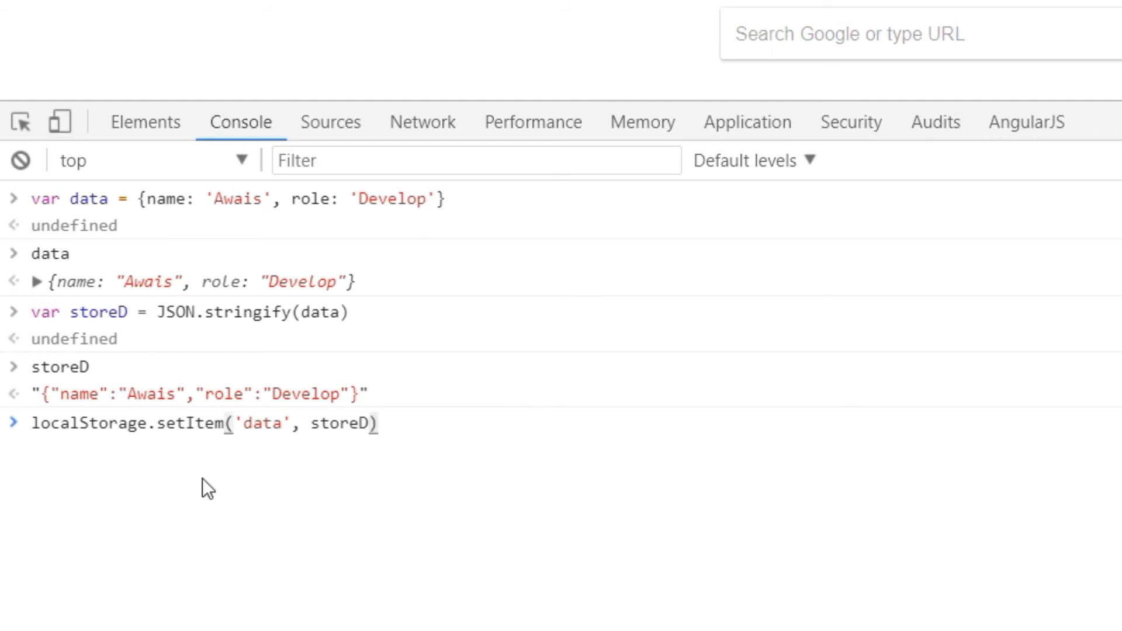
{"action": "key", "text": "Enter"}
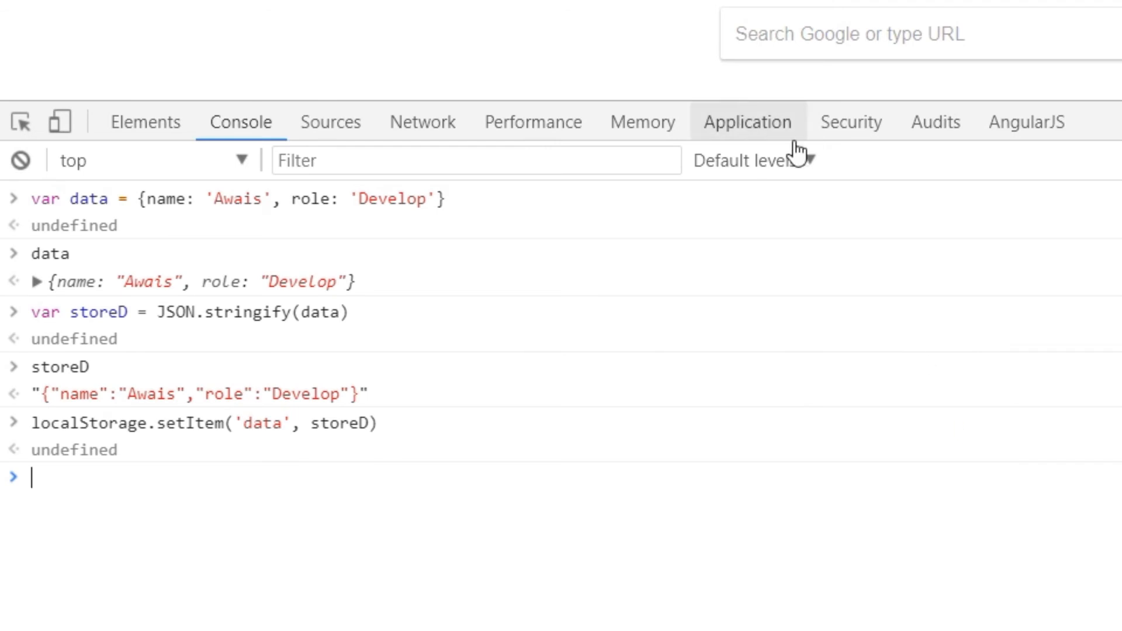
Step: View the 'data' entry in the Application panel's Local Storage
{"action": "left_click", "coordinate": [748, 122]}
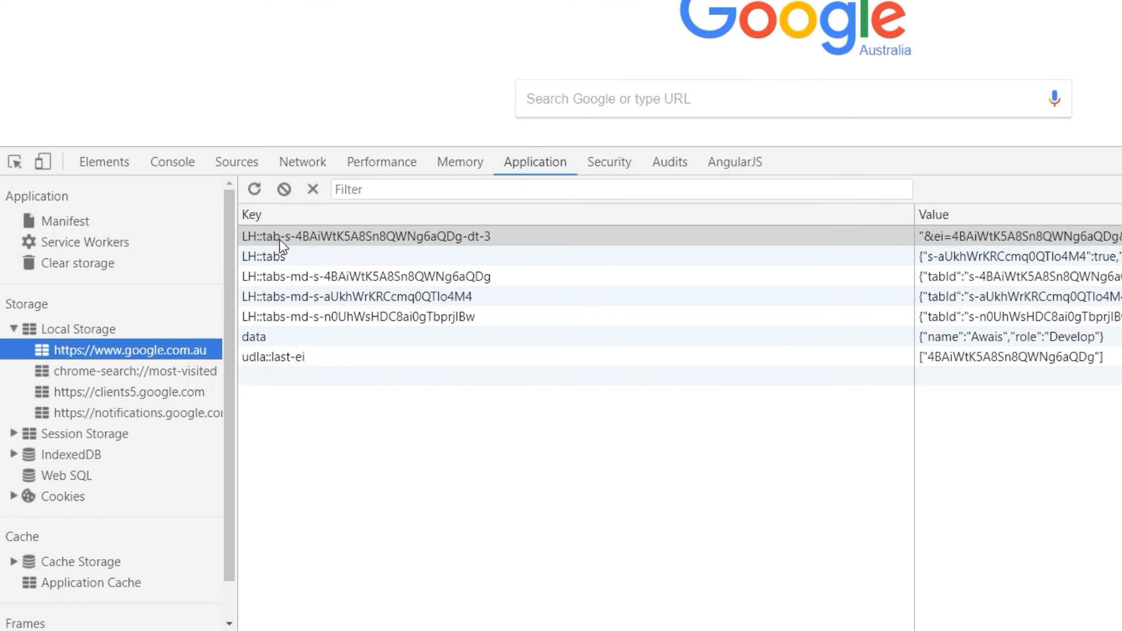
{"action": "left_click", "coordinate": [254, 336]}
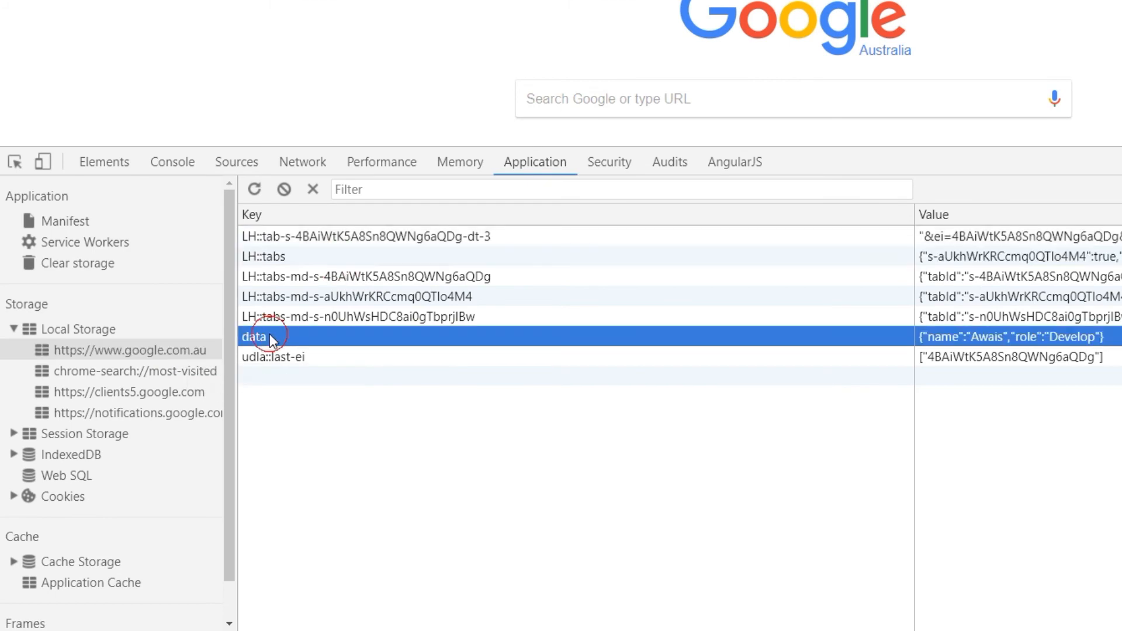
{"action": "double_click", "coordinate": [254, 337]}
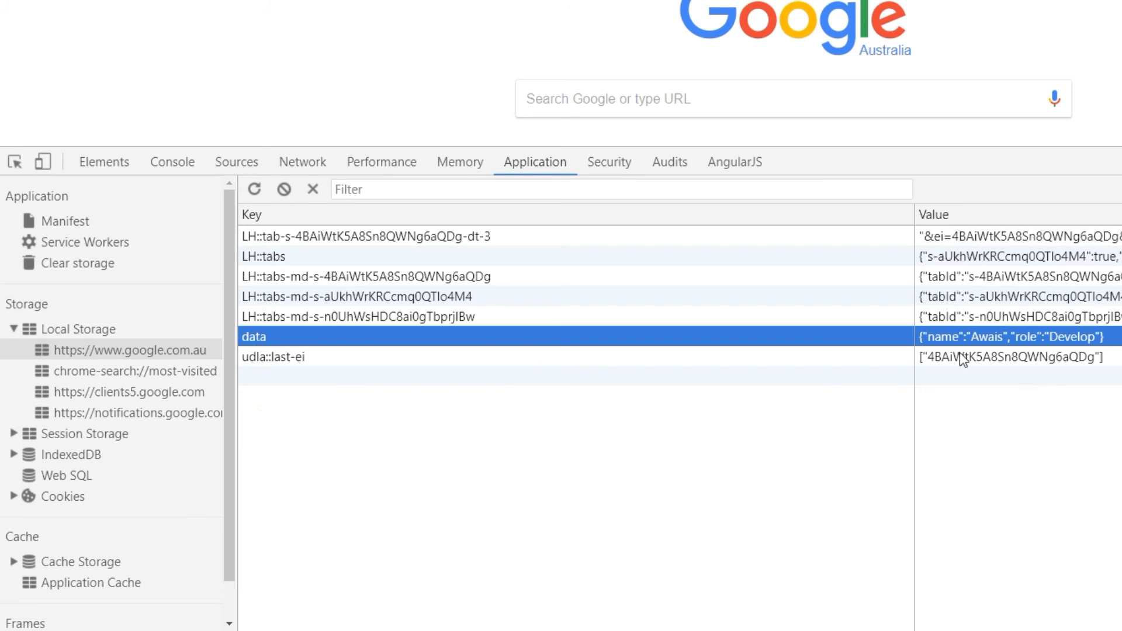
{"action": "mouse_move", "coordinate": [1086, 342]}
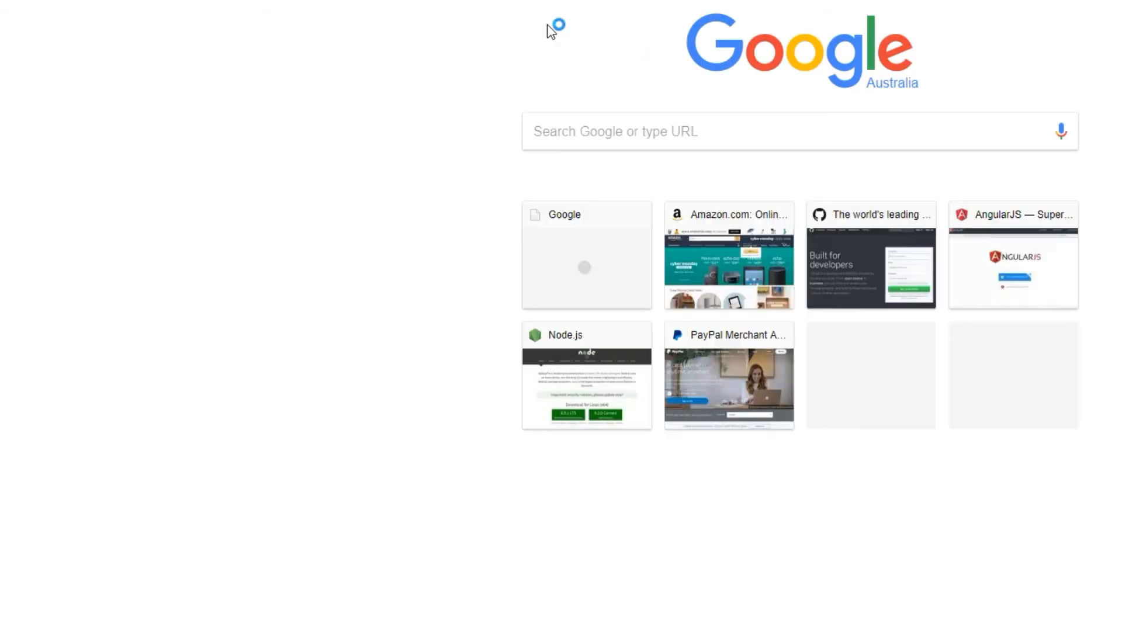
{"action": "mouse_move", "coordinate": [768, 71]}
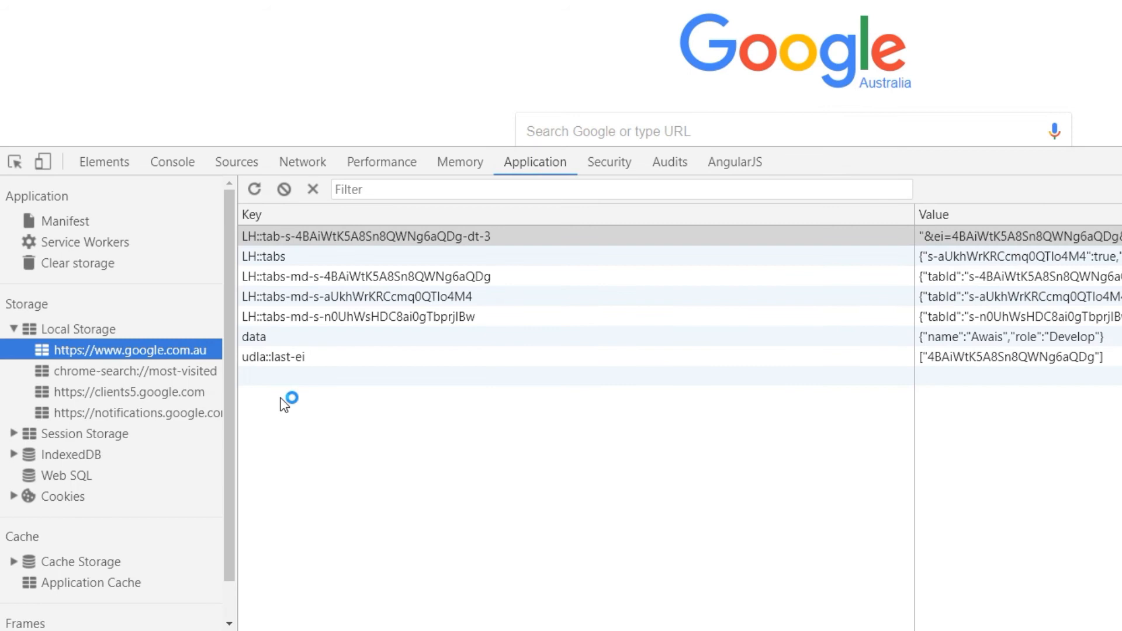
Step: Check the site's Local Storage list in the Application panel after reopening
{"action": "left_click", "coordinate": [253, 337]}
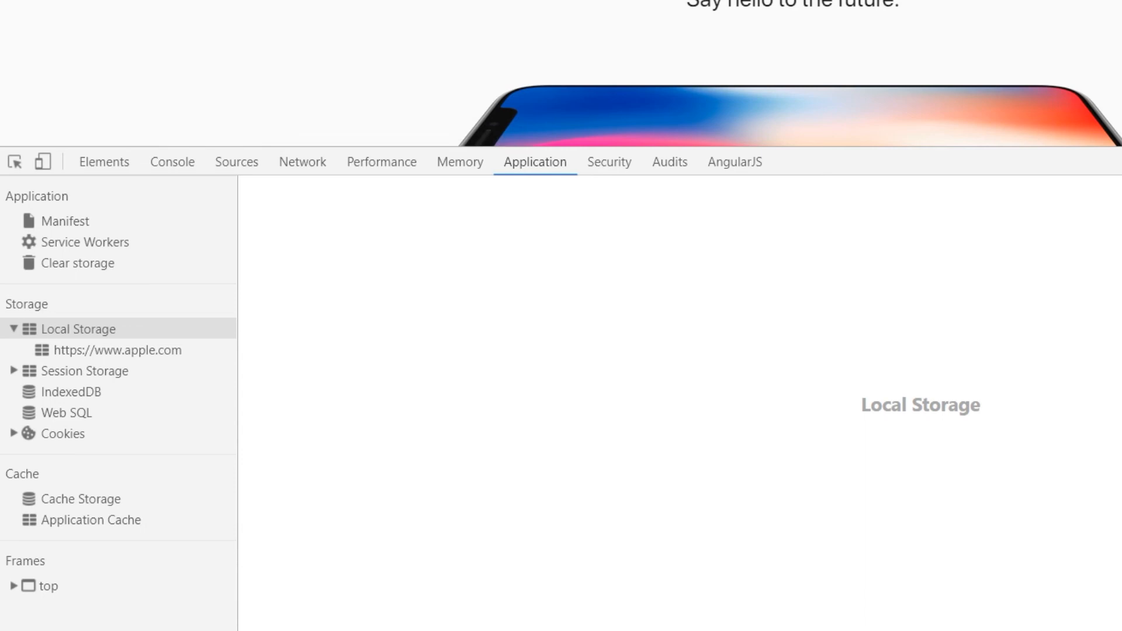
{"action": "mouse_move", "coordinate": [56, 325]}
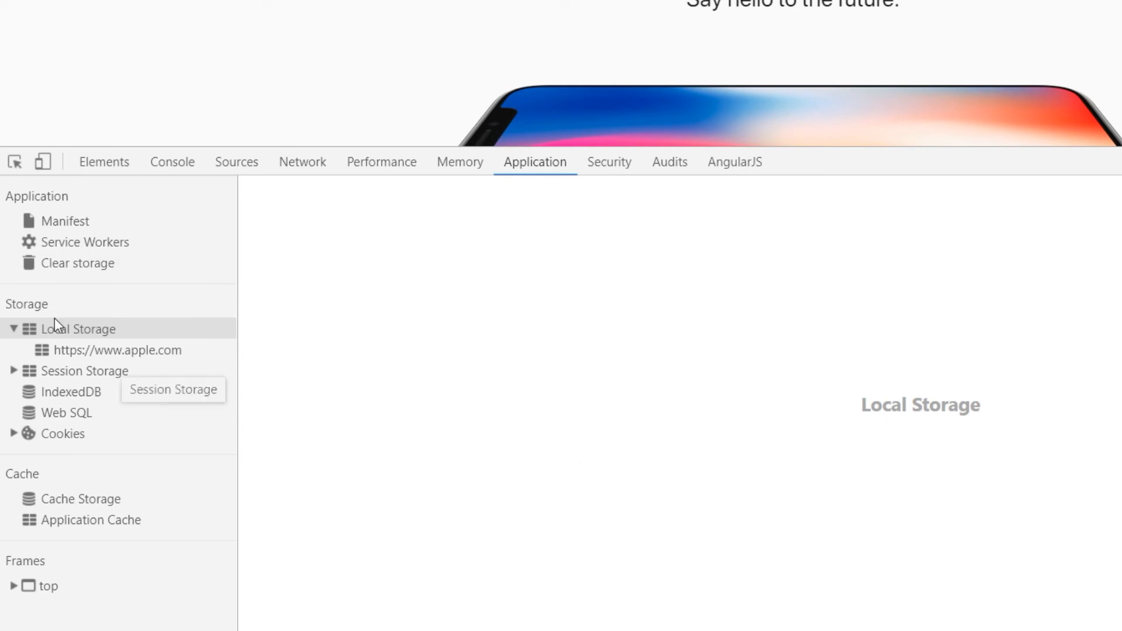
Step: Browse apple.com's Local and Session Storage, ending on its ac-storage-ac-store-cache entry
{"action": "left_click", "coordinate": [76, 329]}
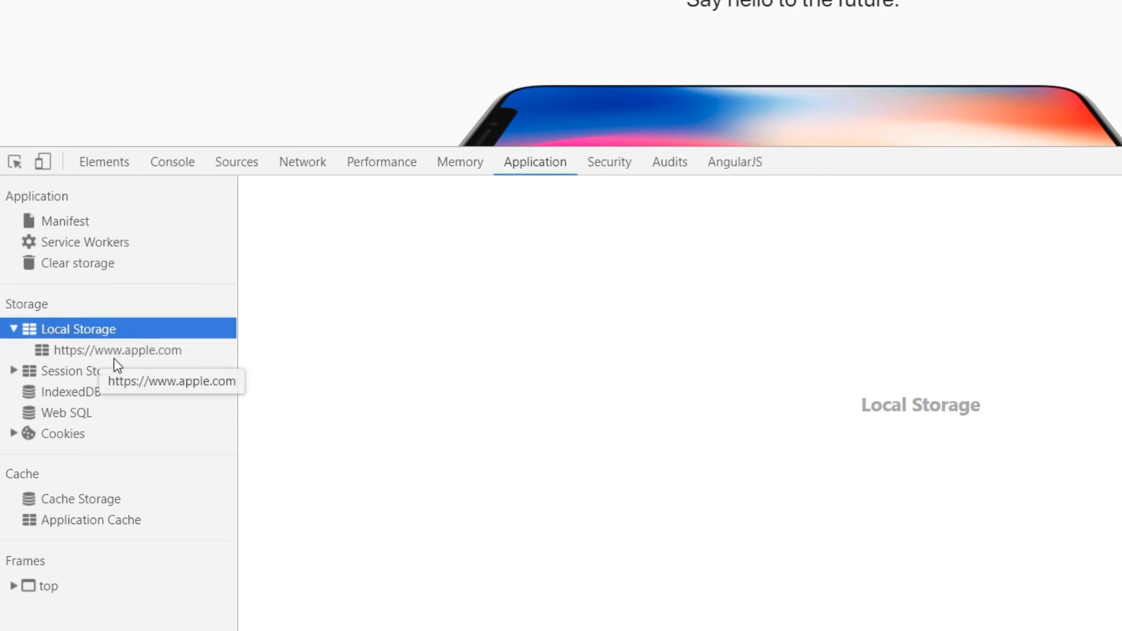
{"action": "left_click", "coordinate": [114, 350]}
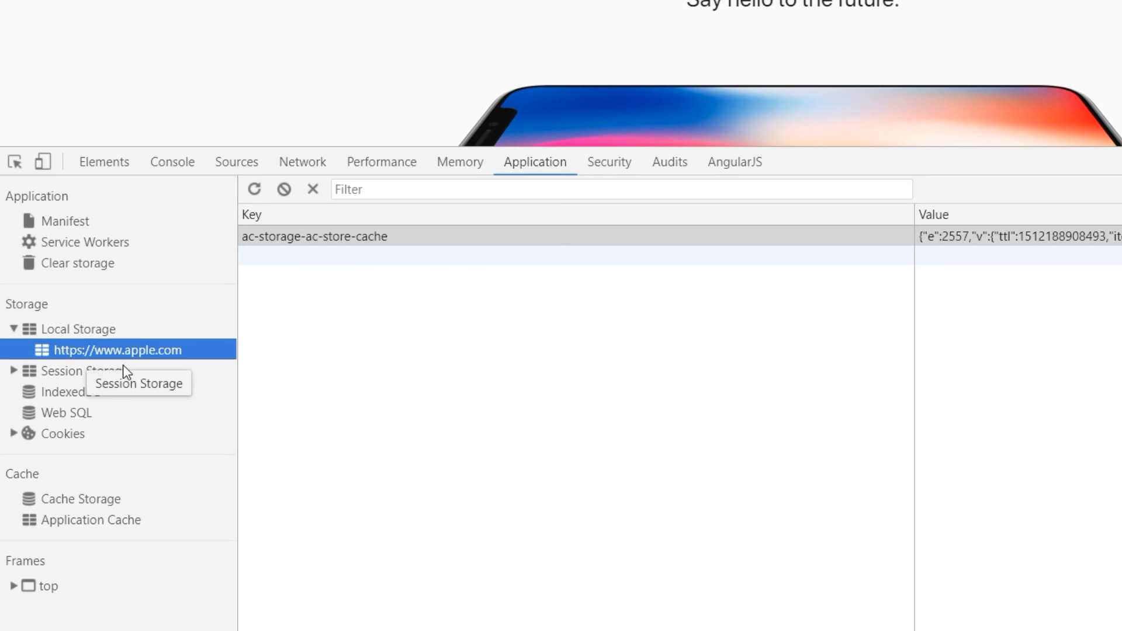
{"action": "left_click", "coordinate": [104, 371]}
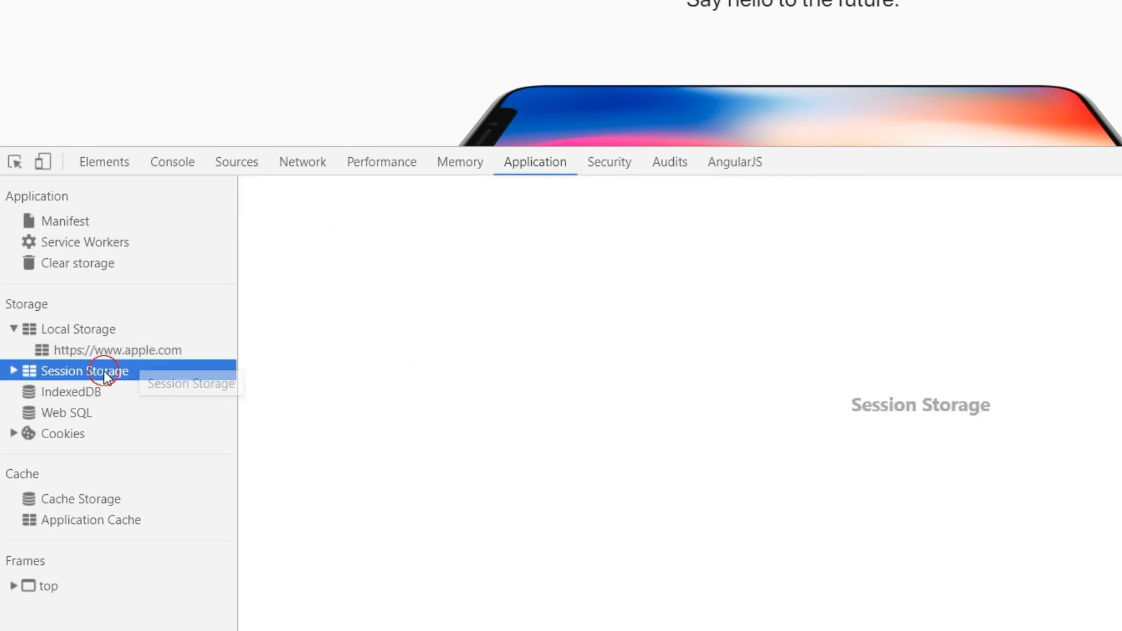
{"action": "left_click", "coordinate": [13, 371]}
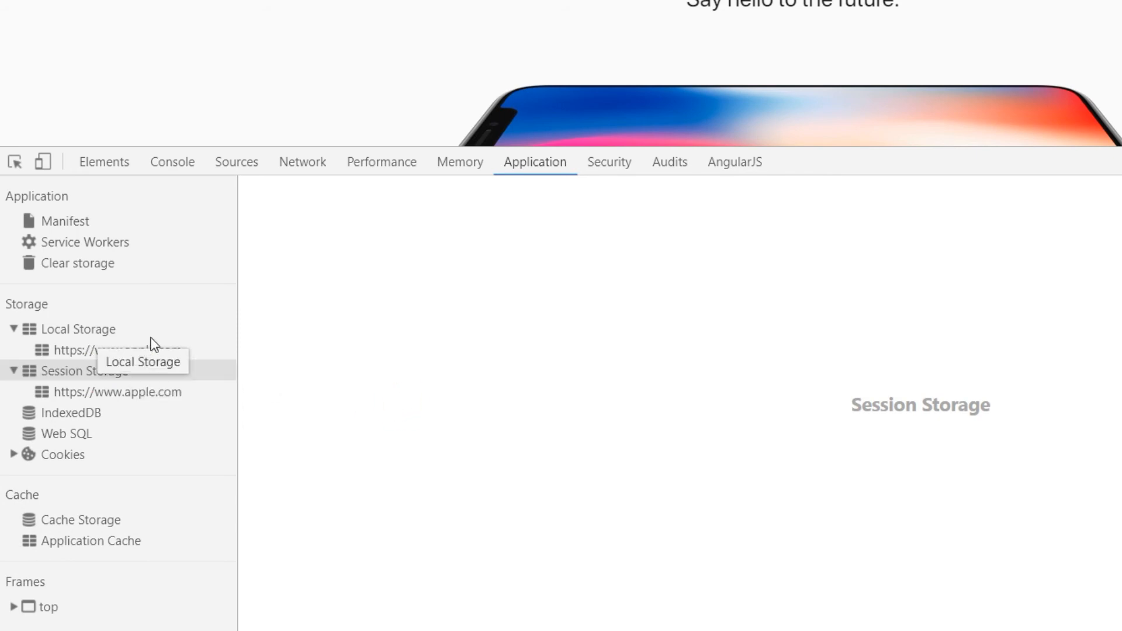
{"action": "mouse_move", "coordinate": [61, 225]}
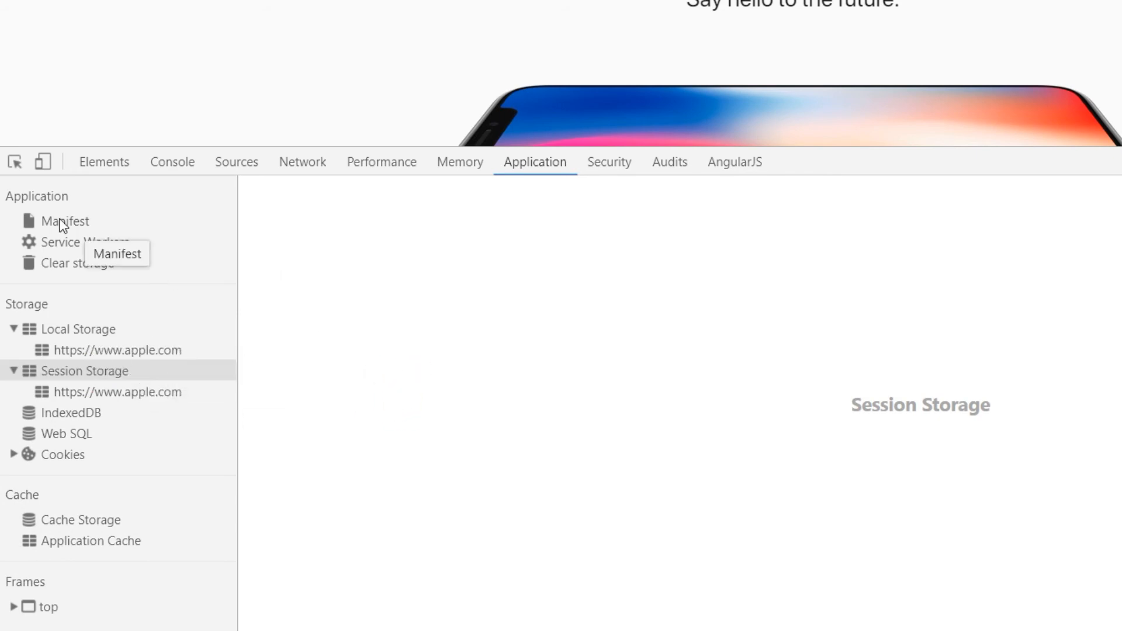
{"action": "left_click", "coordinate": [116, 350]}
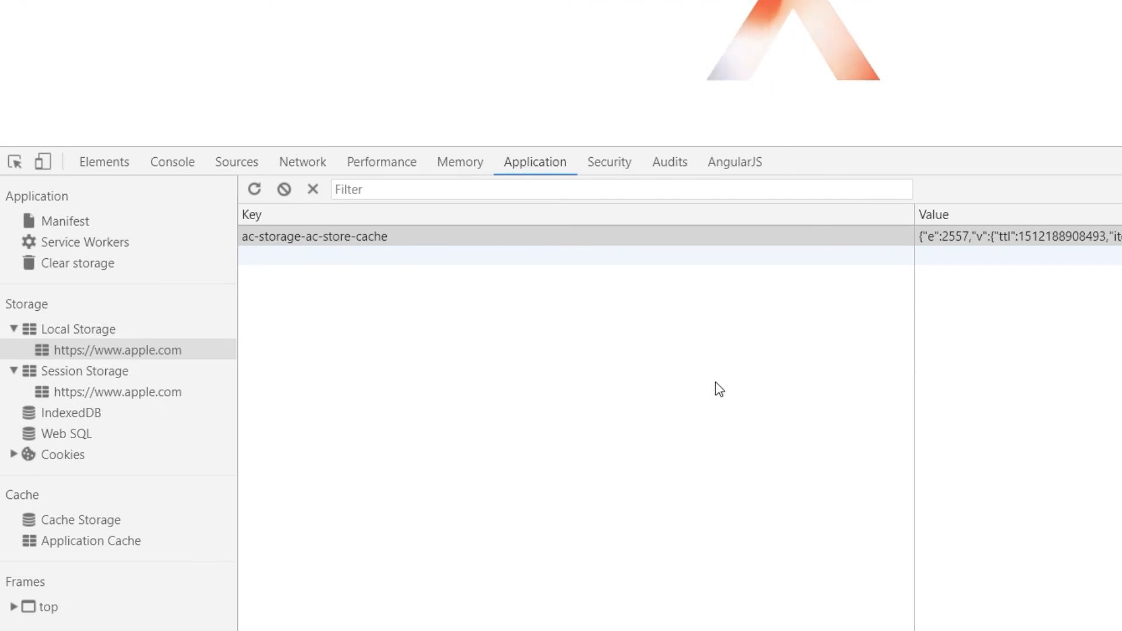
{"action": "mouse_move", "coordinate": [633, 394]}
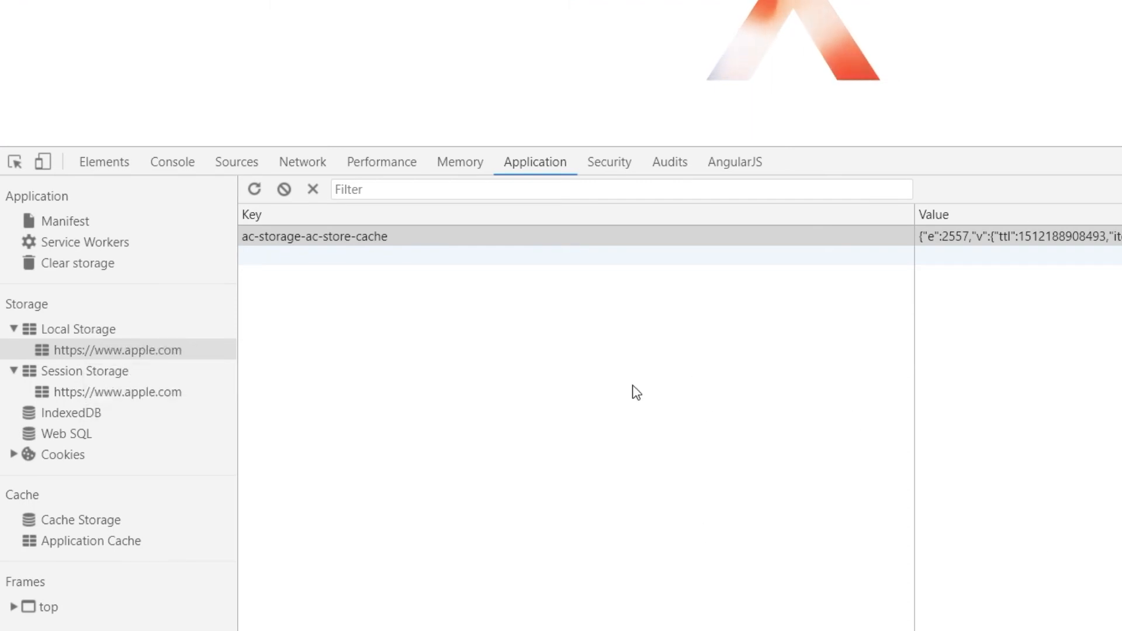
Step: Run localStorage.getItem('data') in the Console to return the name and role JSON
{"action": "left_click", "coordinate": [172, 162]}
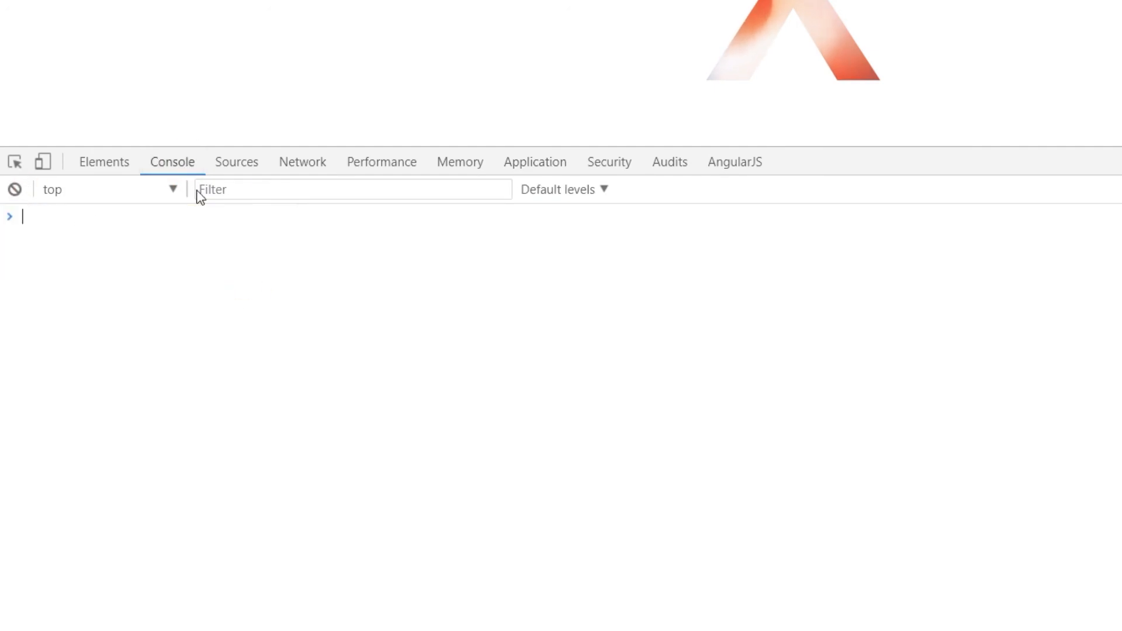
{"action": "mouse_move", "coordinate": [220, 169]}
{"action": "type", "text": "localStorage.getItem"}
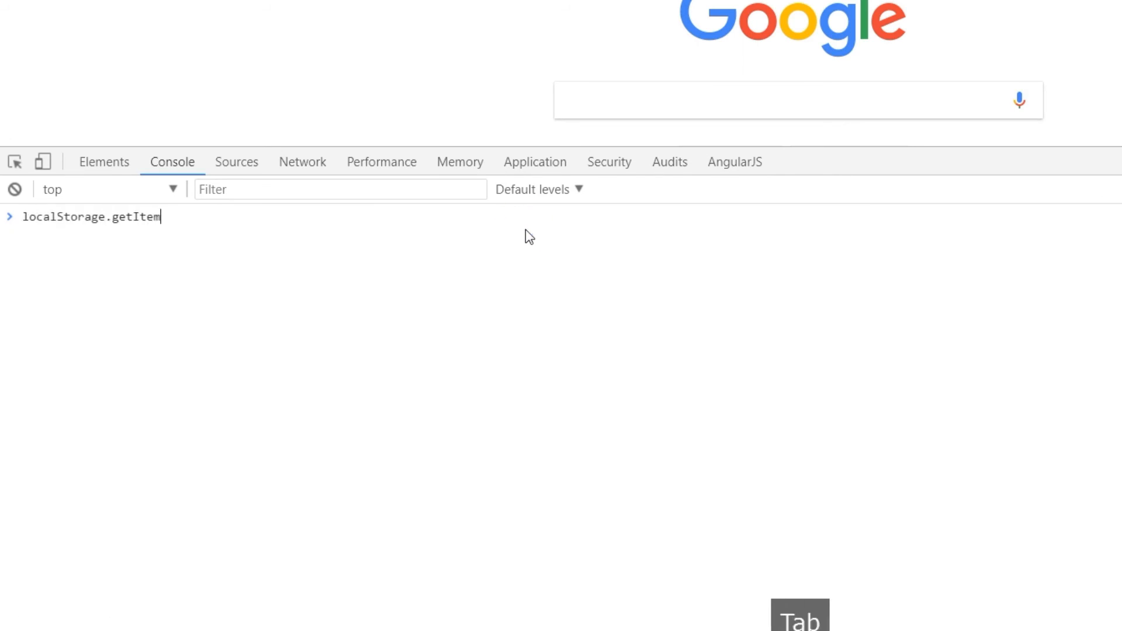
{"action": "type", "text": "('data')"}
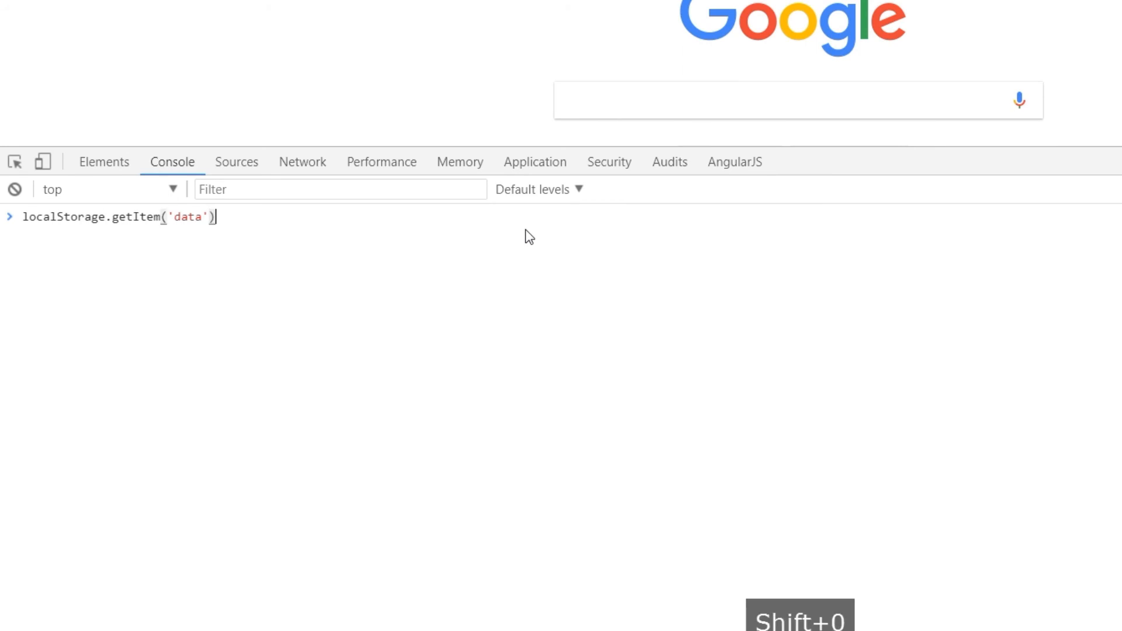
{"action": "key", "text": "Enter"}
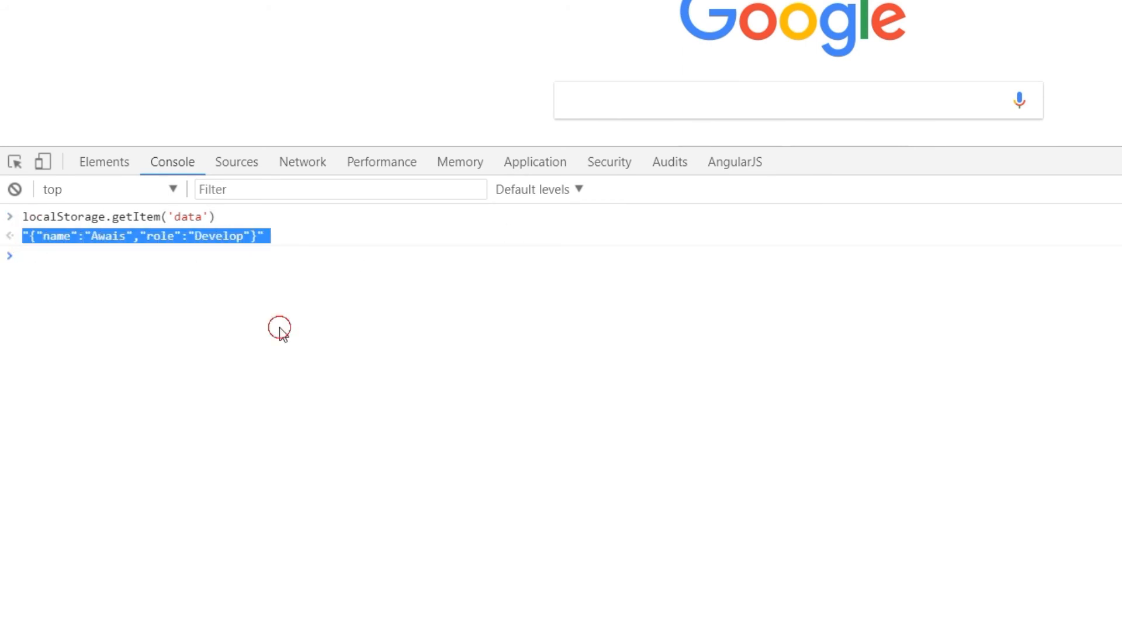
Step: Select the 'data' key in google.com.au's Local Storage in the Application panel
{"action": "left_click", "coordinate": [535, 161]}
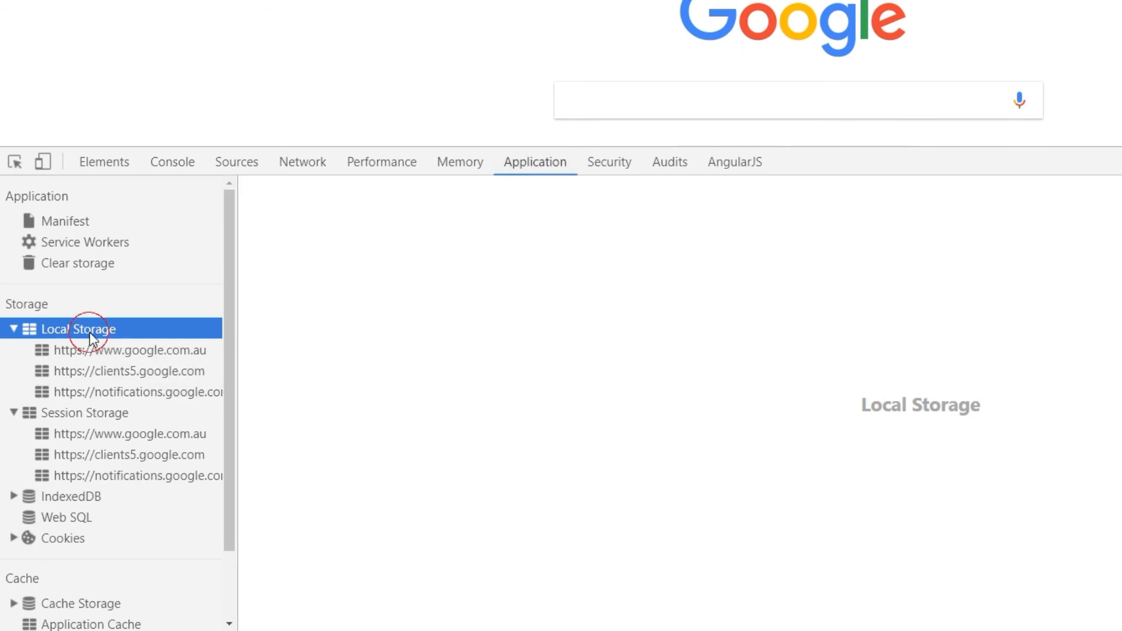
{"action": "left_click", "coordinate": [123, 350]}
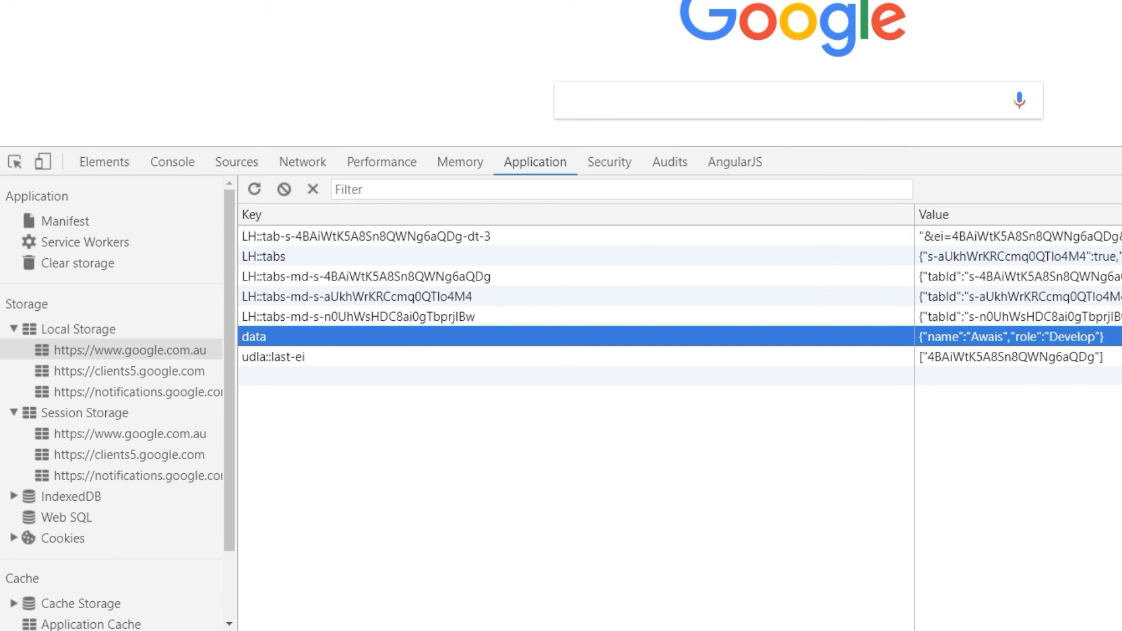
{"action": "left_click", "coordinate": [442, 516]}
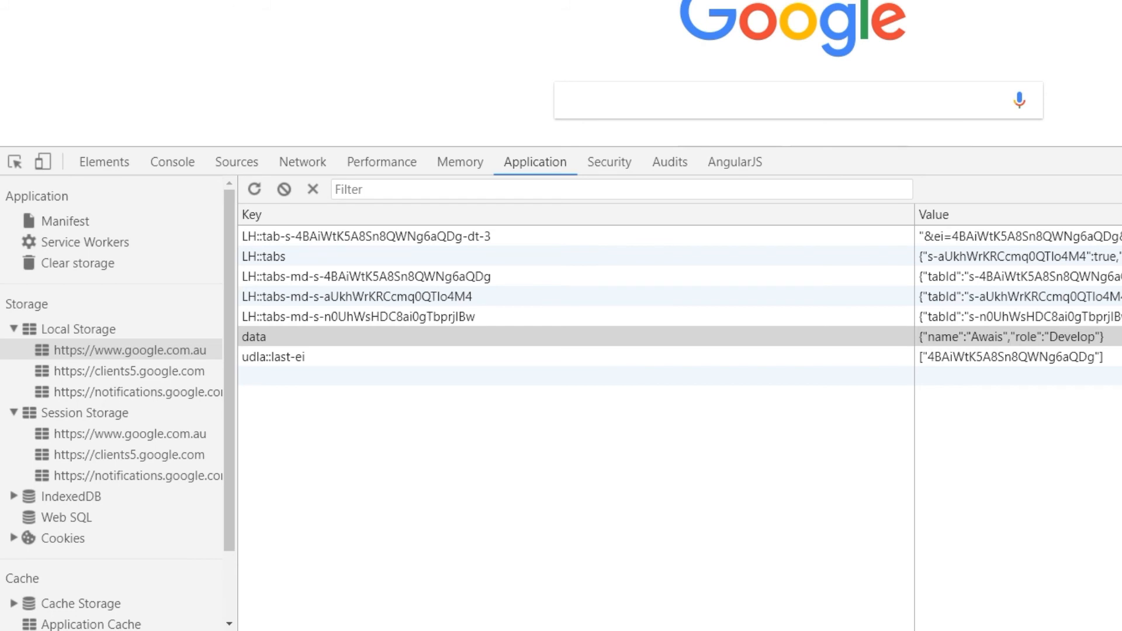
{"action": "left_click", "coordinate": [253, 337]}
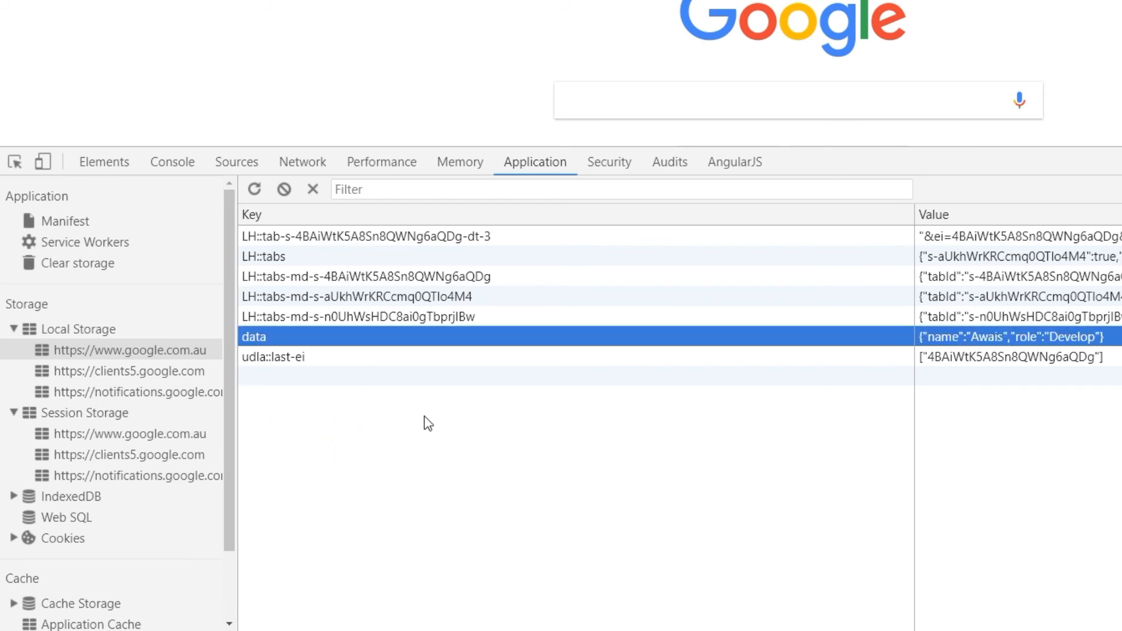
Step: Run localStorage.removeItem('data') in the Console
{"action": "left_click", "coordinate": [172, 161]}
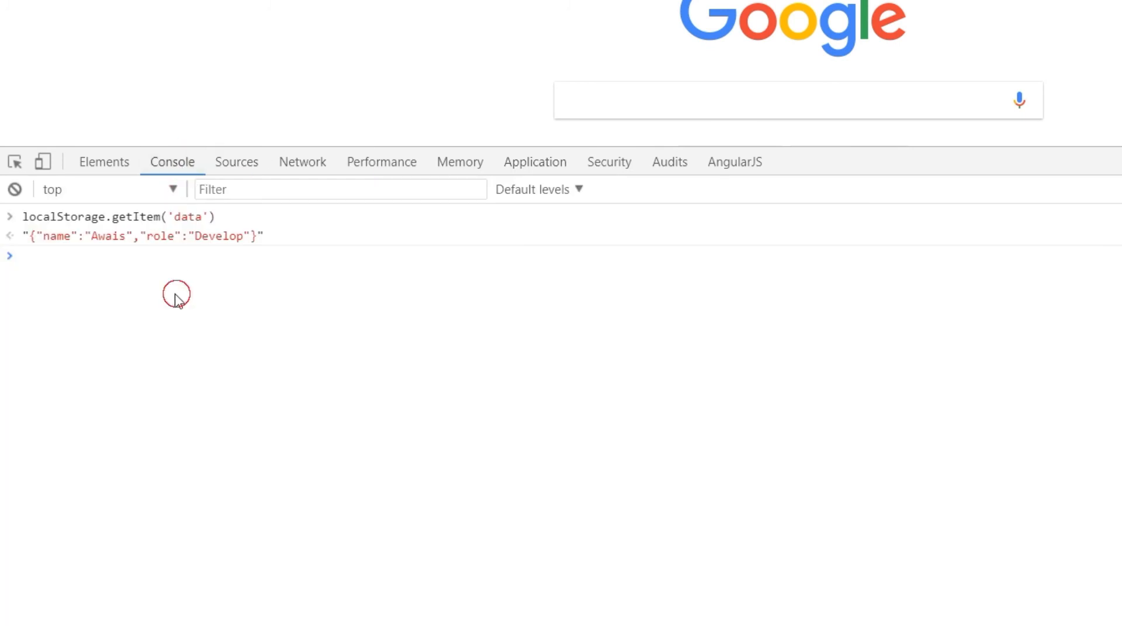
{"action": "mouse_move", "coordinate": [66, 231]}
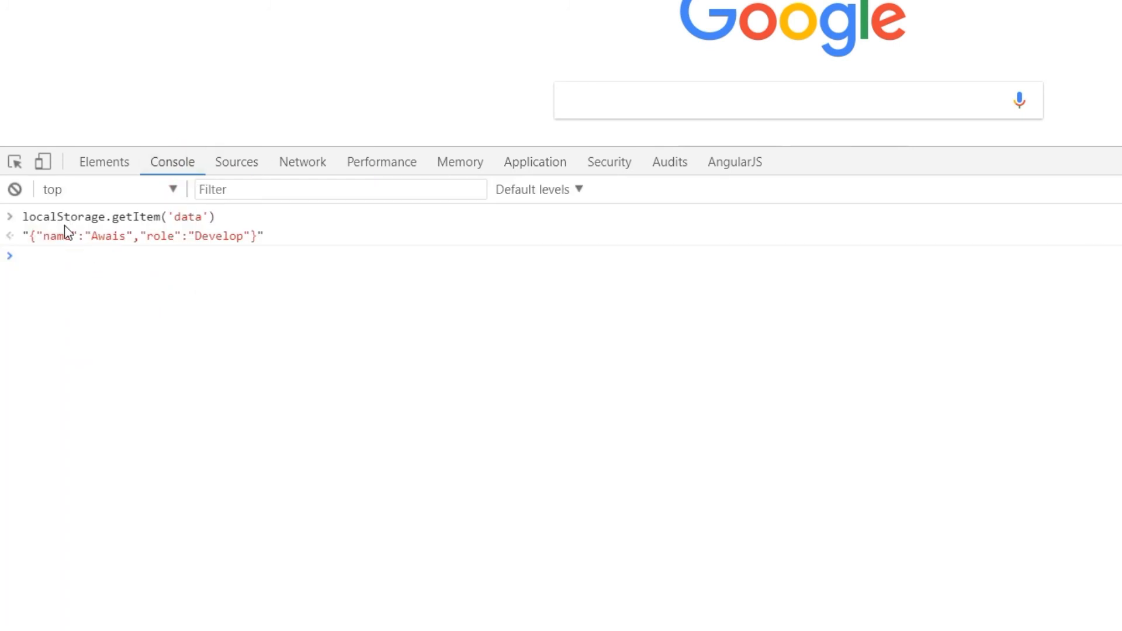
{"action": "mouse_move", "coordinate": [6, 265]}
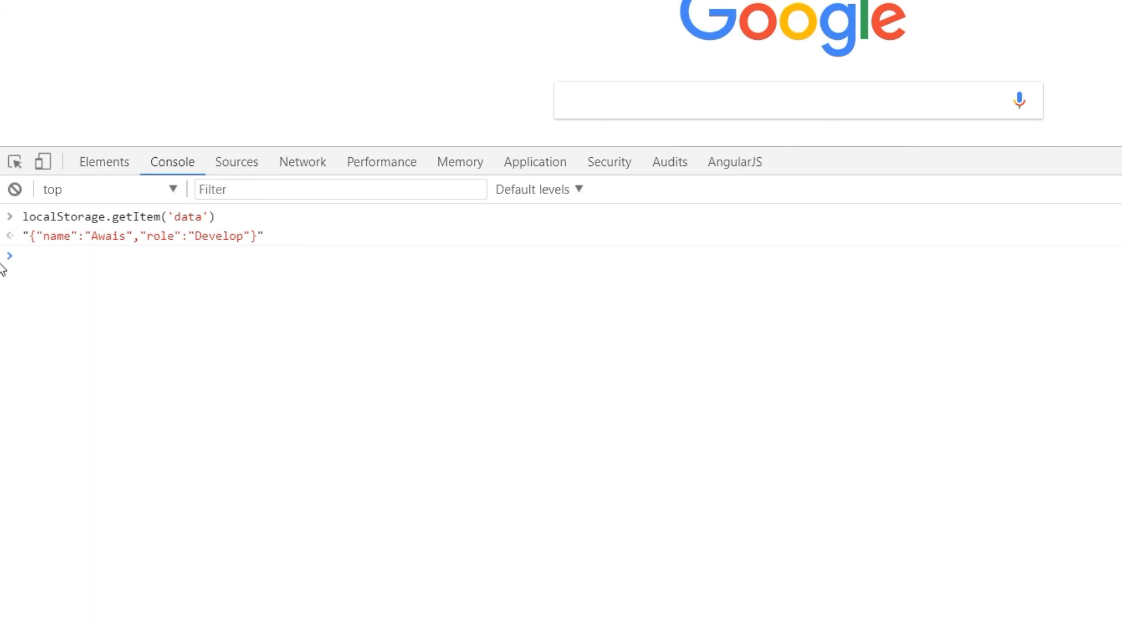
{"action": "mouse_move", "coordinate": [101, 247]}
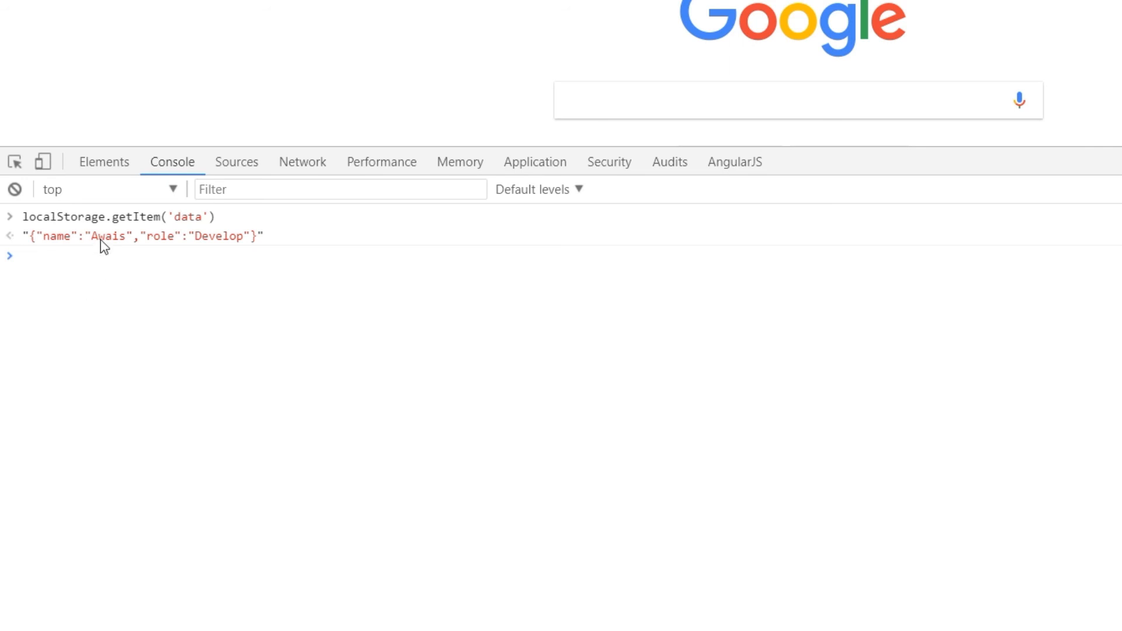
{"action": "left_click", "coordinate": [147, 275]}
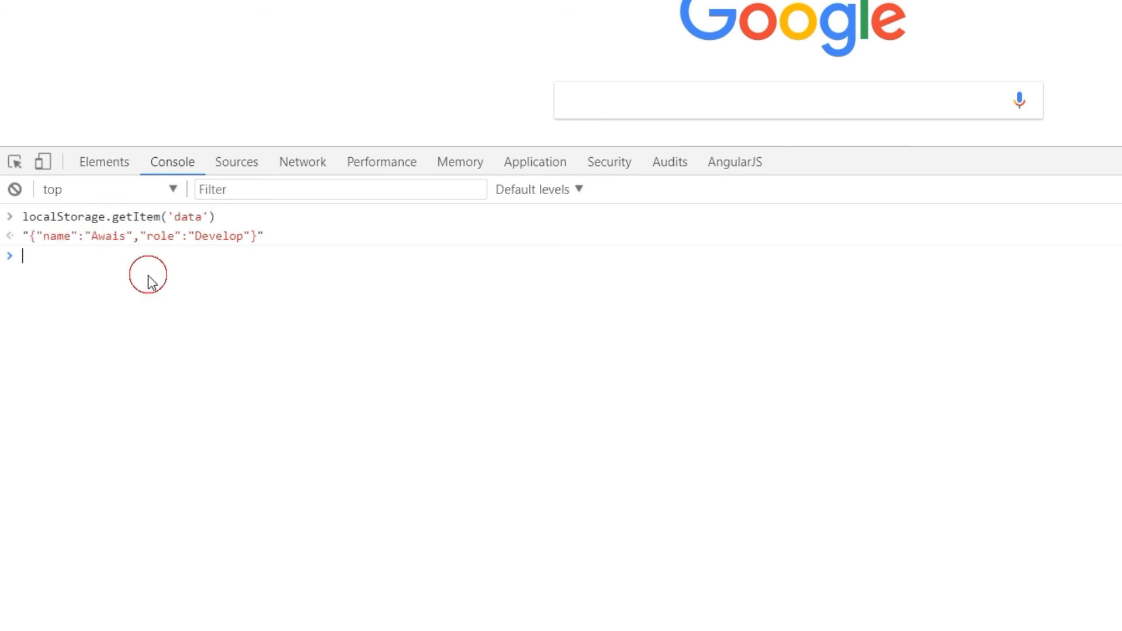
{"action": "mouse_move", "coordinate": [277, 310]}
{"action": "type", "text": "localStorage.removeItem("}
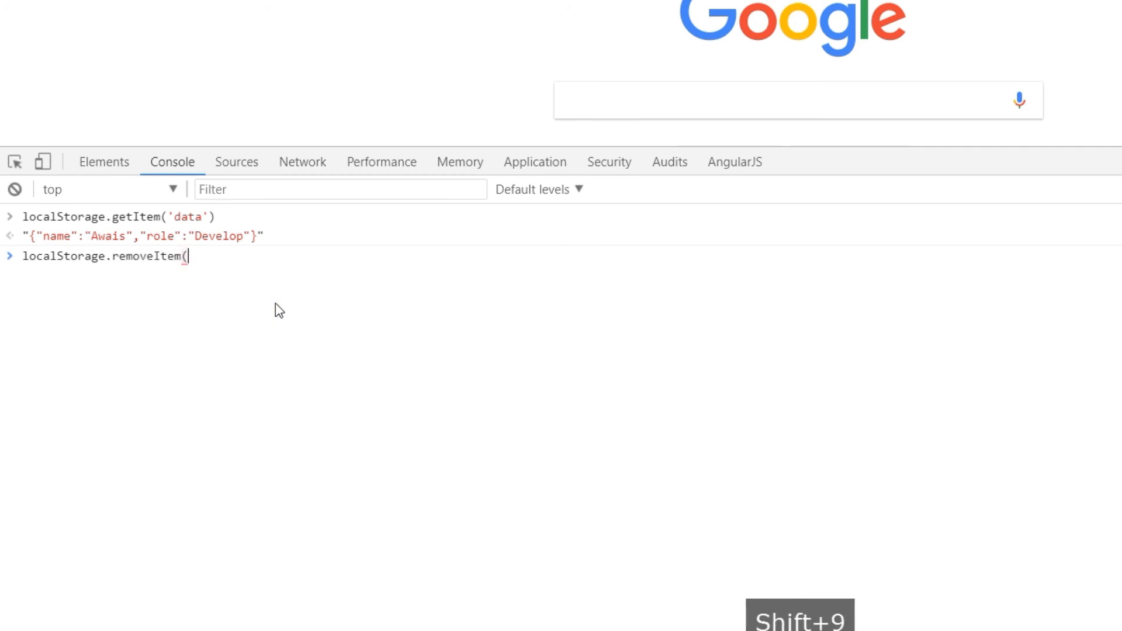
{"action": "type", "text": "'data')"}
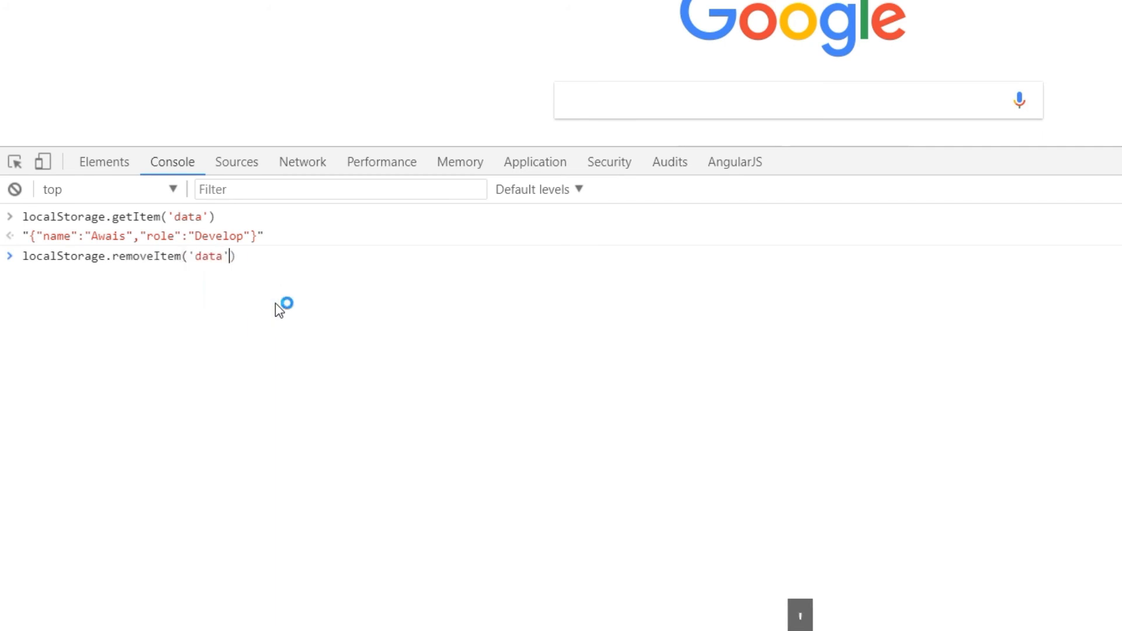
{"action": "key", "text": "Enter"}
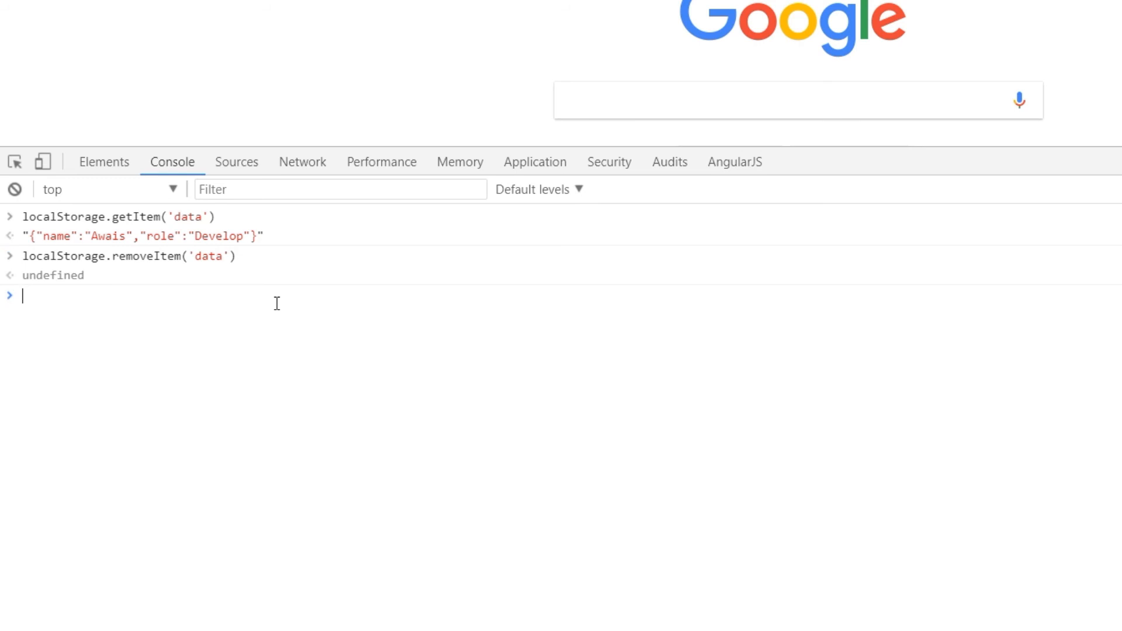
Step: Confirm google.com.au's Local Storage no longer lists the data key
{"action": "left_click", "coordinate": [534, 162]}
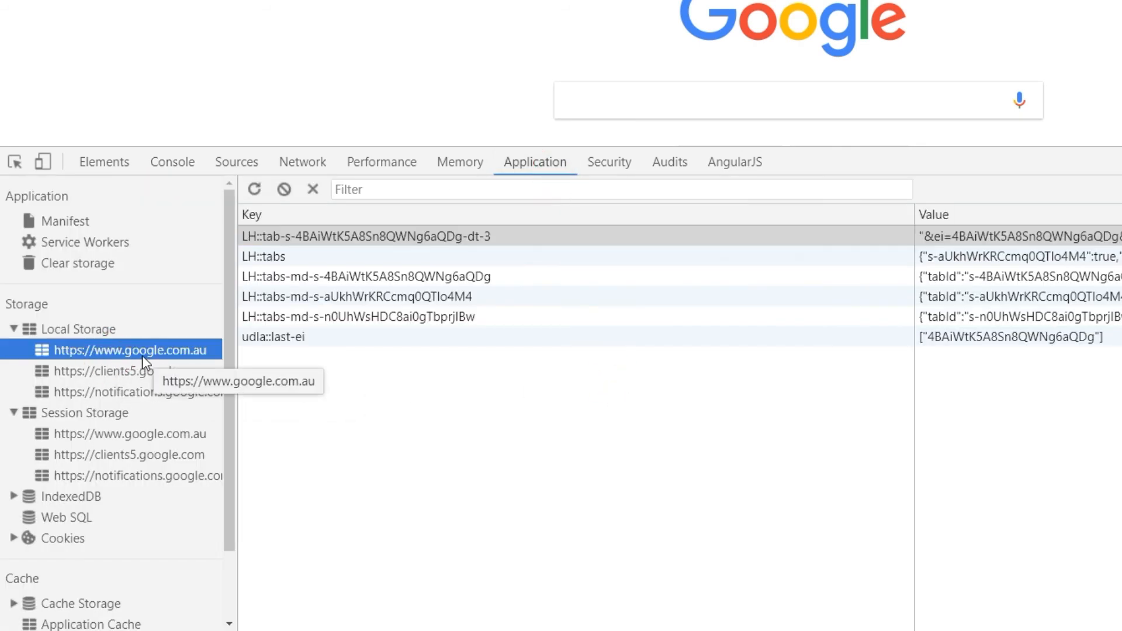
{"action": "left_click", "coordinate": [367, 236]}
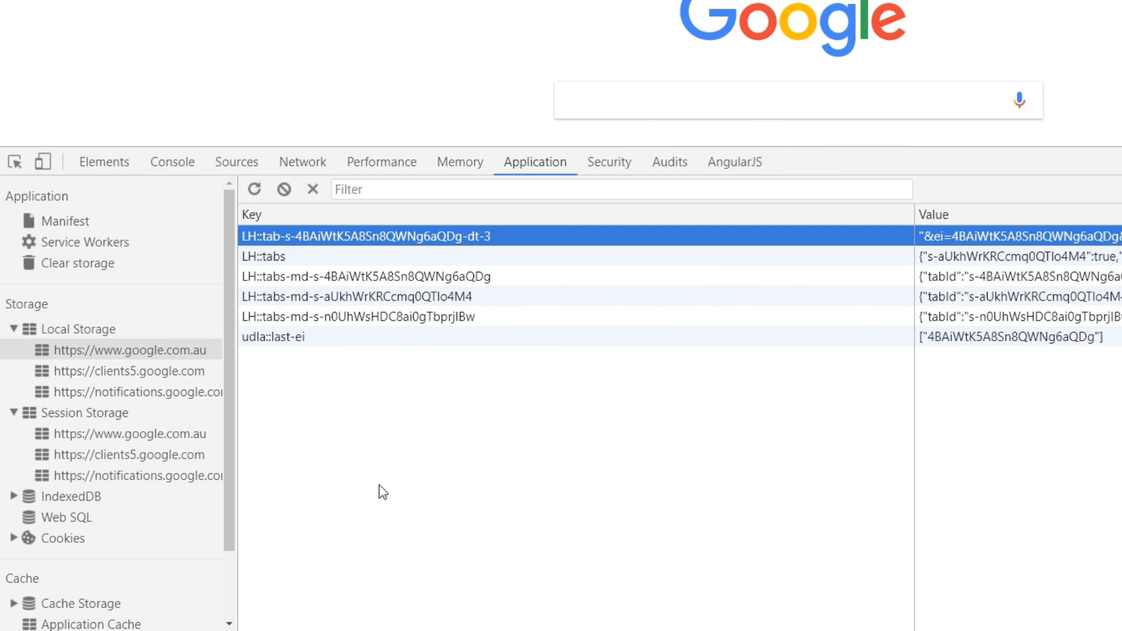
{"action": "left_click", "coordinate": [172, 162]}
{"action": "type", "text": "lo"}
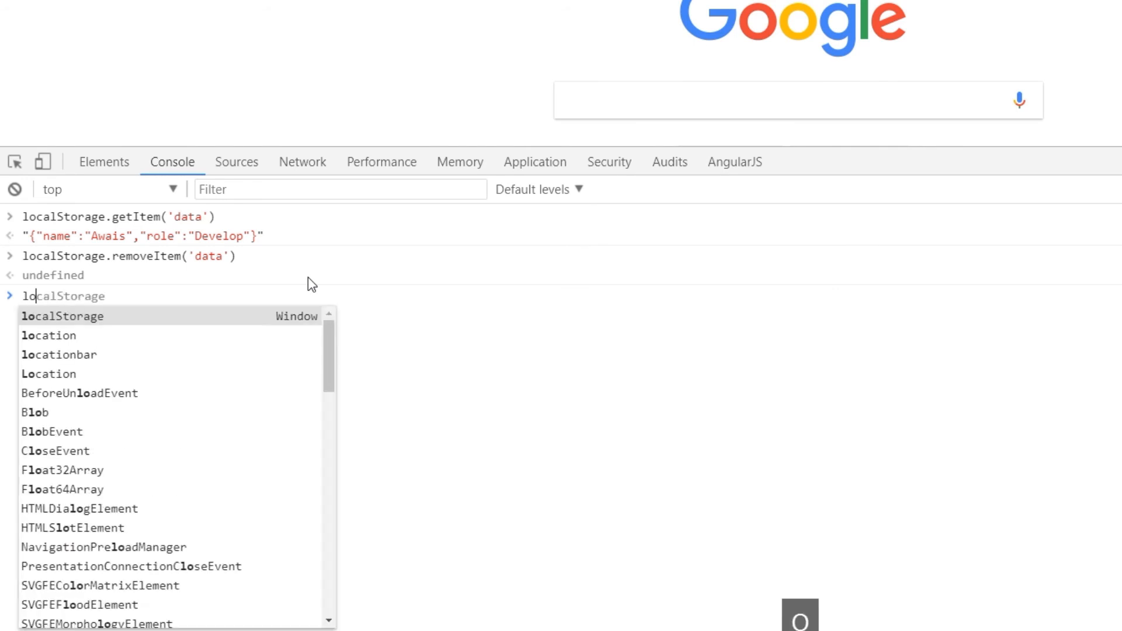
Step: Save a long random string under key 'test' with localStorage.setItem
{"action": "type", "text": ".setItem('test',"}
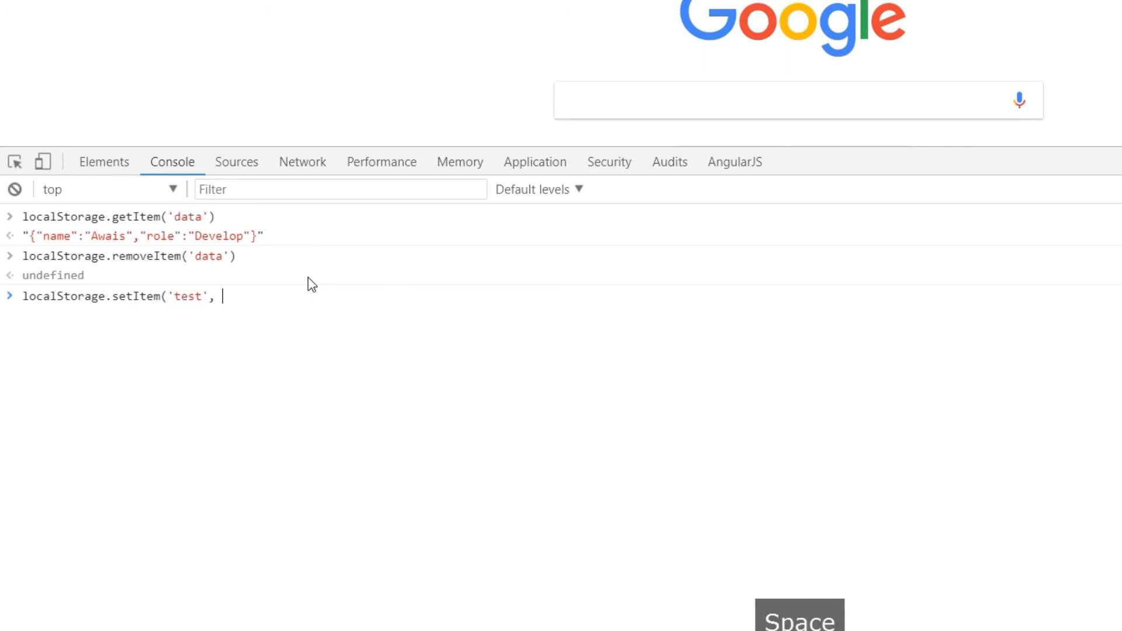
{"action": "type", "text": "'ksjlfdjaslkdfjalksjdflkajsldkjfaklj"}
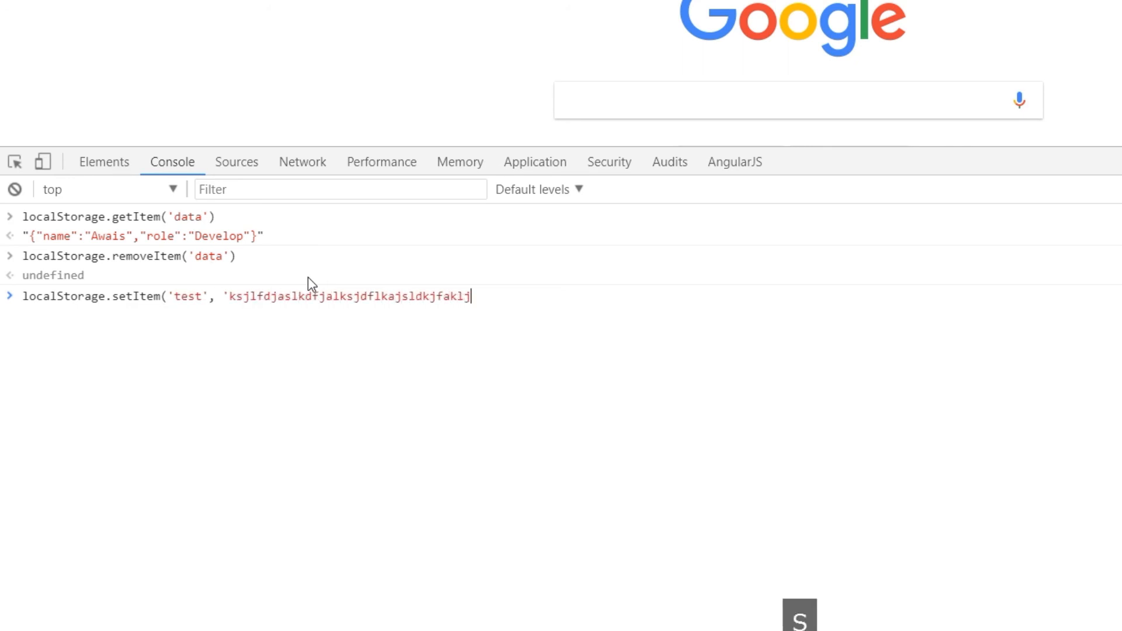
{"action": "type", "text": "sdlfjalskdjflajsdfhawlkjehaoihashdlashdt;glahsd;lg"}
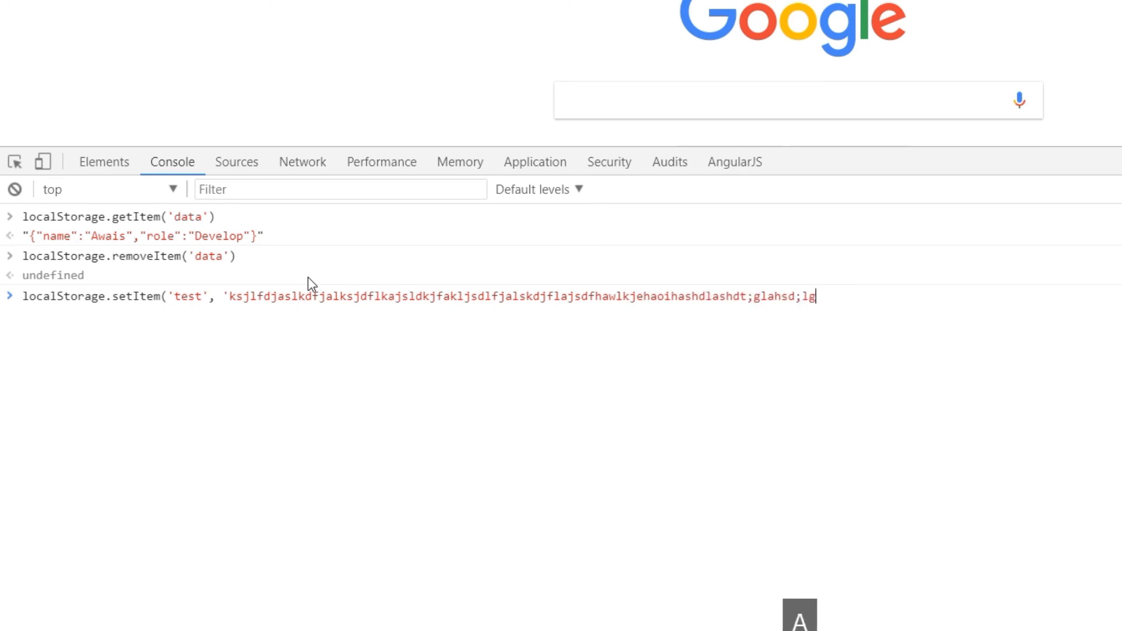
{"action": "type", "text": "tjkahsdklgjhas;ljkgha;sldjkgha;ljksdg')"}
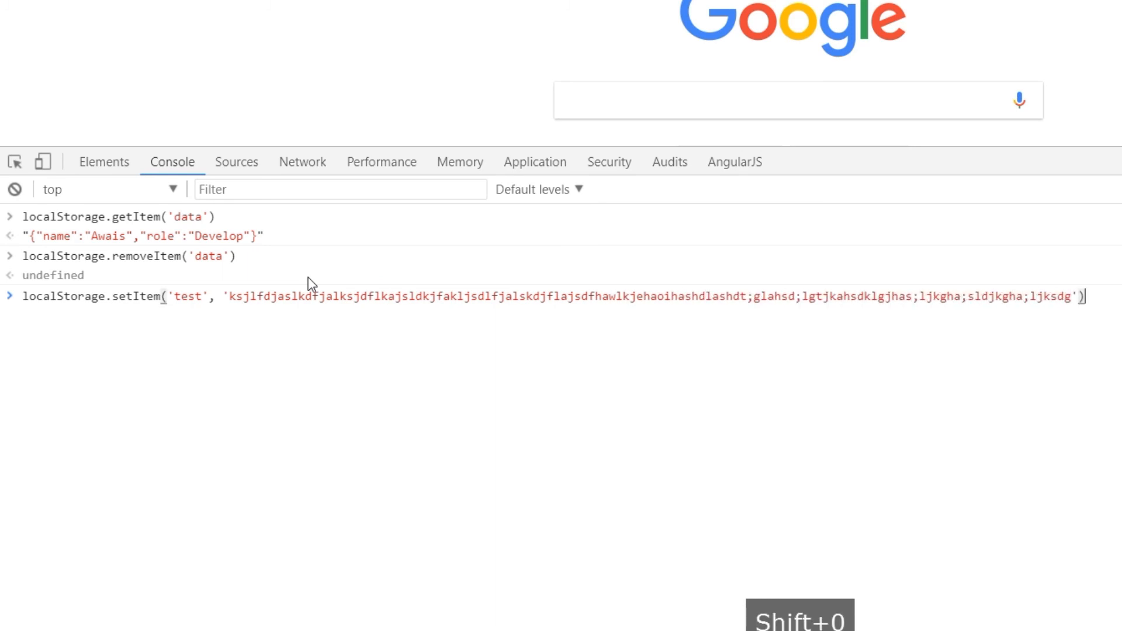
{"action": "key", "text": "Enter"}
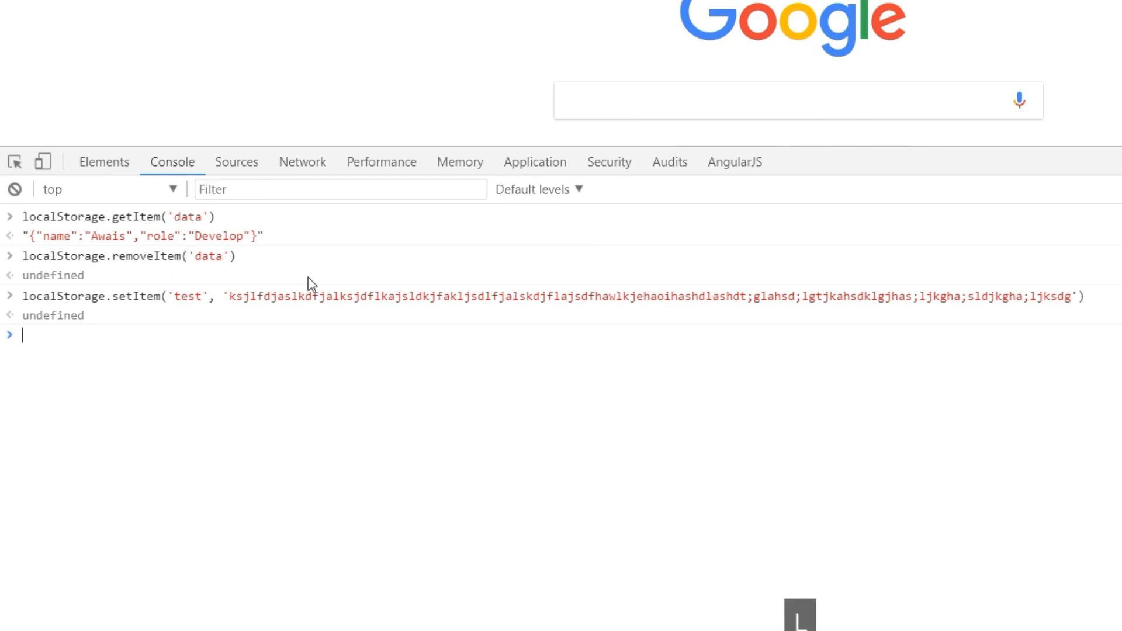
Step: Read it back with localStorage.getItem('test')
{"action": "type", "text": "localStorage.getItem"}
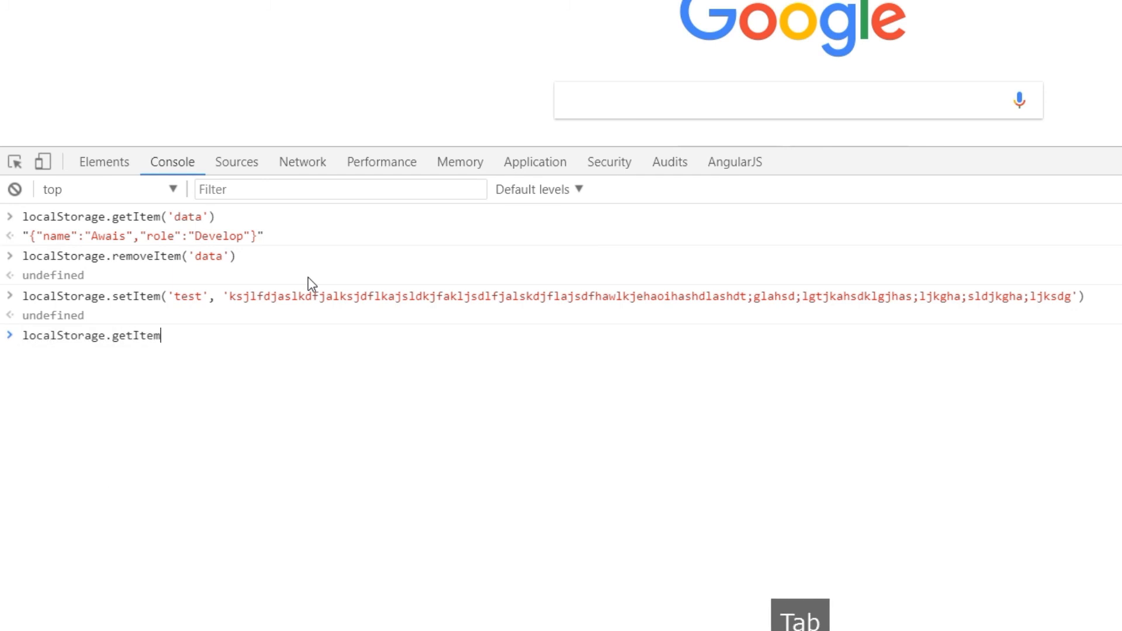
{"action": "type", "text": "('tes"}
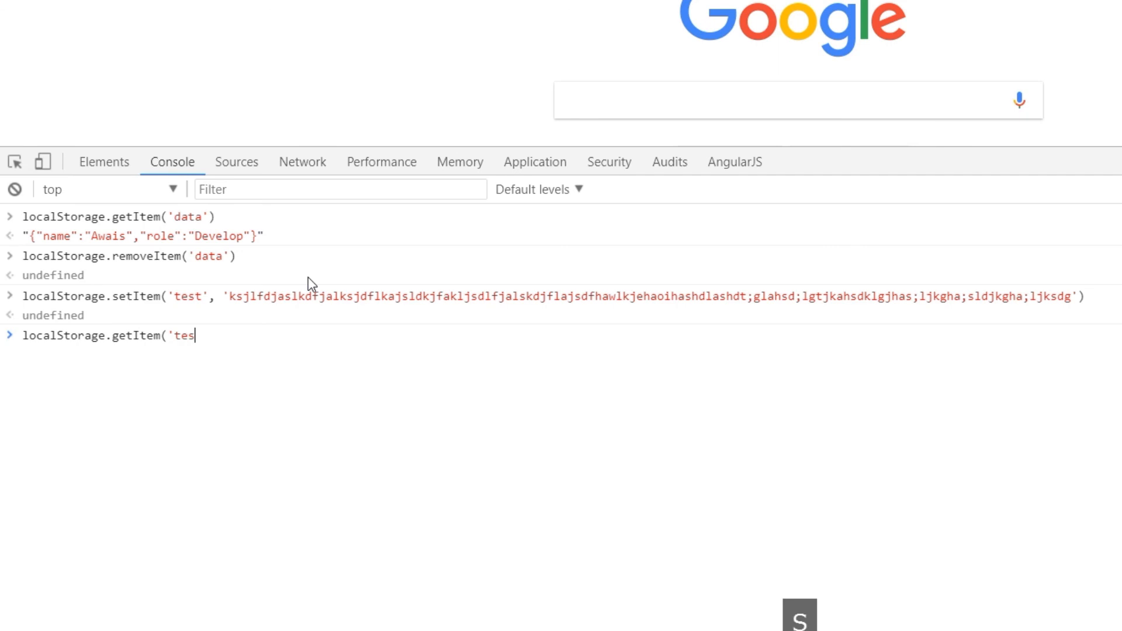
{"action": "type", "text": "t'"}
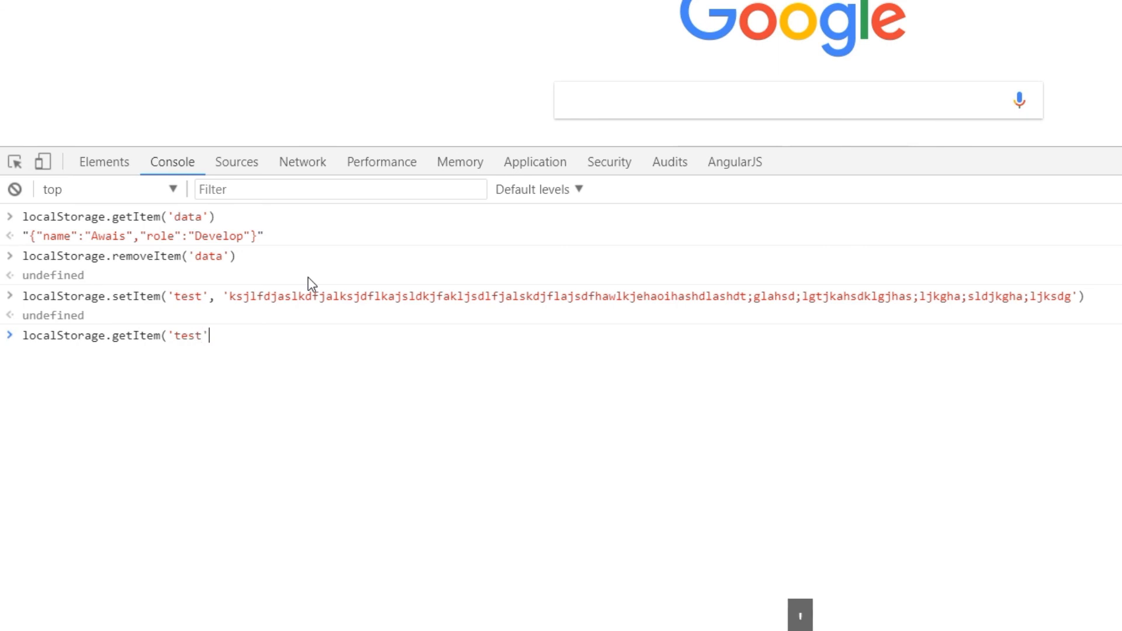
{"action": "key", "text": "Enter"}
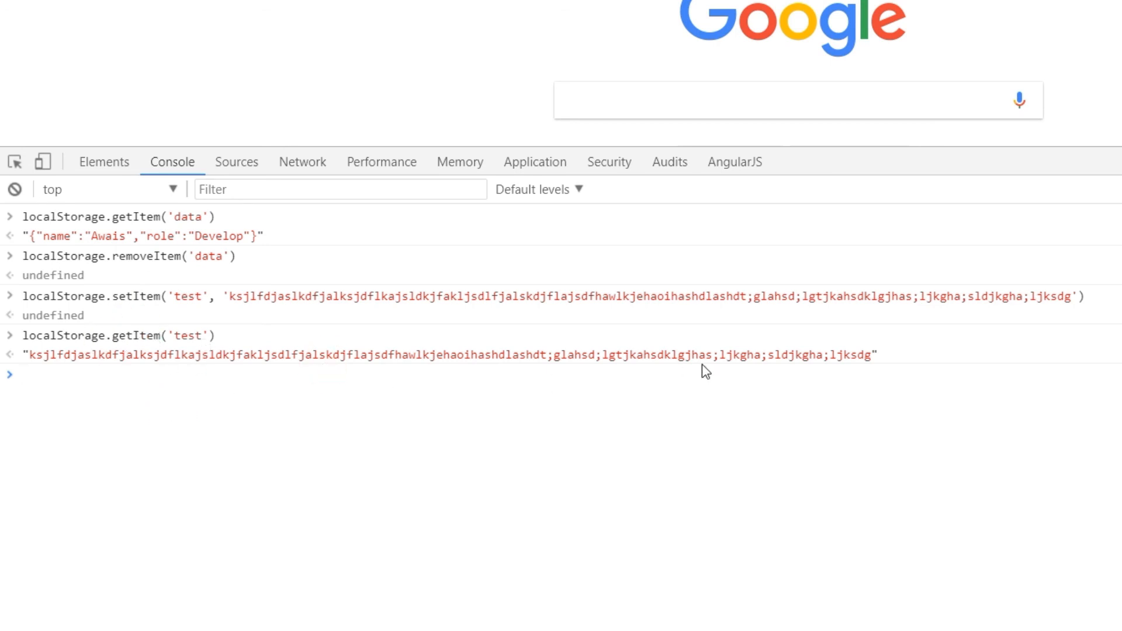
{"action": "mouse_move", "coordinate": [918, 353]}
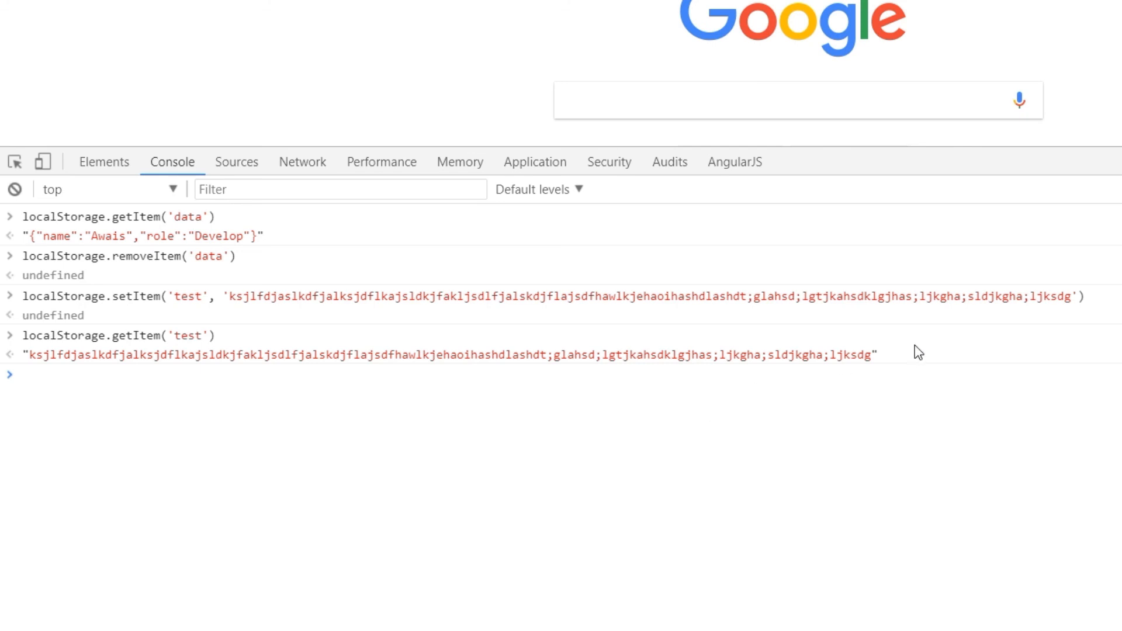
{"action": "mouse_move", "coordinate": [393, 393]}
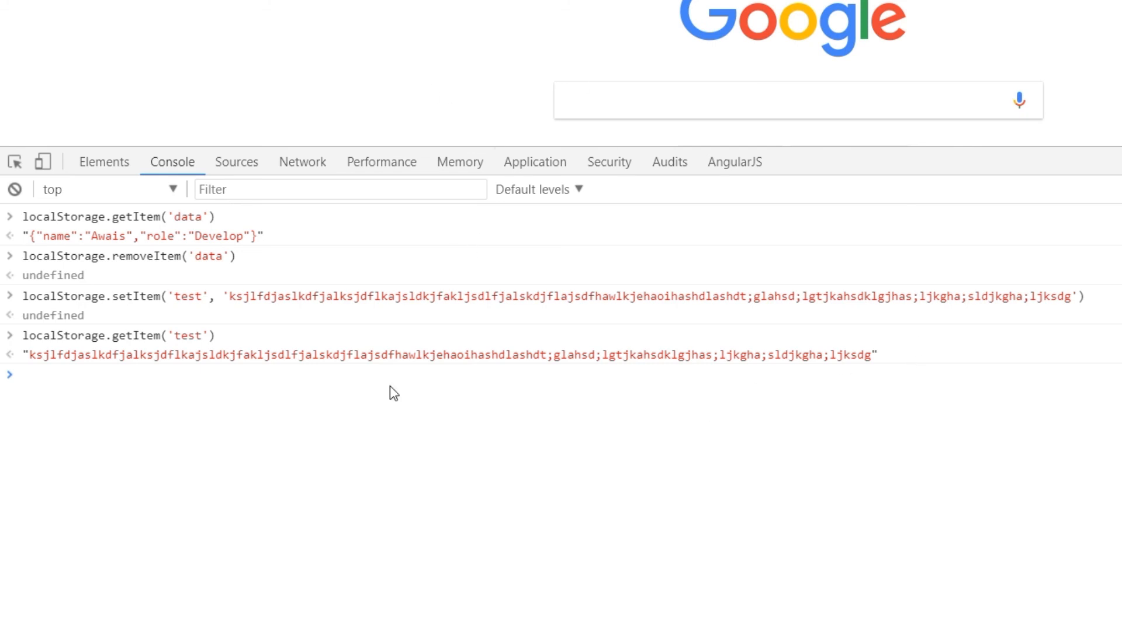
{"action": "mouse_move", "coordinate": [710, 144]}
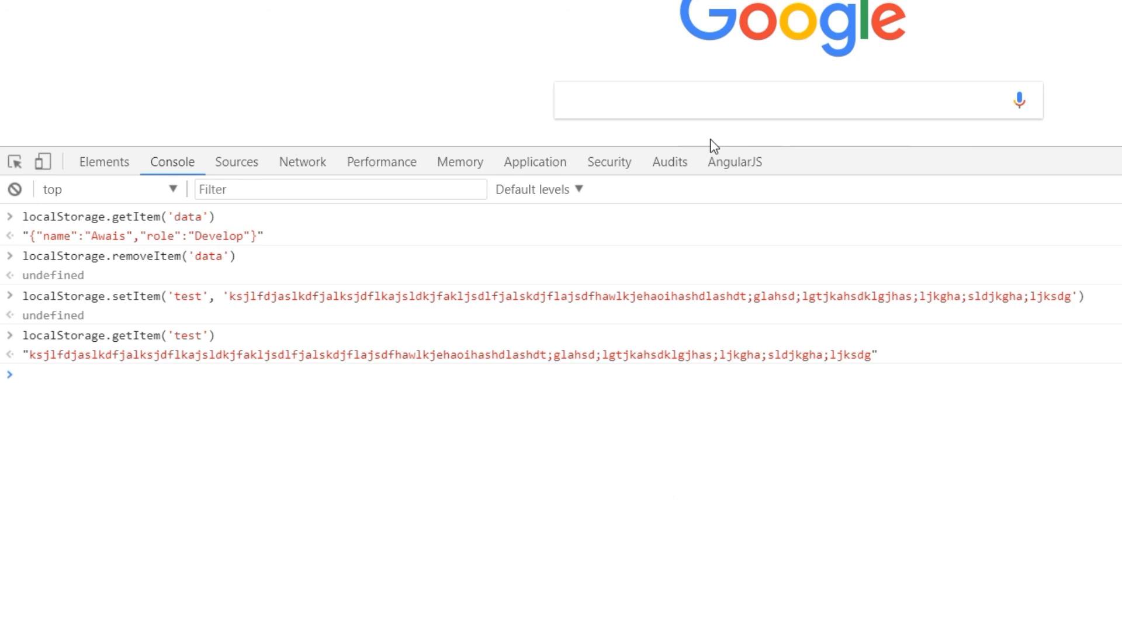
{"action": "mouse_move", "coordinate": [679, 372]}
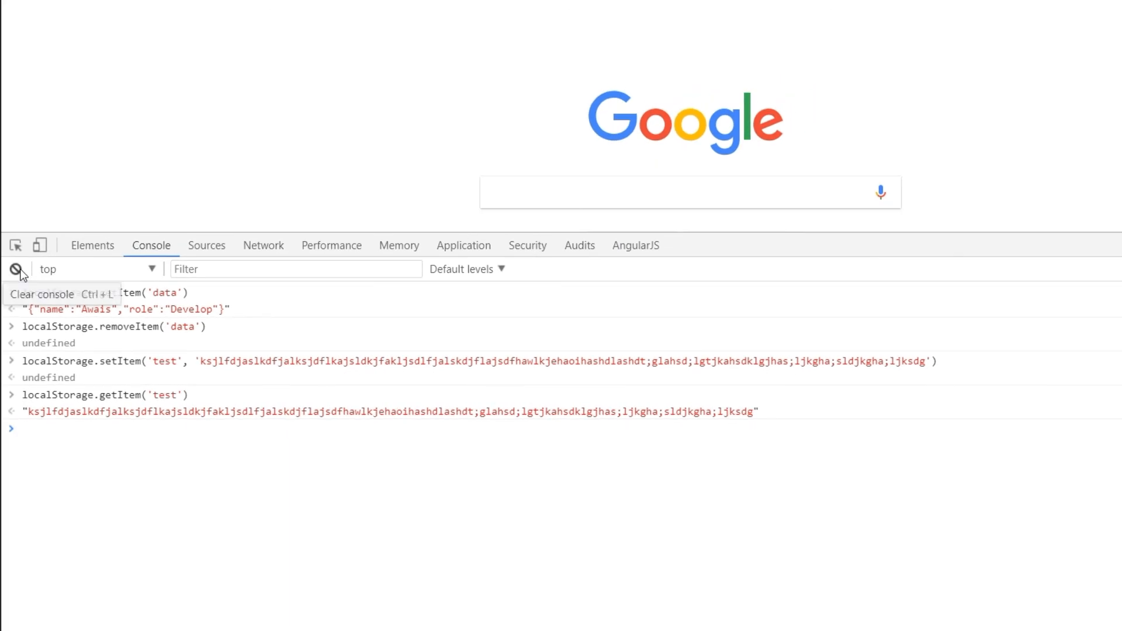
Step: Clear the Console and run sessionStorage.setItem('color', 'blue')
{"action": "left_click", "coordinate": [16, 269]}
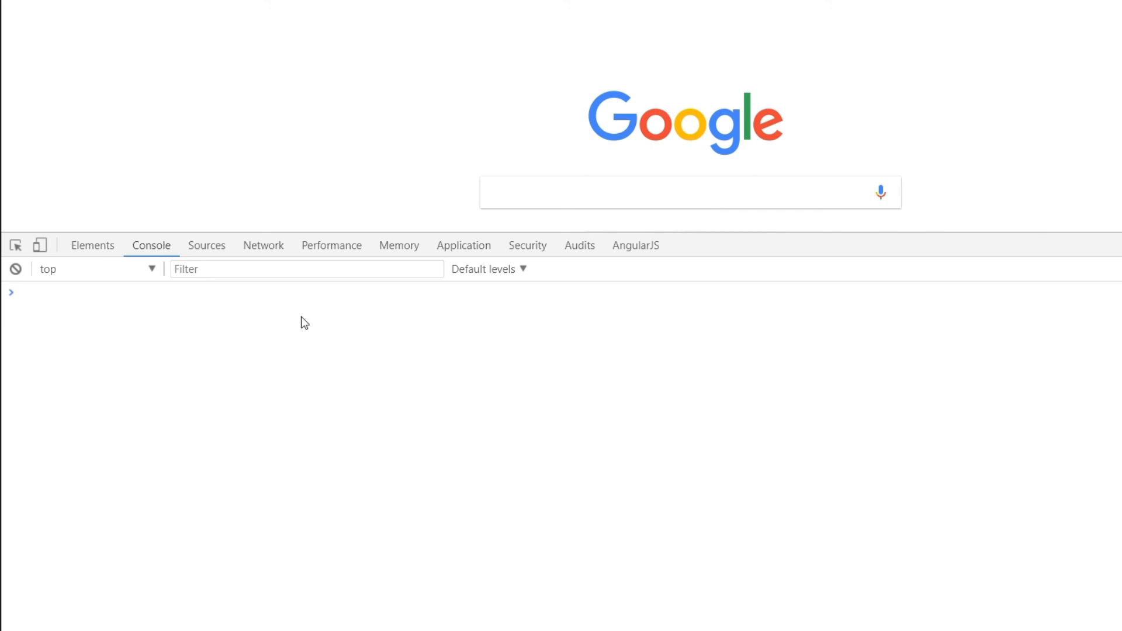
{"action": "type", "text": "sessionStorage.setItem('color',"}
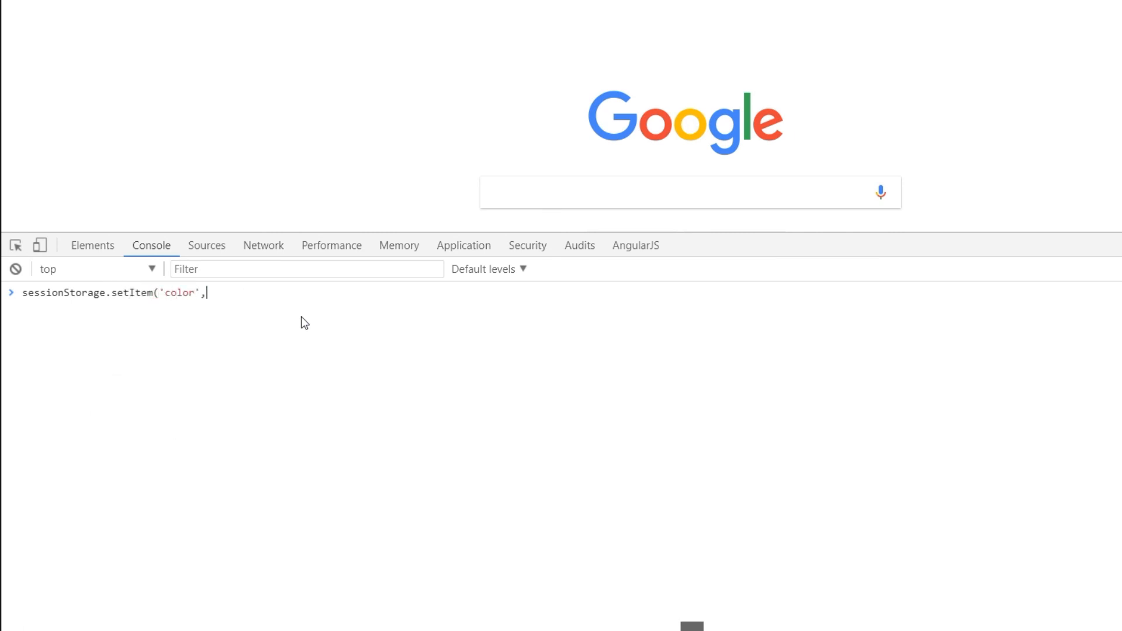
{"action": "type", "text": "'orange')"}
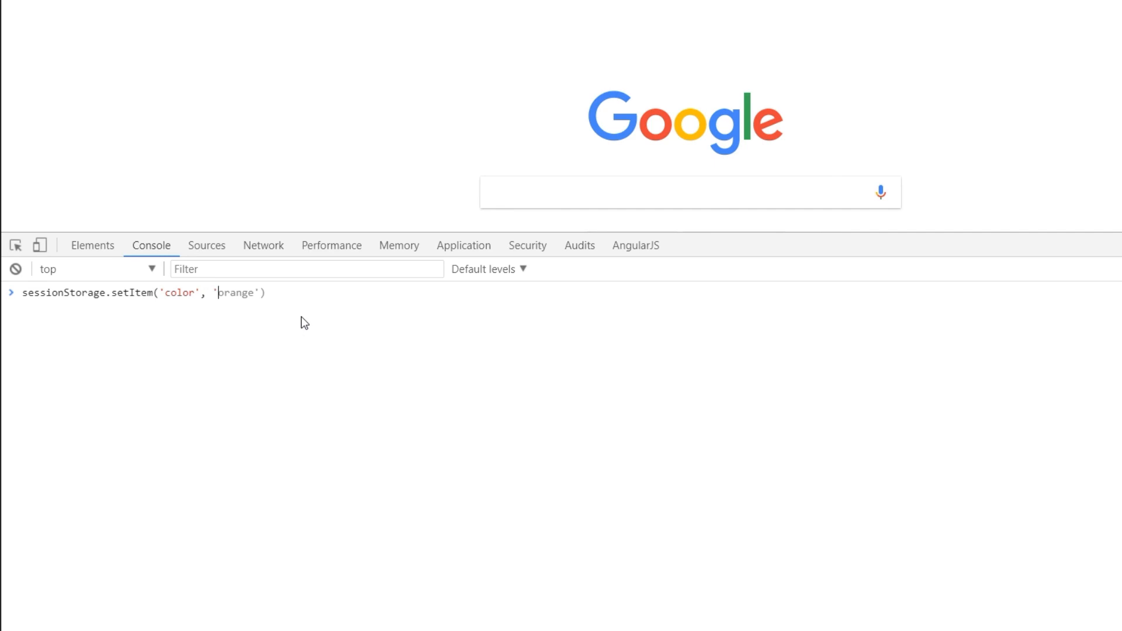
{"action": "type", "text": "bl"}
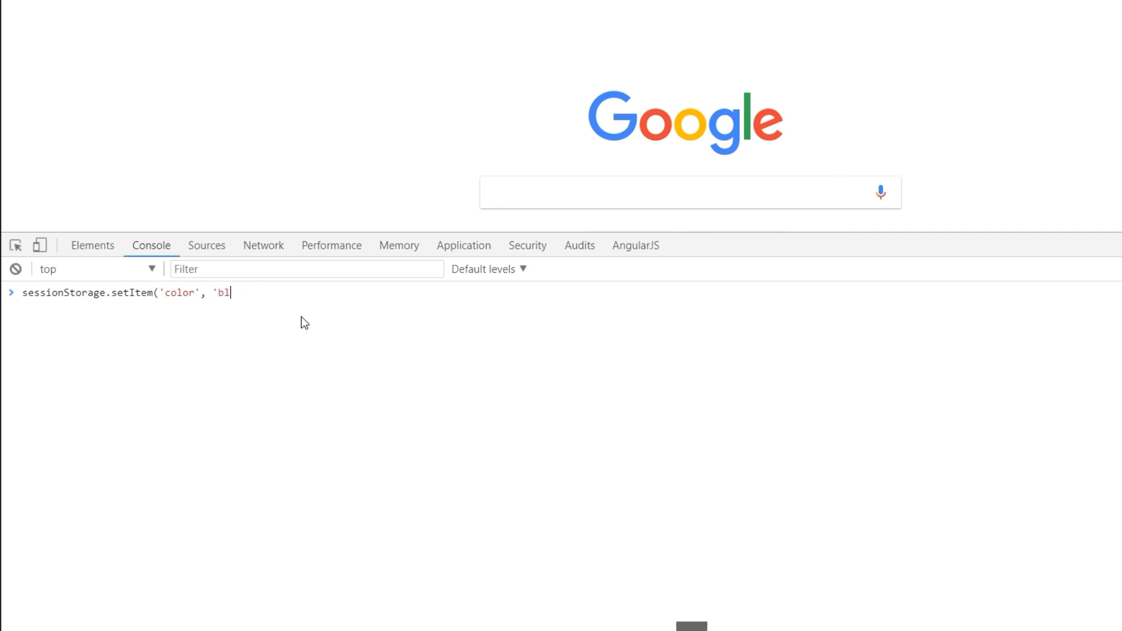
{"action": "key", "text": "Enter"}
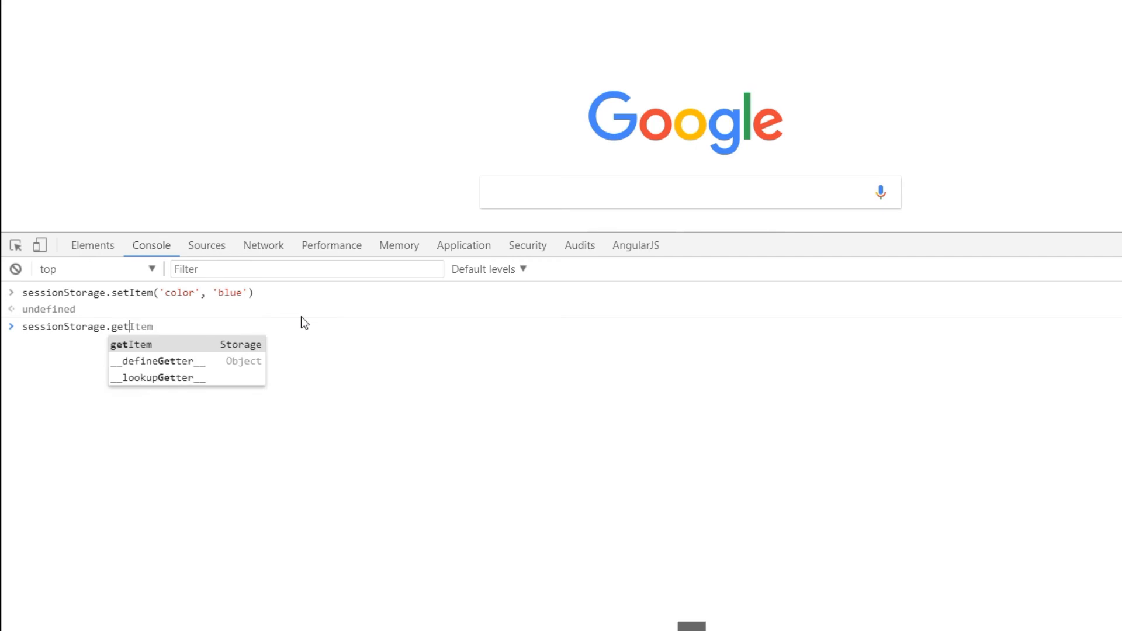
Step: Read the value back with sessionStorage.getItem('color'), returning 'blue'
{"action": "type", "text": "('co"}
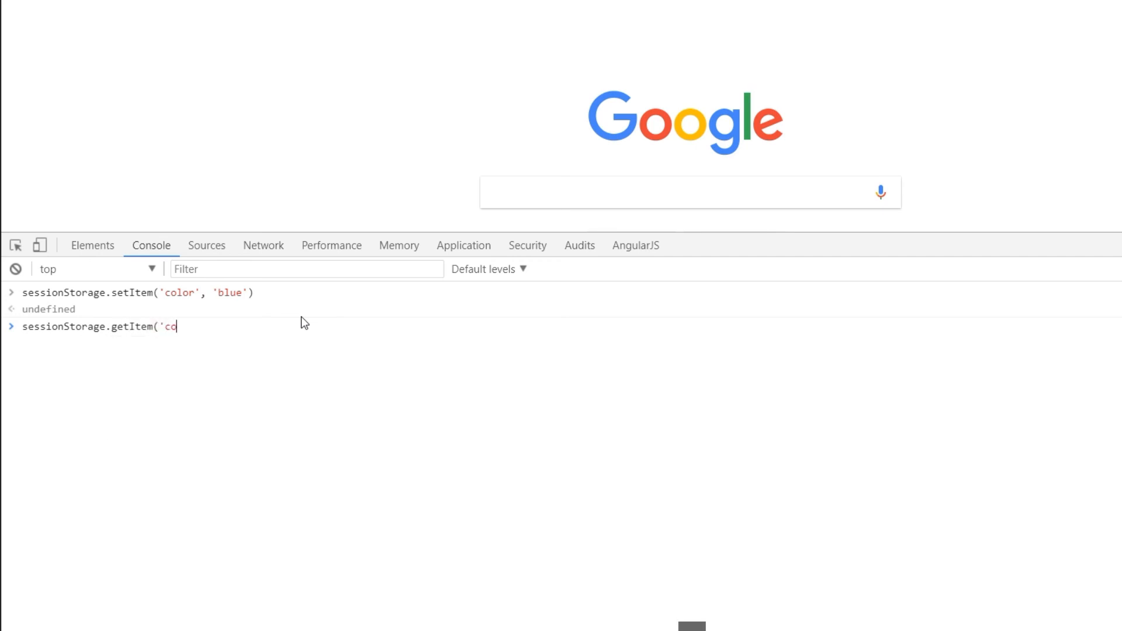
{"action": "type", "text": "lor'"}
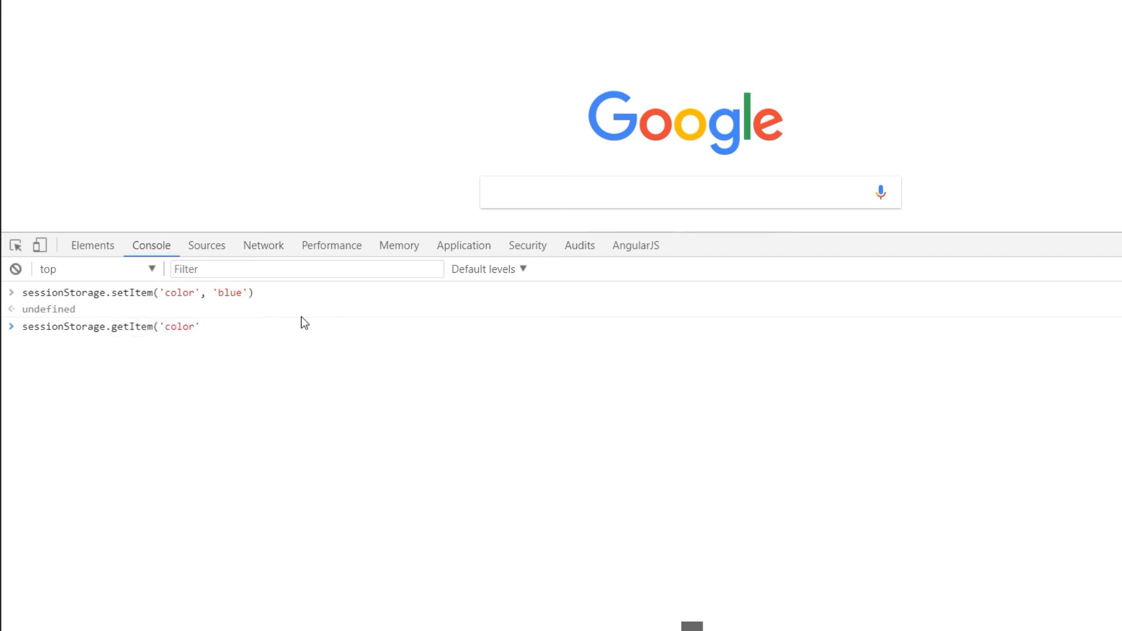
{"action": "key", "text": "Enter"}
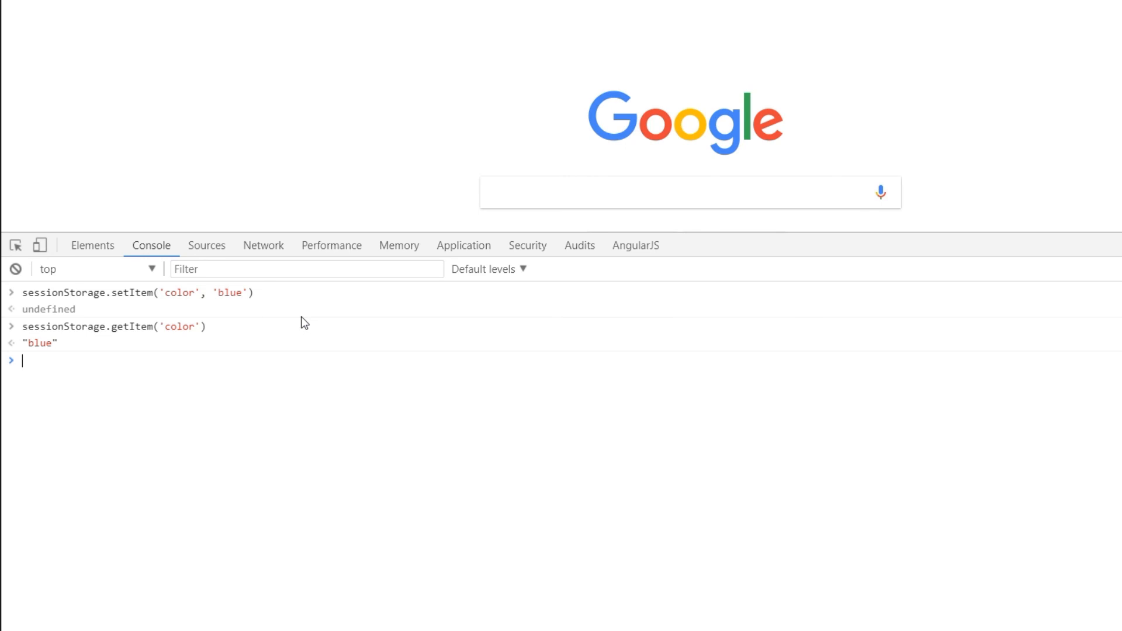
{"action": "double_click", "coordinate": [38, 343]}
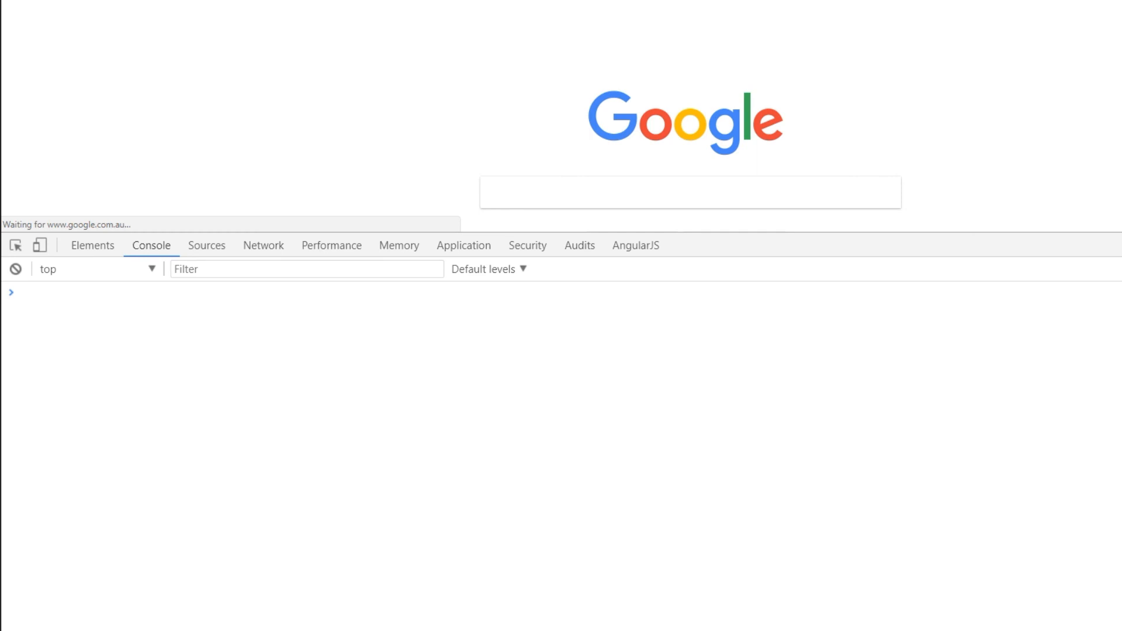
Step: Run sessionStorage.getItem('color') in the reloaded Console
{"action": "type", "text": "s"}
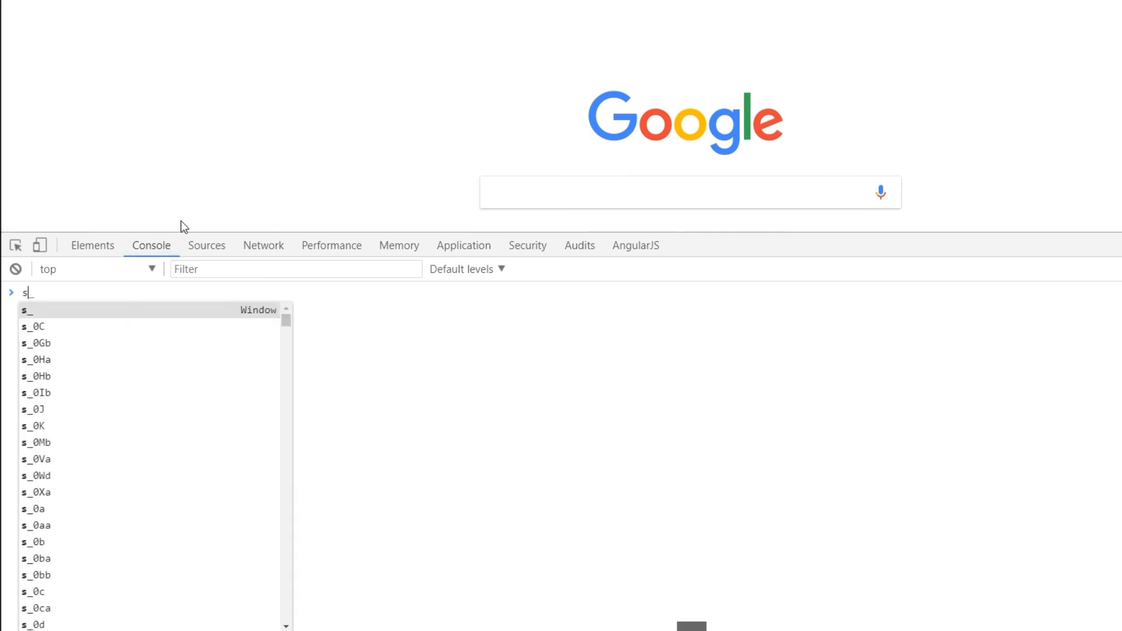
{"action": "type", "text": "onmouseenter"}
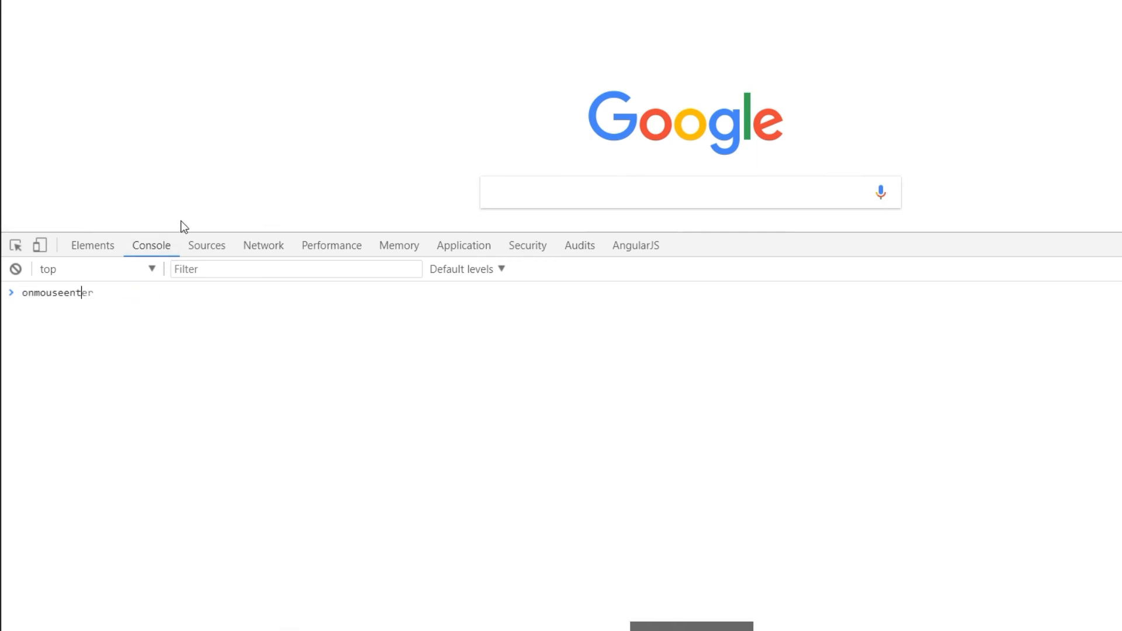
{"action": "type", "text": "see"}
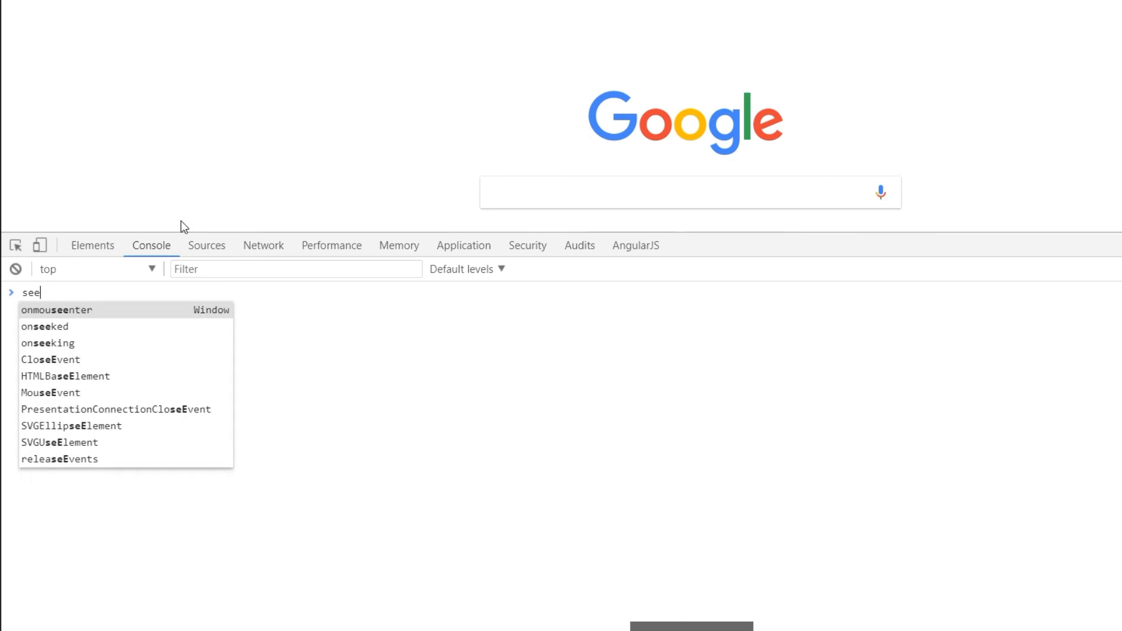
{"action": "type", "text": "sessionStorage.getItem"}
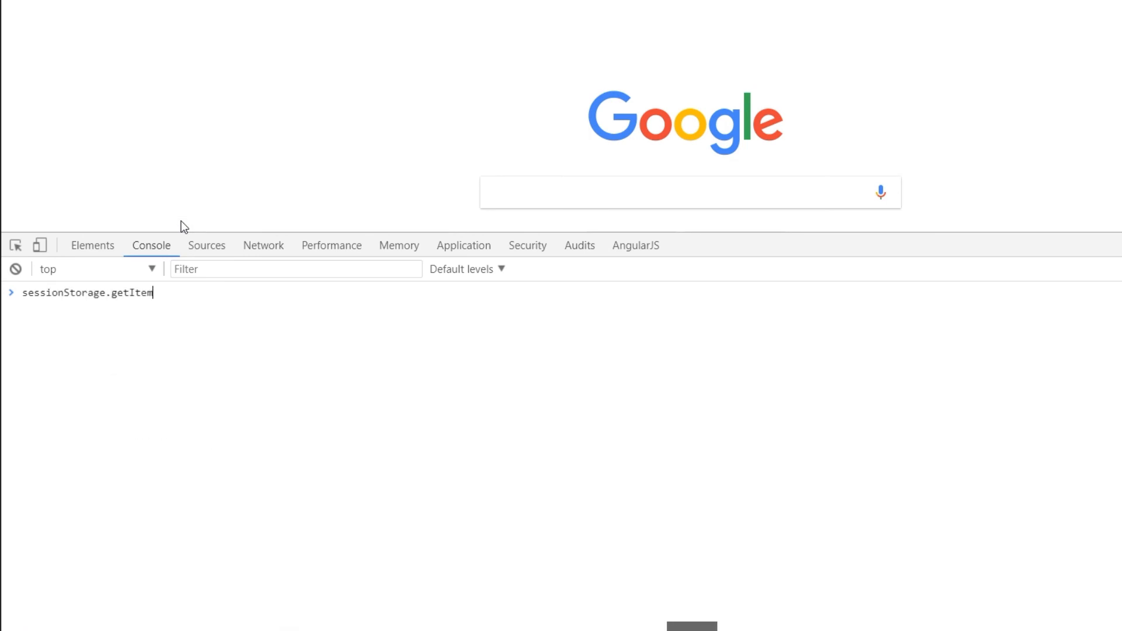
{"action": "type", "text": "('color')"}
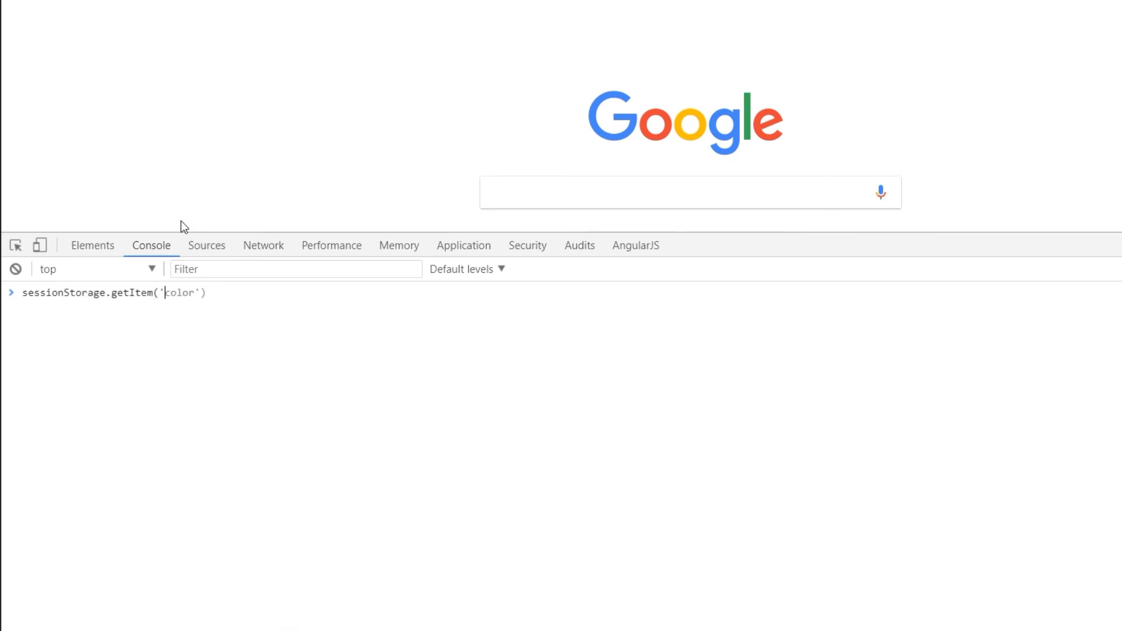
{"action": "key", "text": "Enter"}
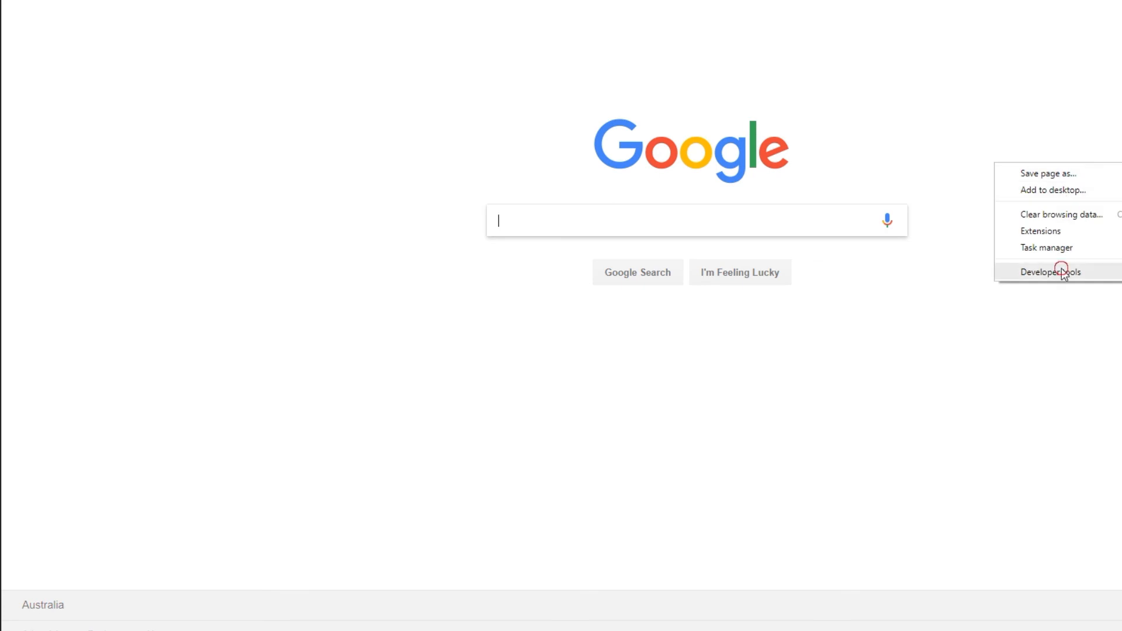
Step: Reopen Developer tools after the restart and query sessionStorage.getItem('color'), which returns null
{"action": "left_click", "coordinate": [1051, 272]}
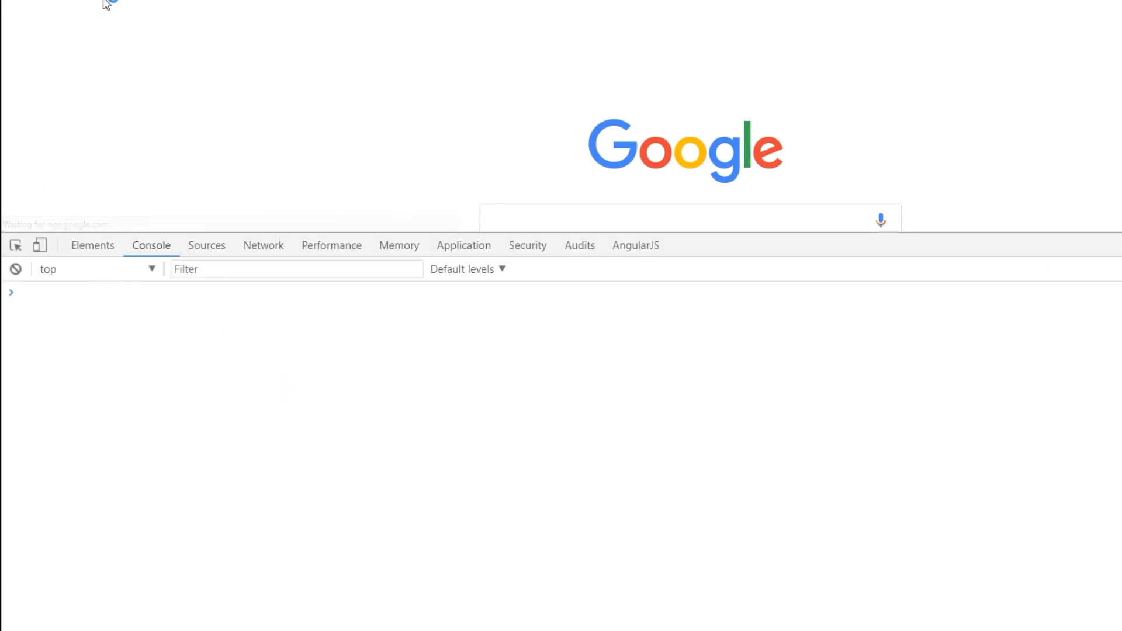
{"action": "type", "text": "sessionStorage.getItem("}
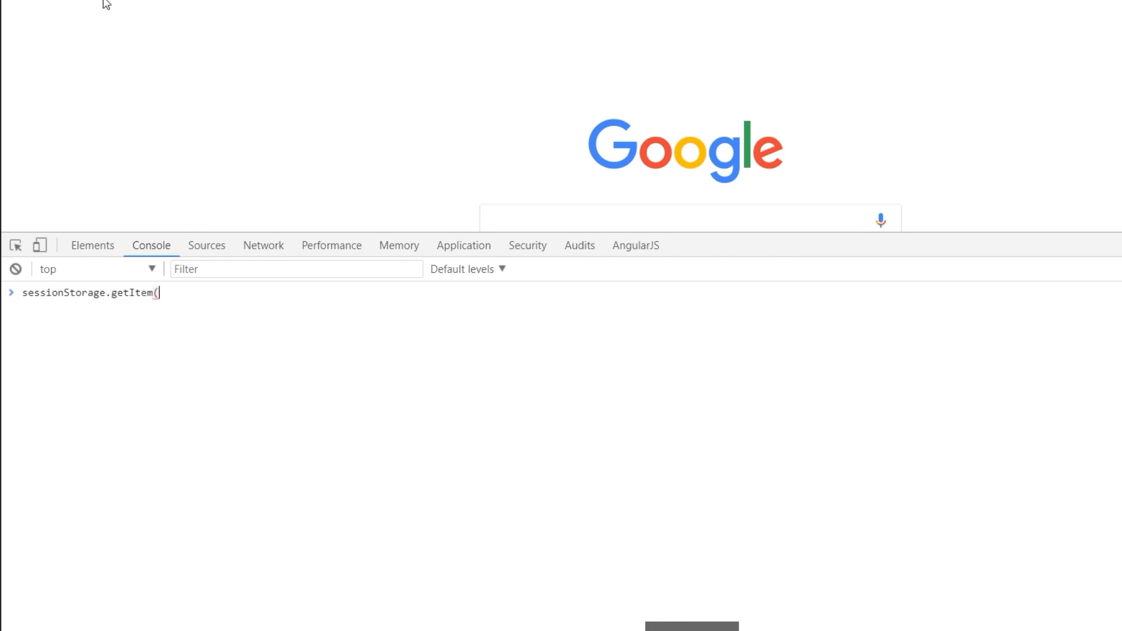
{"action": "type", "text": "'color')"}
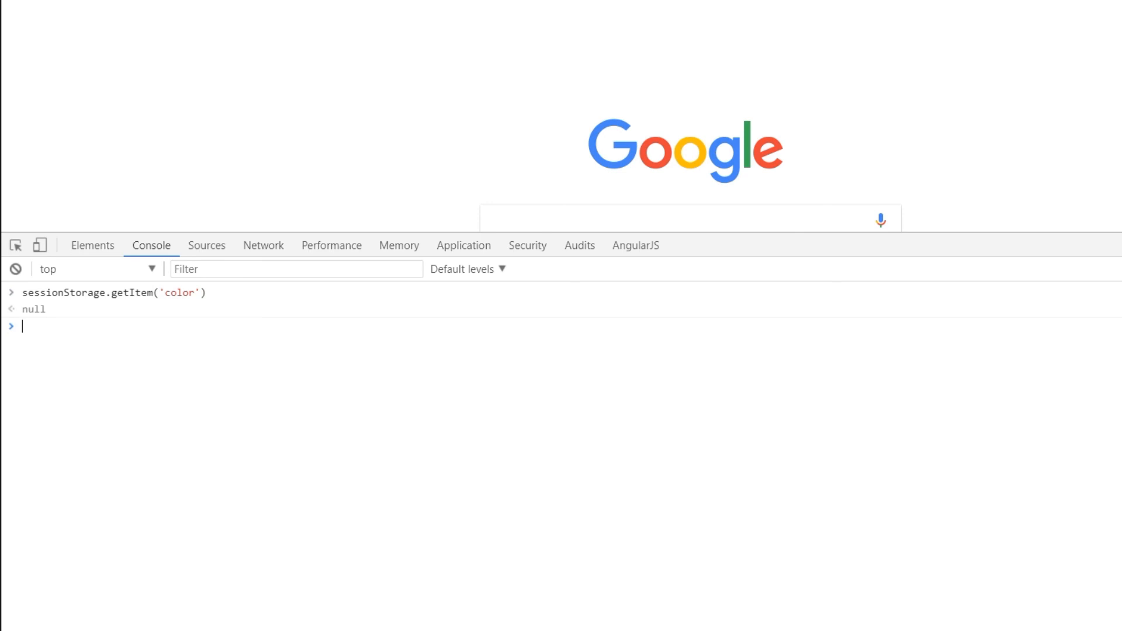
{"action": "mouse_move", "coordinate": [338, 9]}
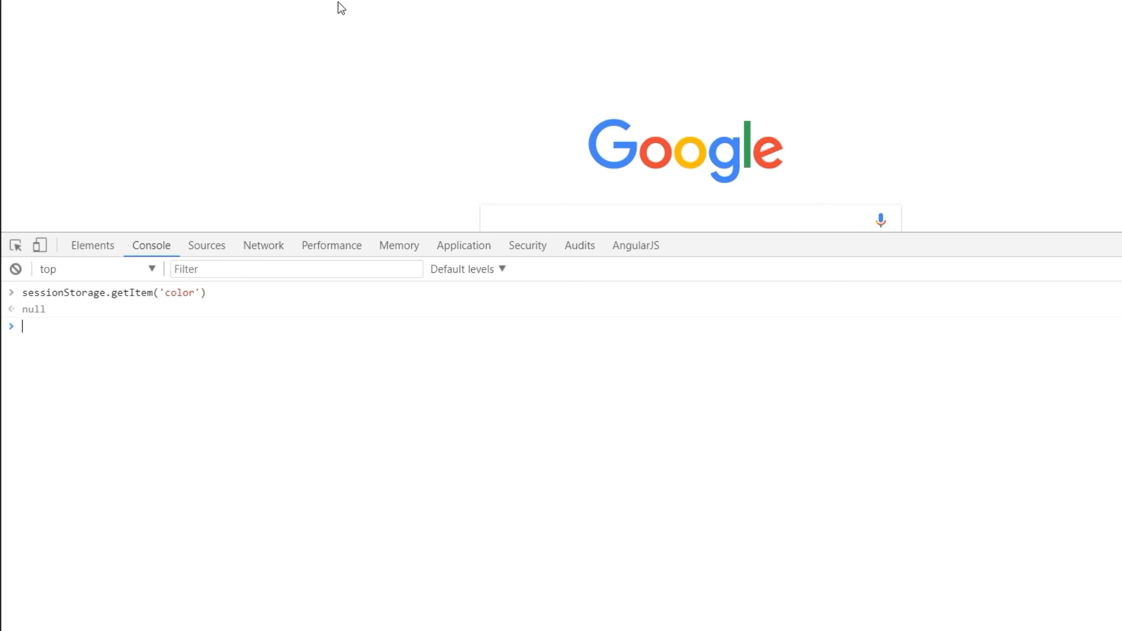
{"action": "mouse_move", "coordinate": [216, 327]}
{"action": "type", "text": "localStorage.getItem('data')"}
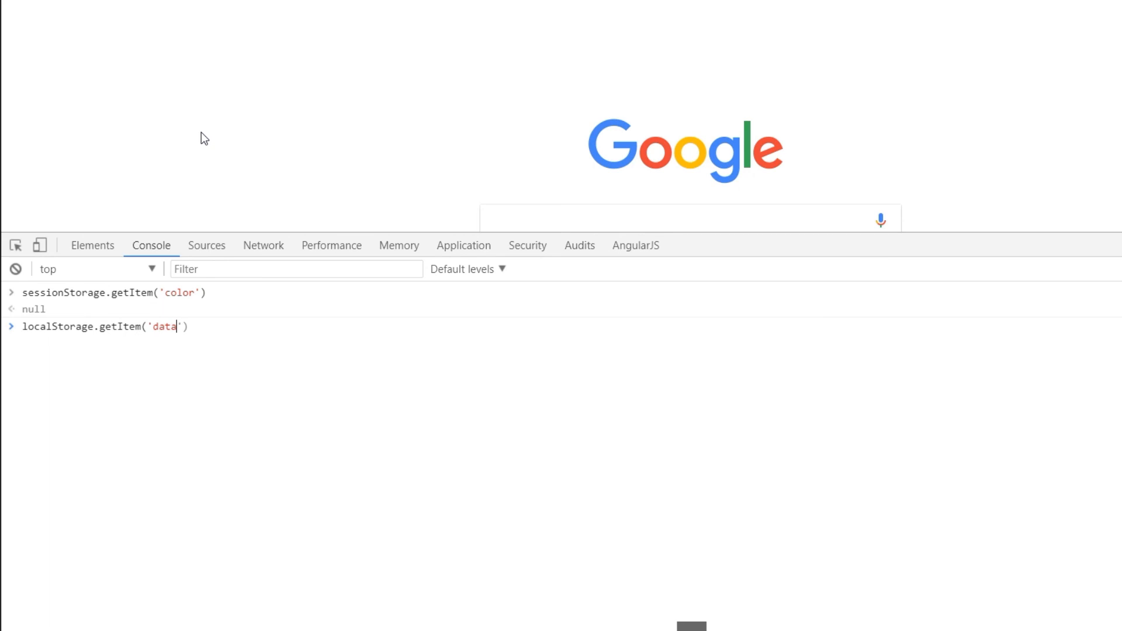
Step: Query localStorage 'data' (null) and 'test', which still returns its long string
{"action": "key", "text": "Enter"}
{"action": "type", "text": "localStorage.getItem"}
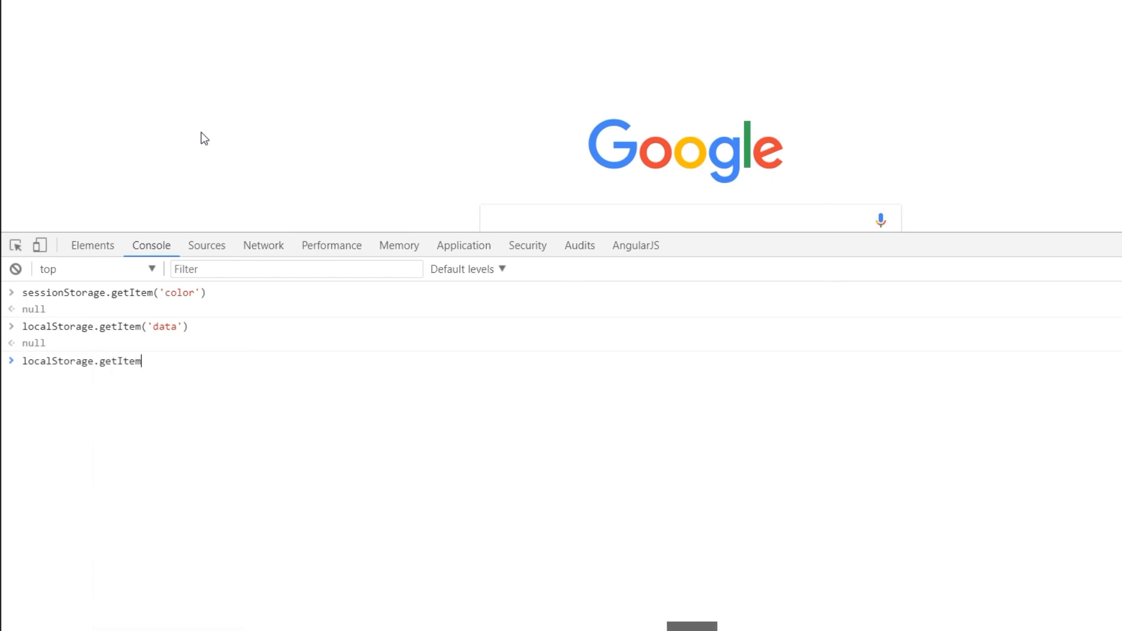
{"action": "type", "text": "('test')"}
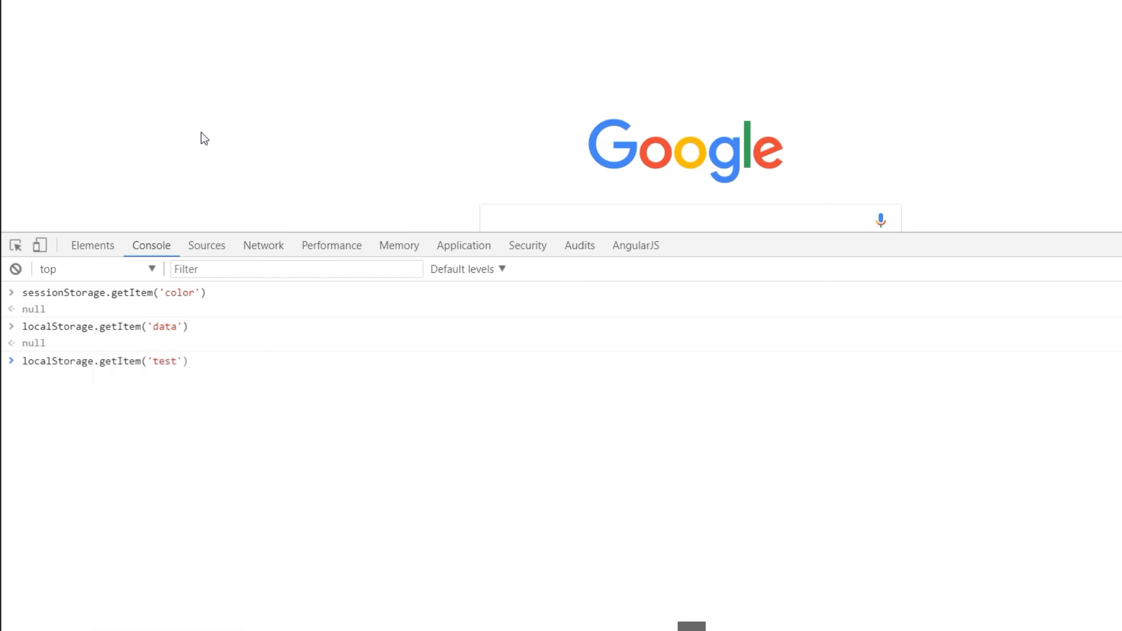
{"action": "key", "text": "Enter"}
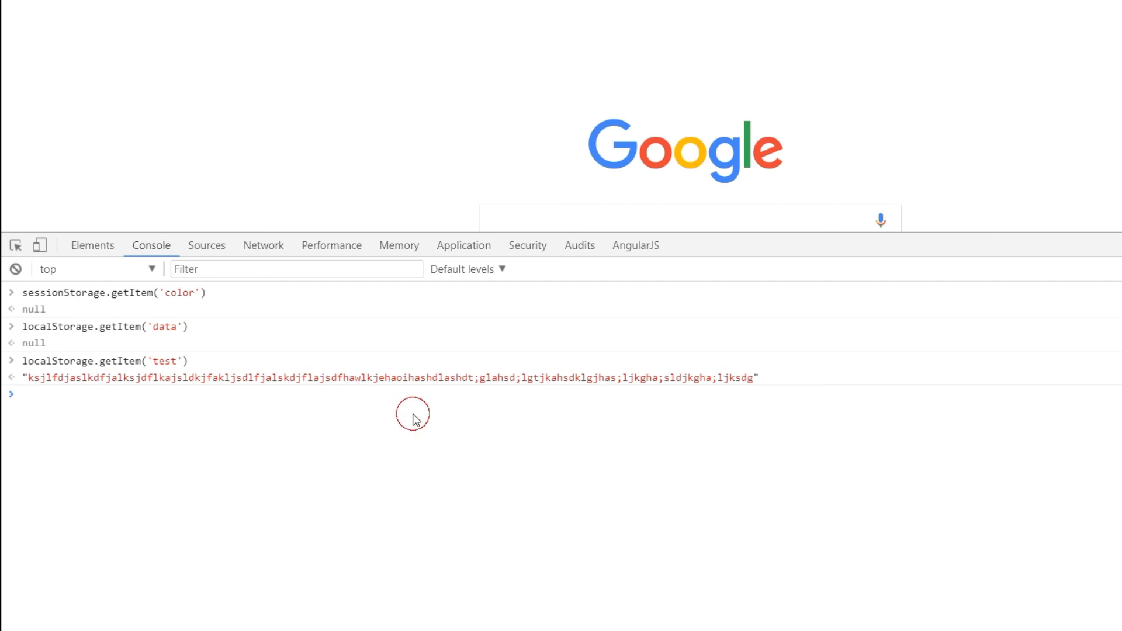
{"action": "mouse_move", "coordinate": [931, 474]}
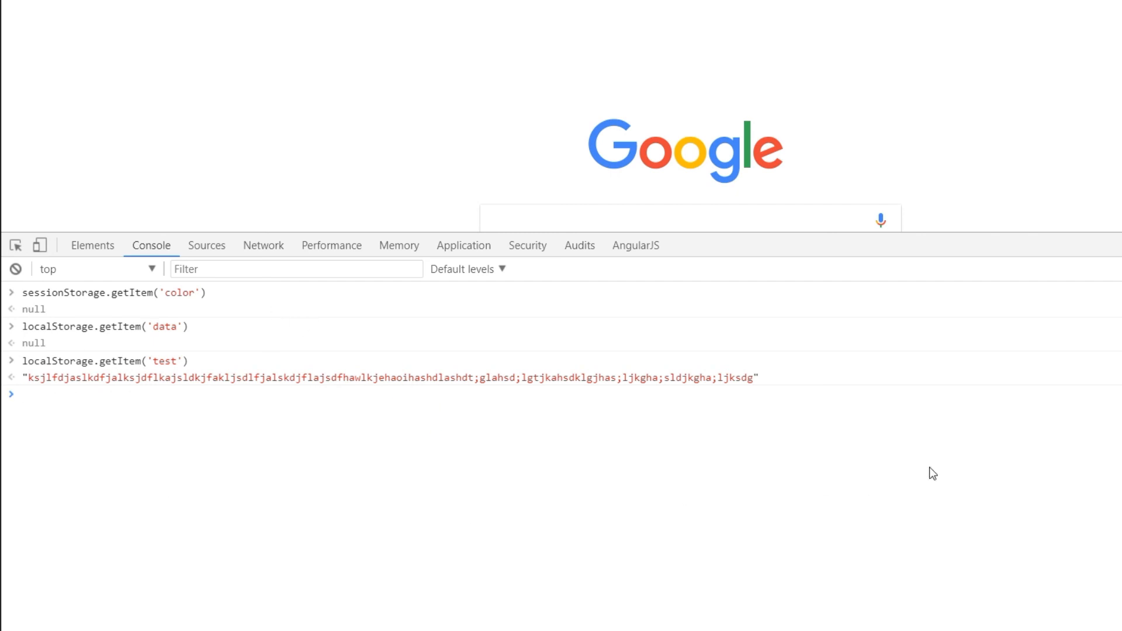
{"action": "mouse_move", "coordinate": [319, 179]}
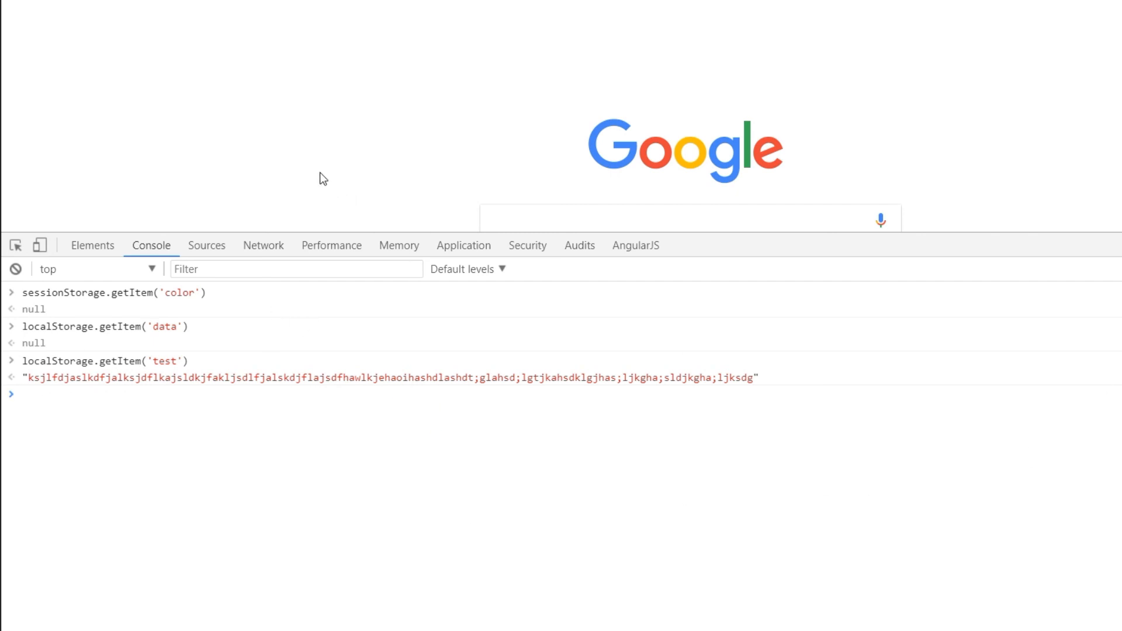
{"action": "mouse_move", "coordinate": [331, 161]}
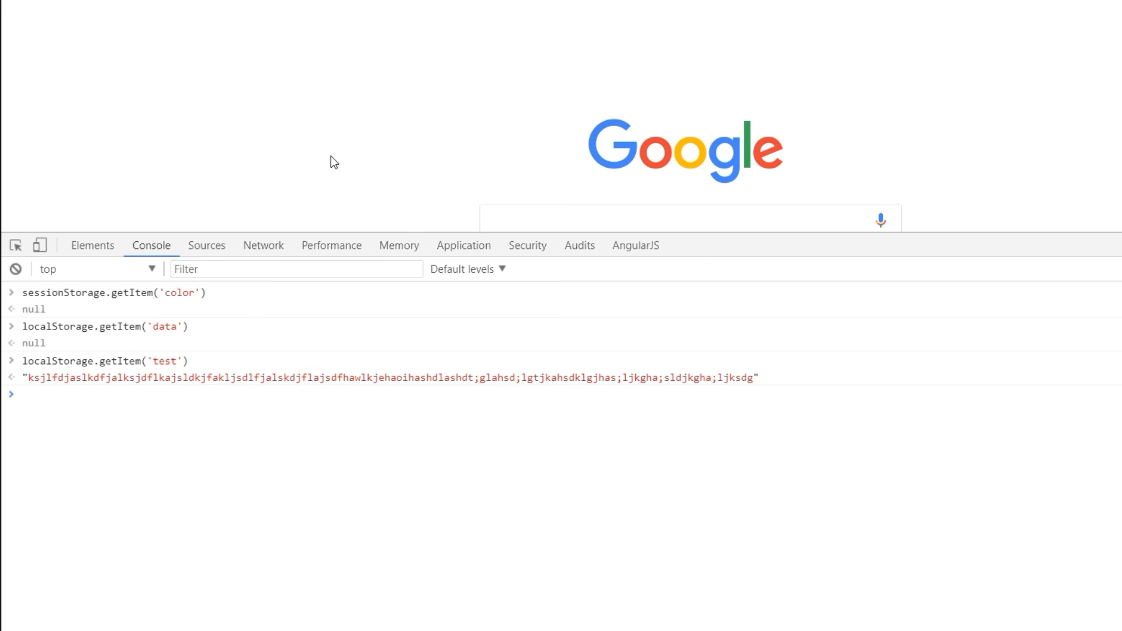
{"action": "mouse_move", "coordinate": [877, 513]}
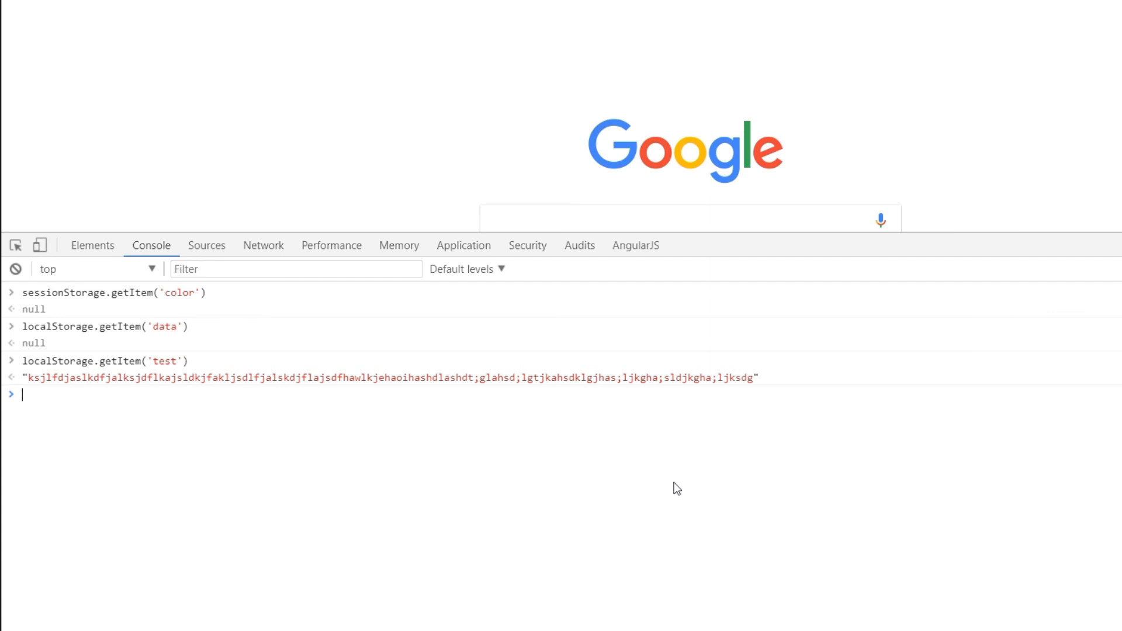
{"action": "mouse_move", "coordinate": [629, 488]}
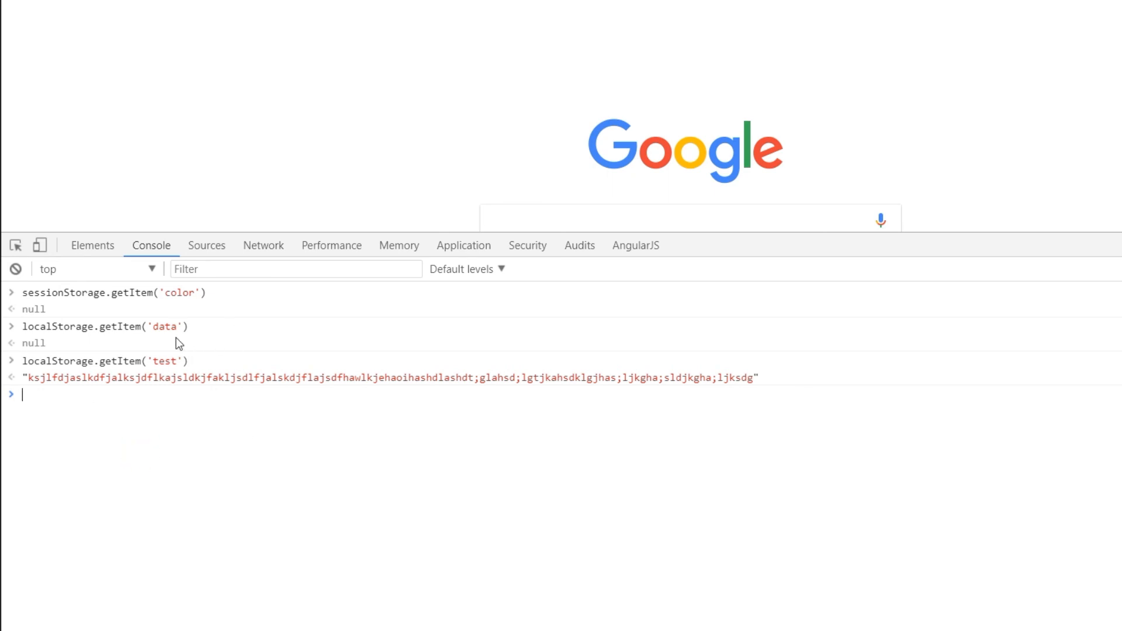
{"action": "mouse_move", "coordinate": [480, 135]}
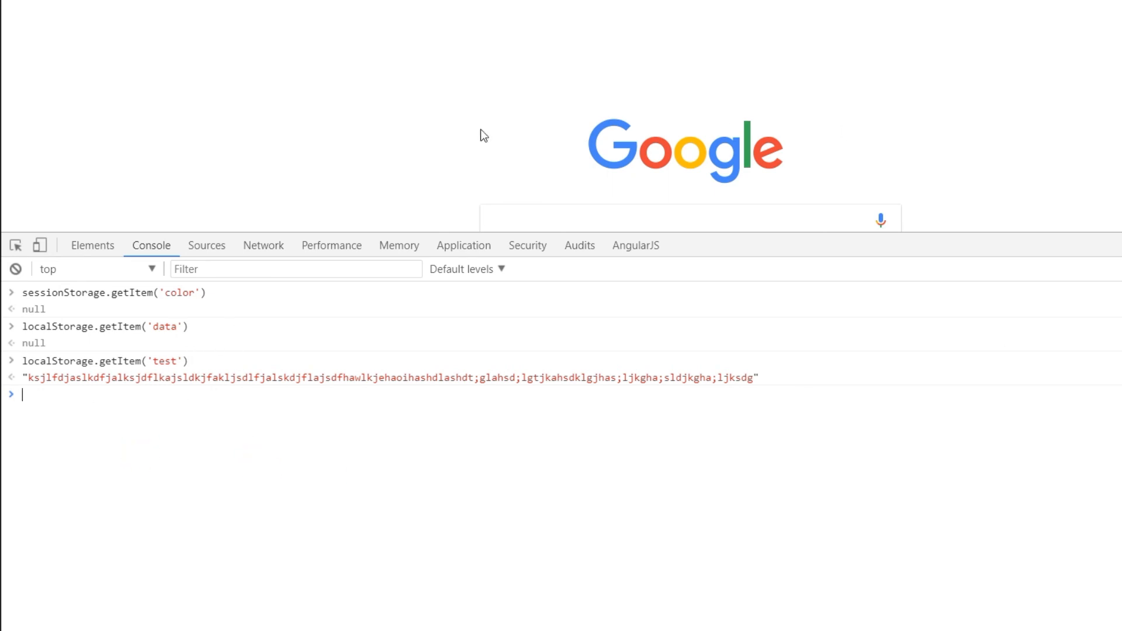
{"action": "mouse_move", "coordinate": [354, 237]}
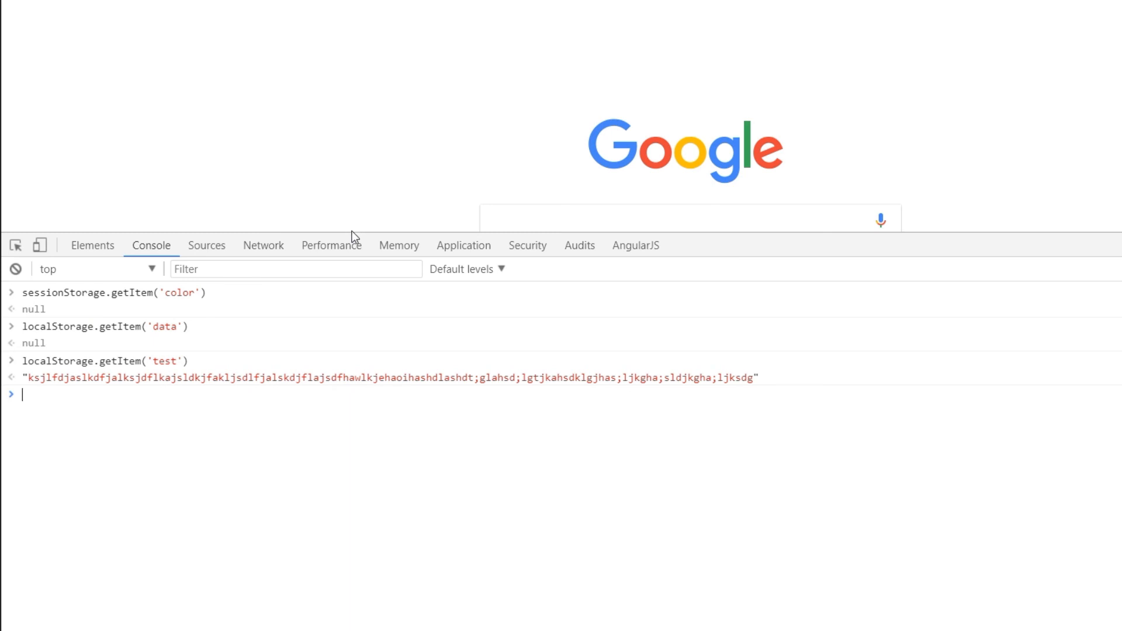
{"action": "mouse_move", "coordinate": [467, 470]}
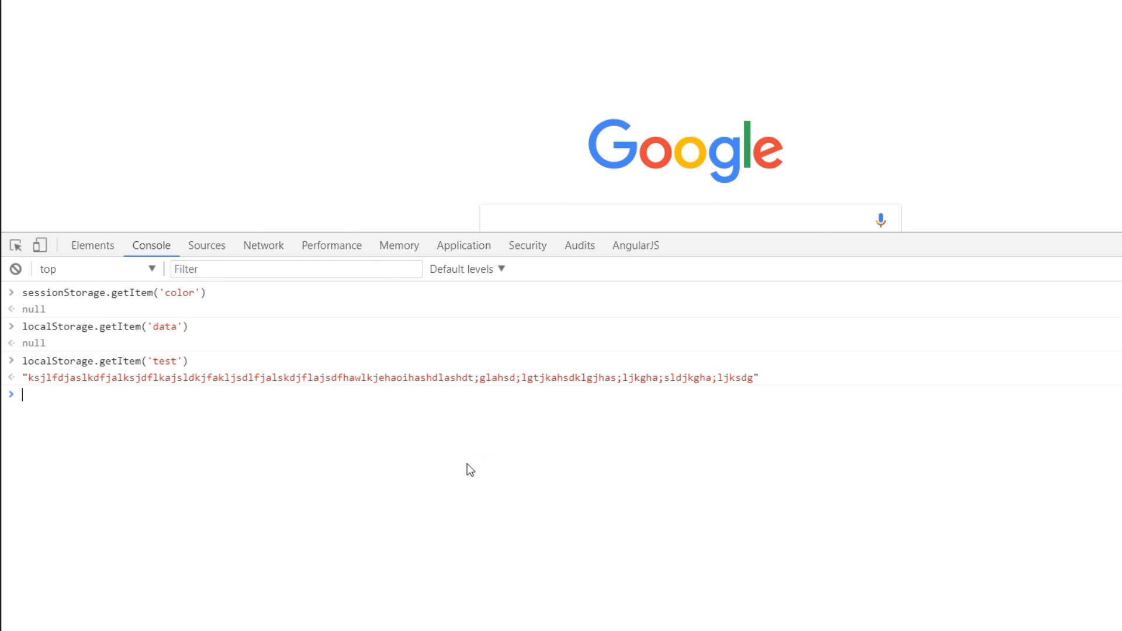
{"action": "left_click", "coordinate": [212, 415]}
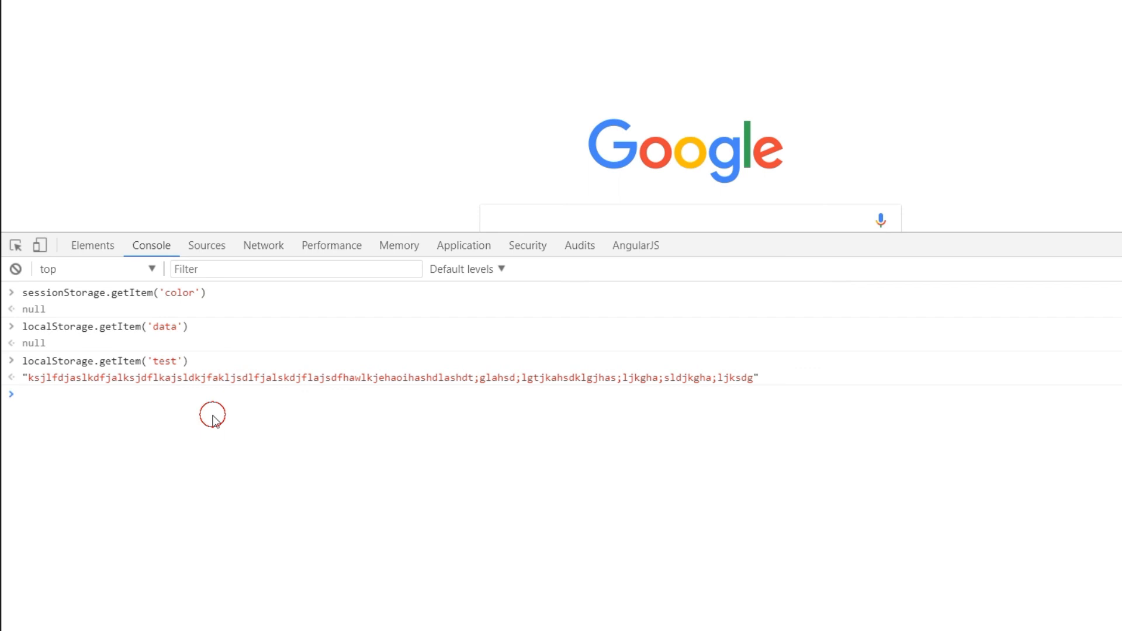
{"action": "mouse_move", "coordinate": [194, 107]}
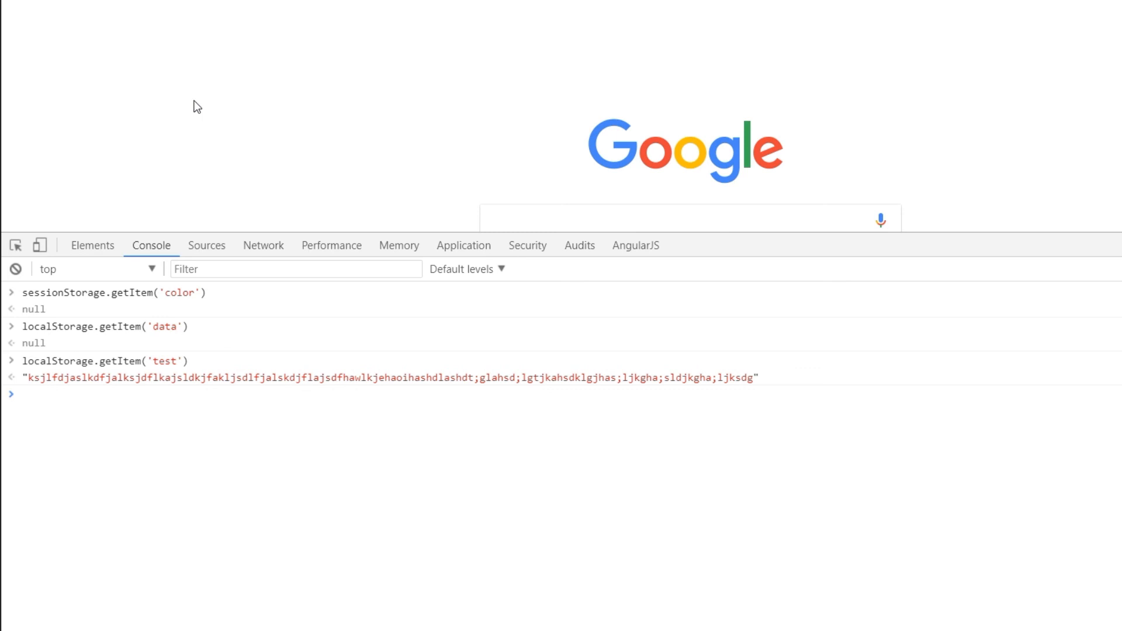
{"action": "mouse_move", "coordinate": [217, 81]}
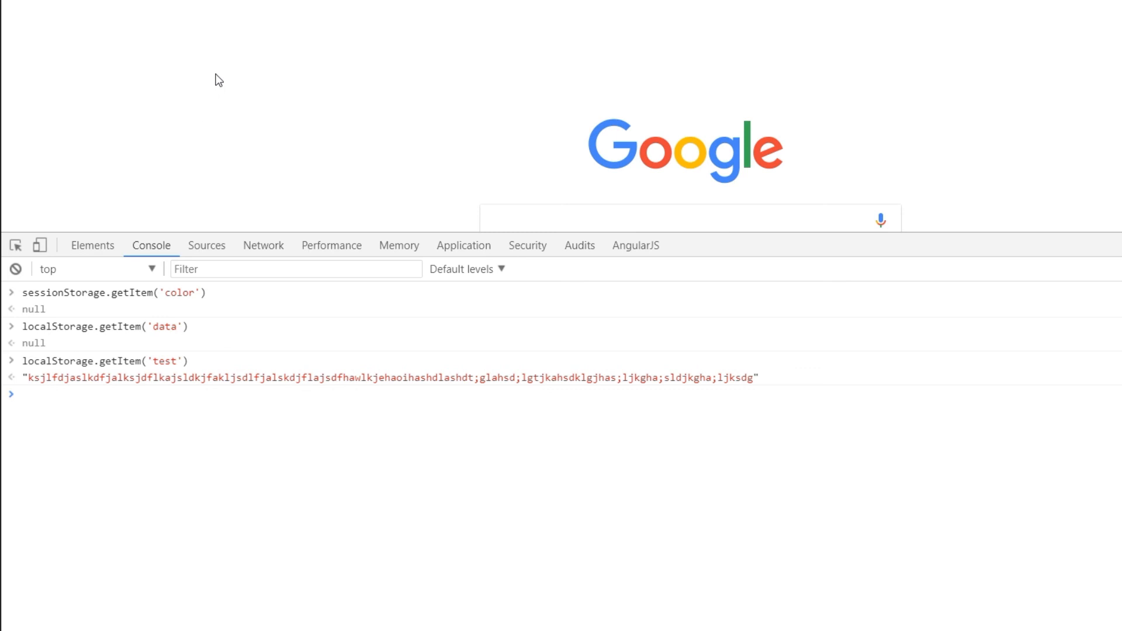